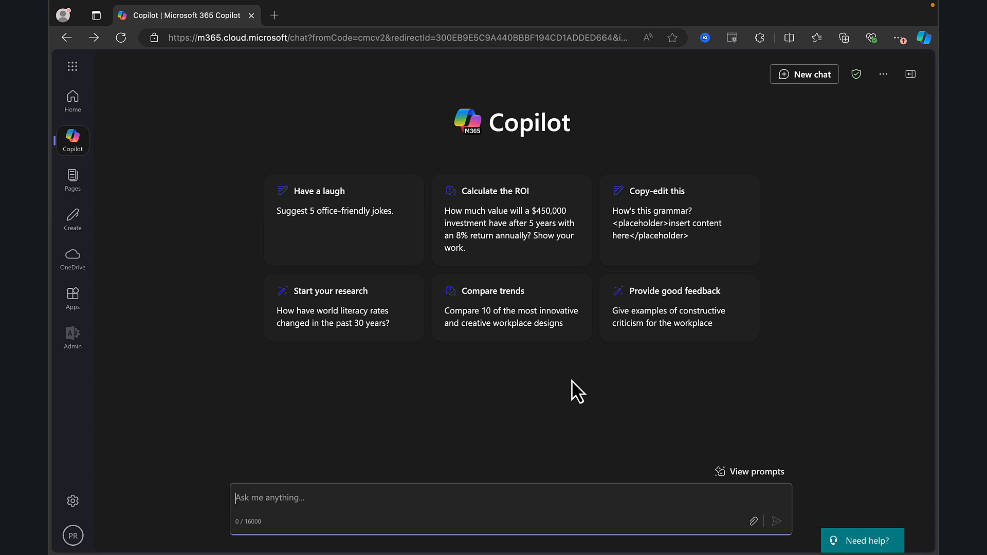
mouse_move(562, 418)
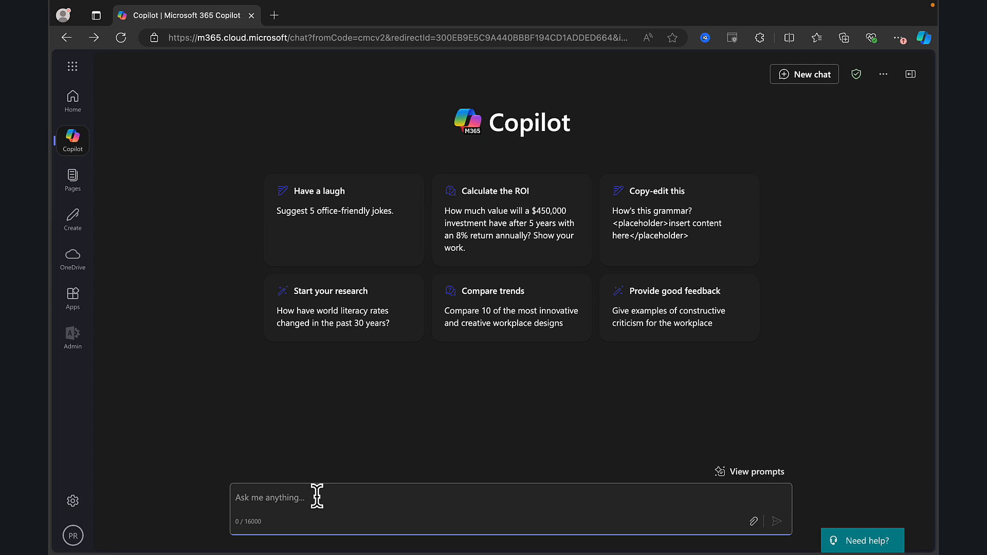
mouse_move(383, 488)
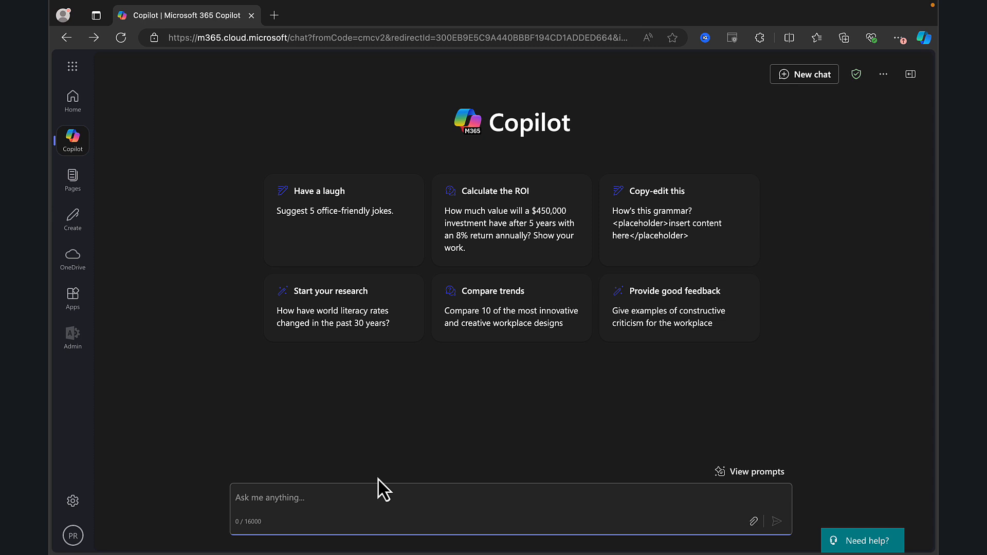
mouse_move(691, 544)
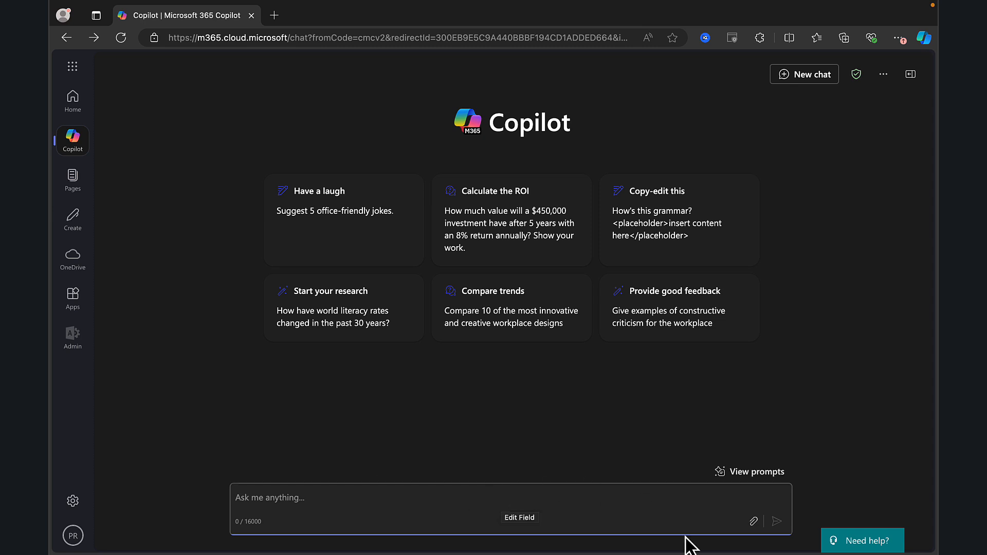
mouse_move(753, 521)
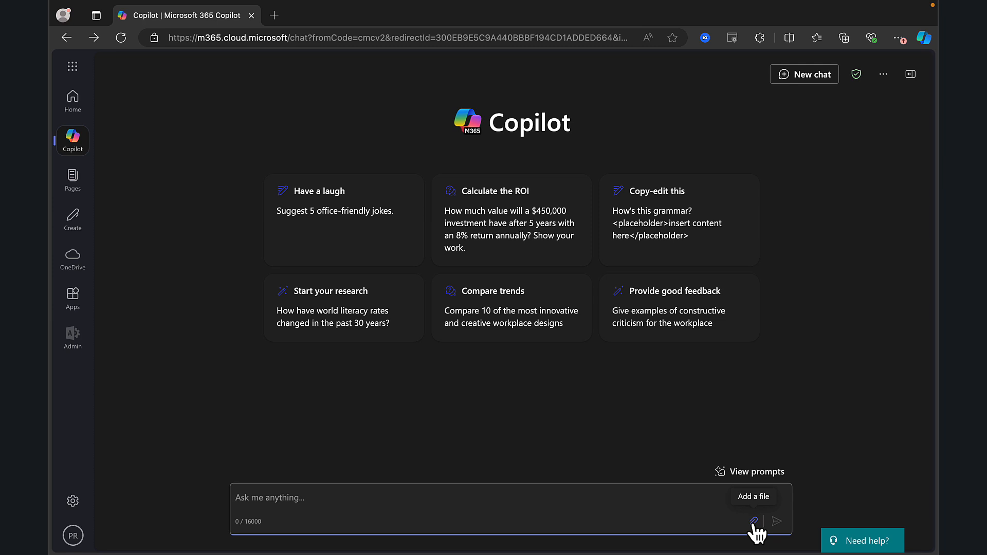
Attach Project Chrysalis.docx and send it to Copilot for a summary
click(754, 520)
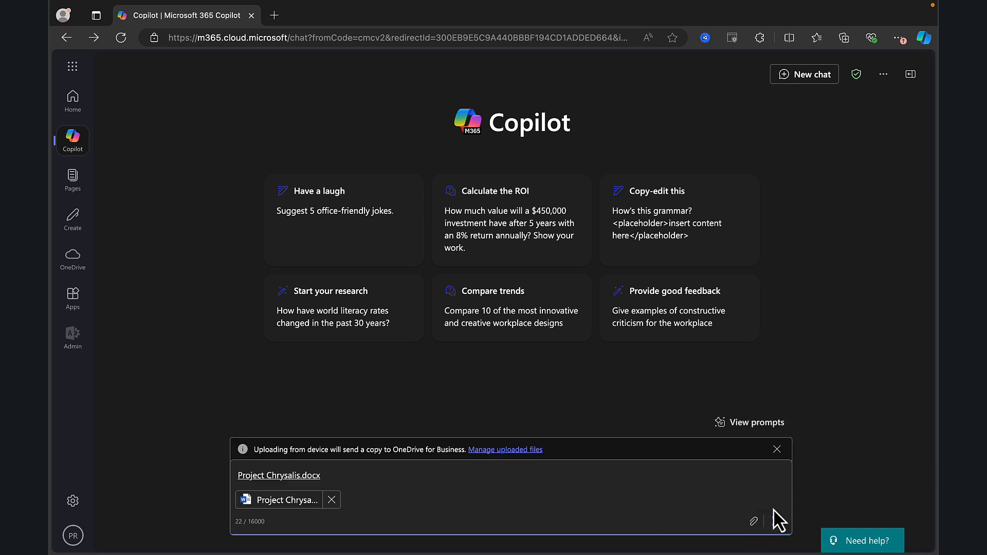
click(777, 521)
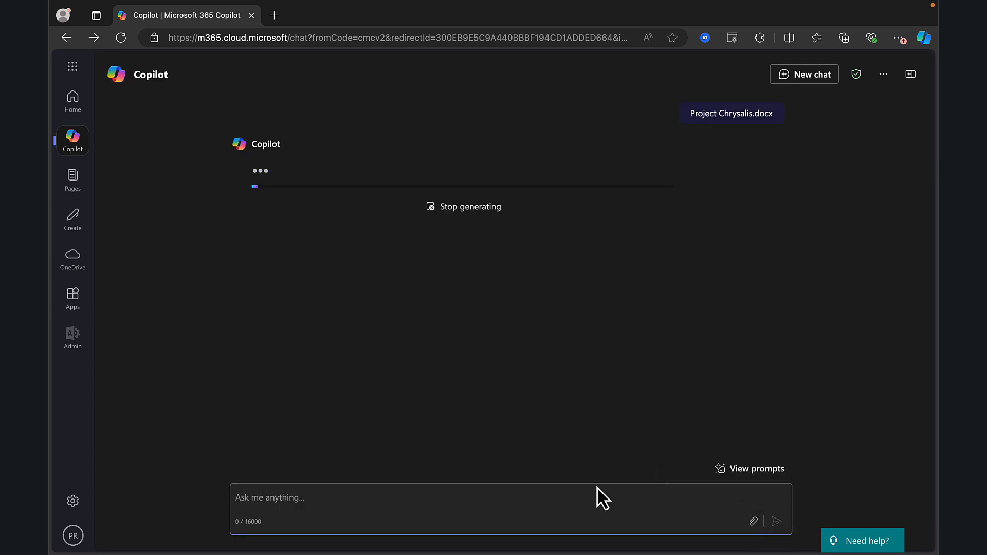
mouse_move(536, 359)
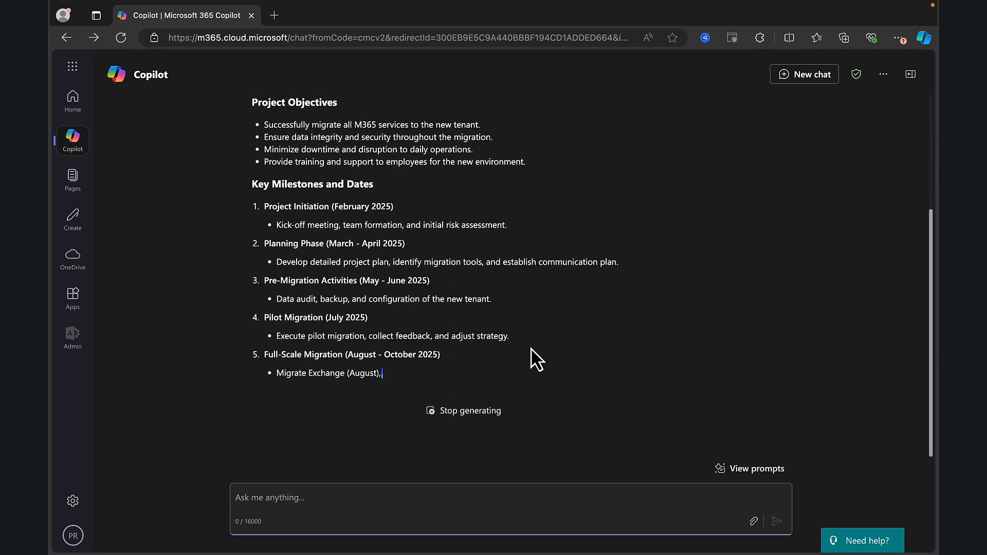
scroll(down, 3)
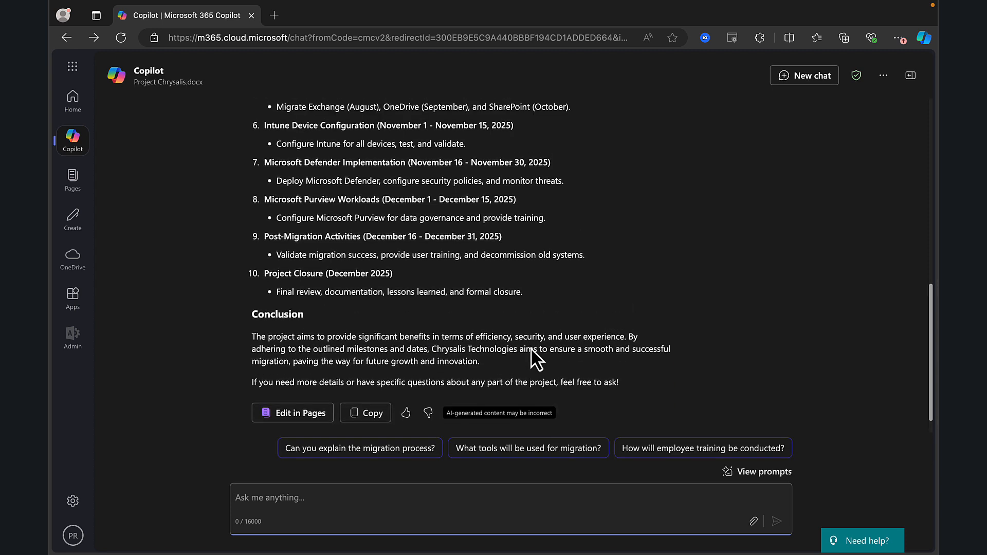
scroll(up, 3)
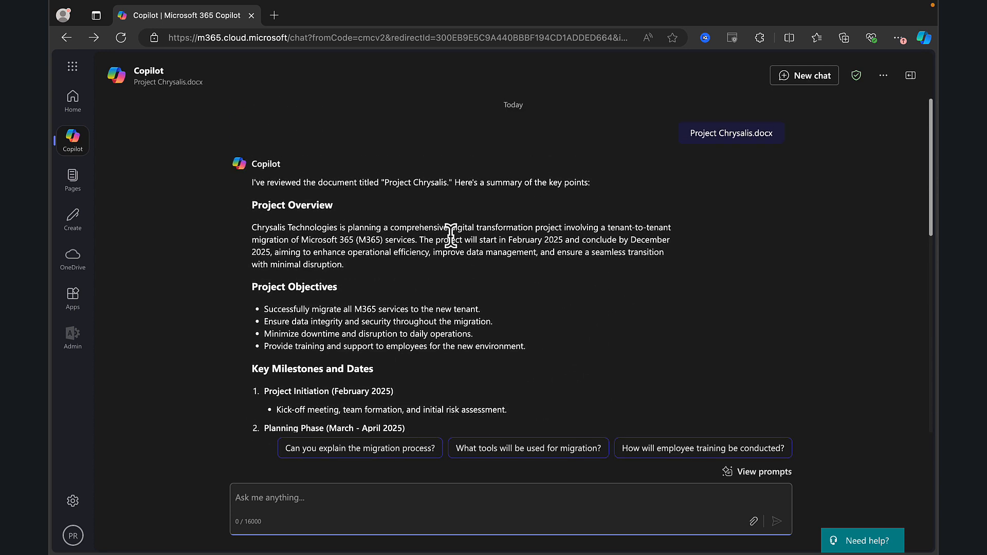
scroll(down, 3)
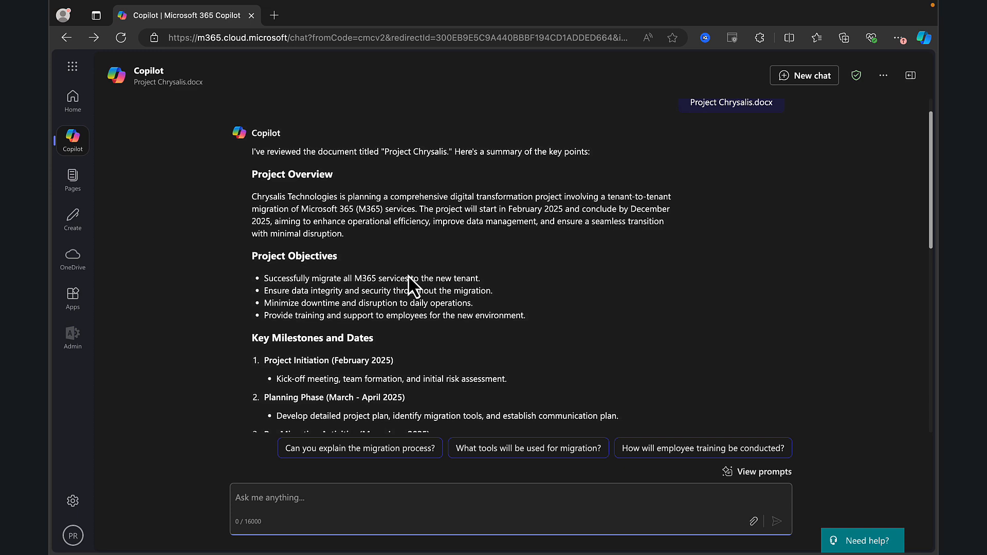
scroll(down, 3)
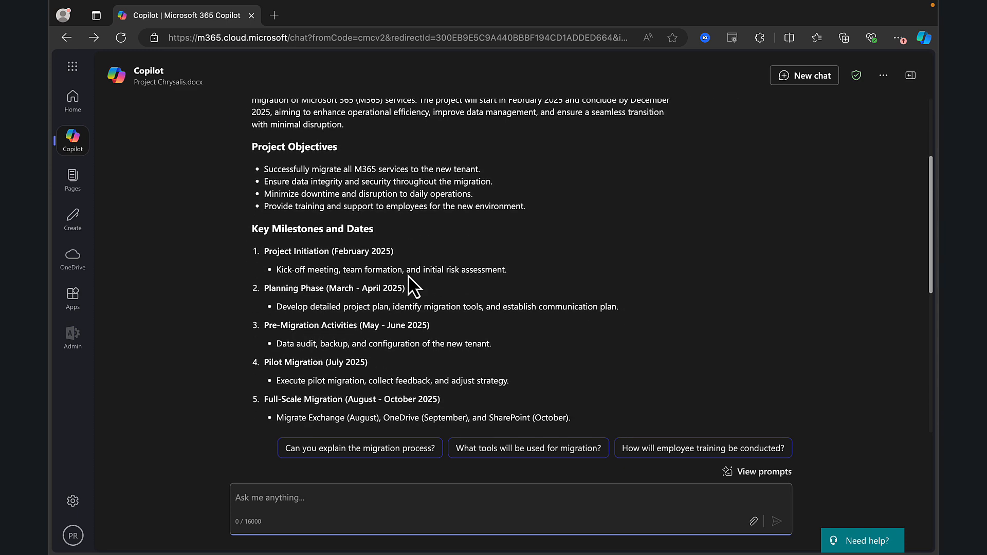
scroll(down, 3)
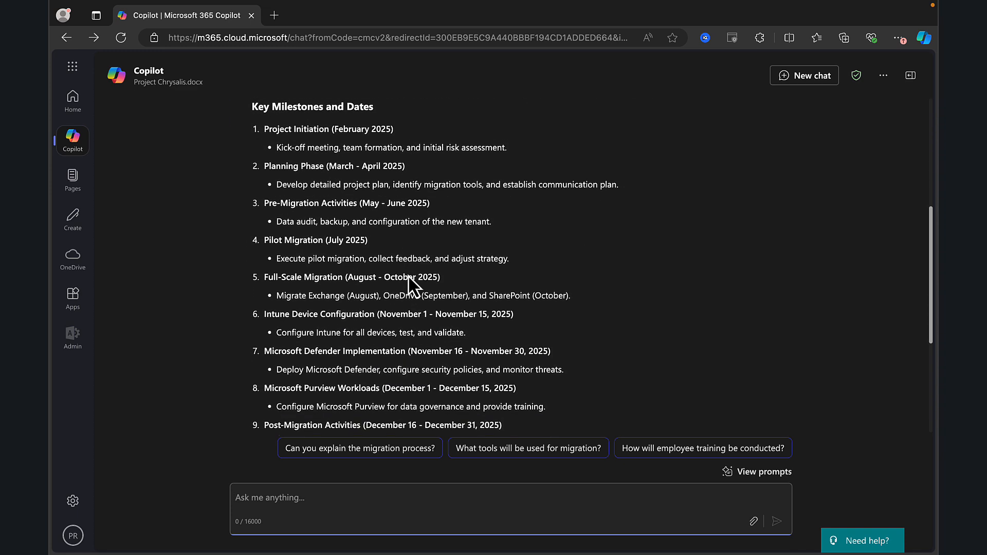
scroll(down, 3)
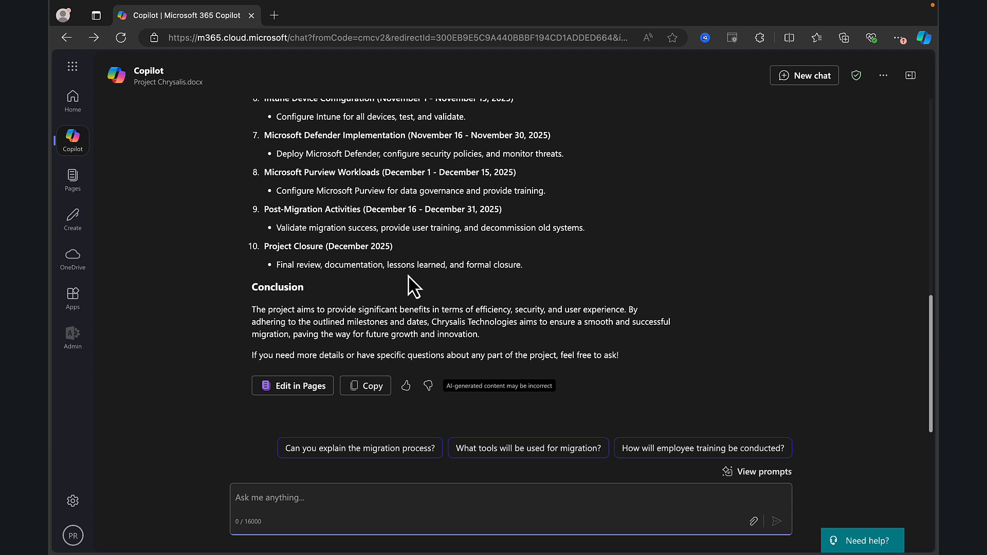
mouse_move(421, 307)
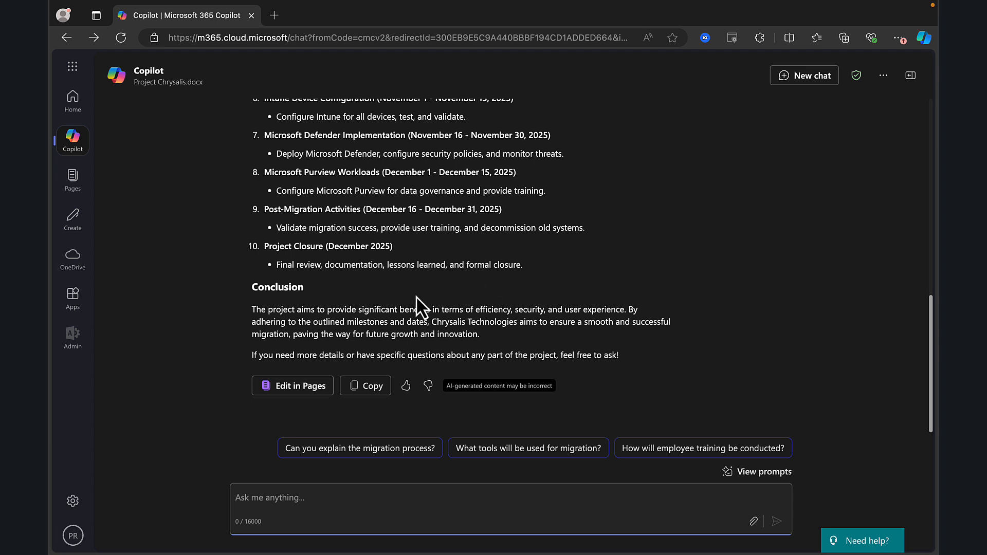
mouse_move(392, 309)
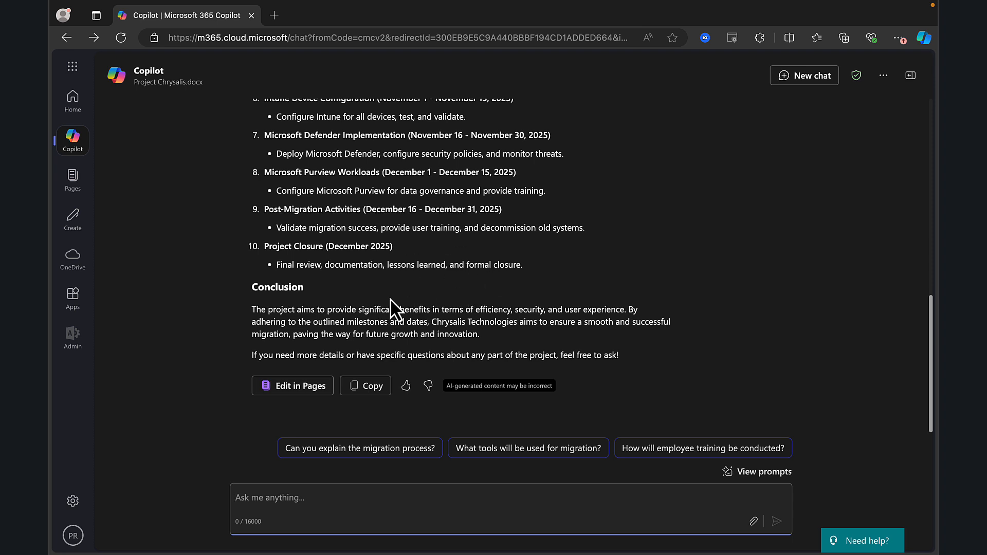
mouse_move(702, 347)
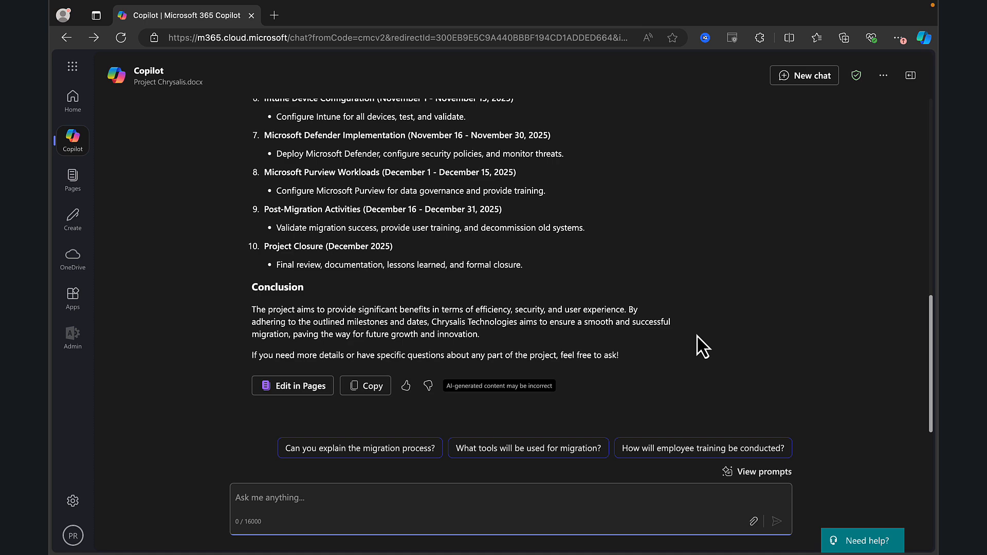
mouse_move(604, 349)
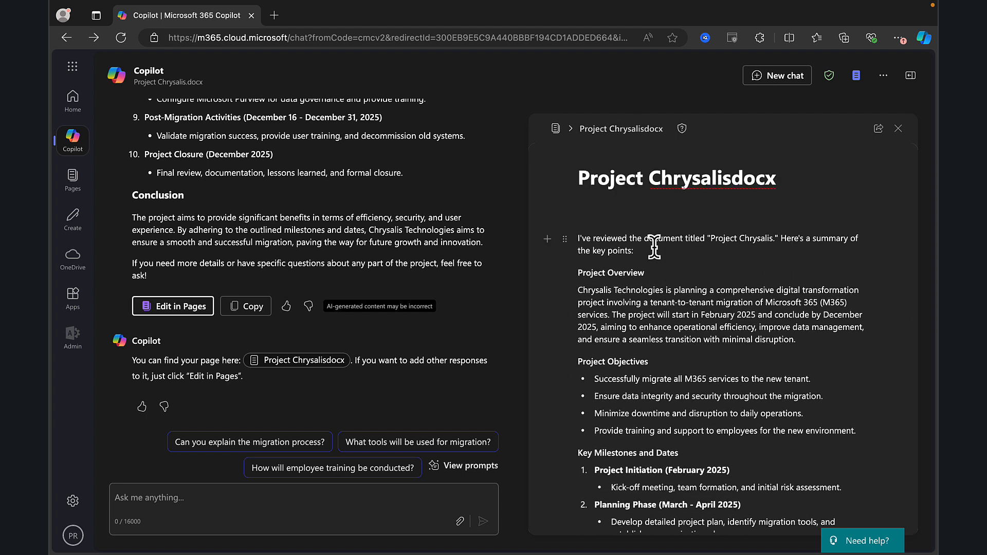
mouse_move(702, 277)
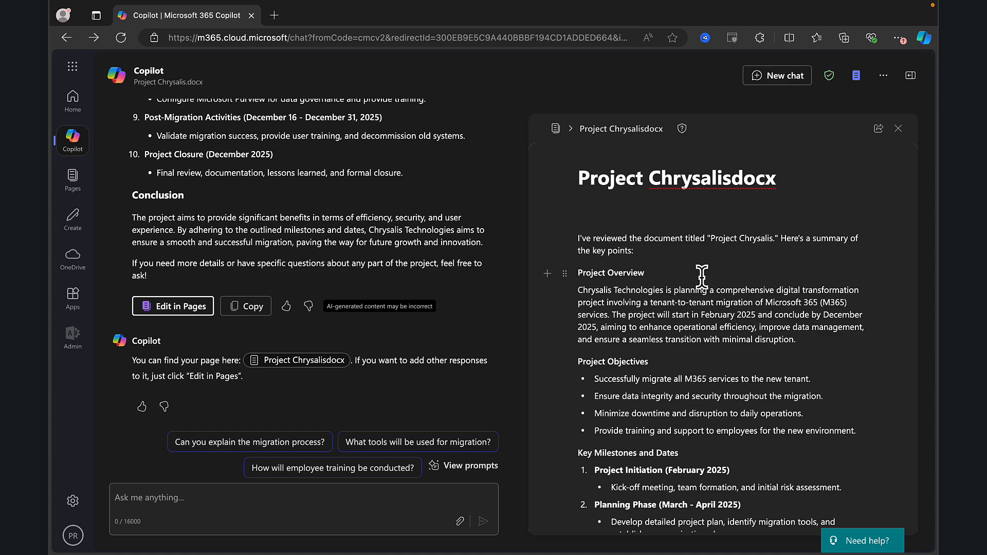
Scroll through the new Project Chrysalisdocx page in the side pane
scroll(up, 3)
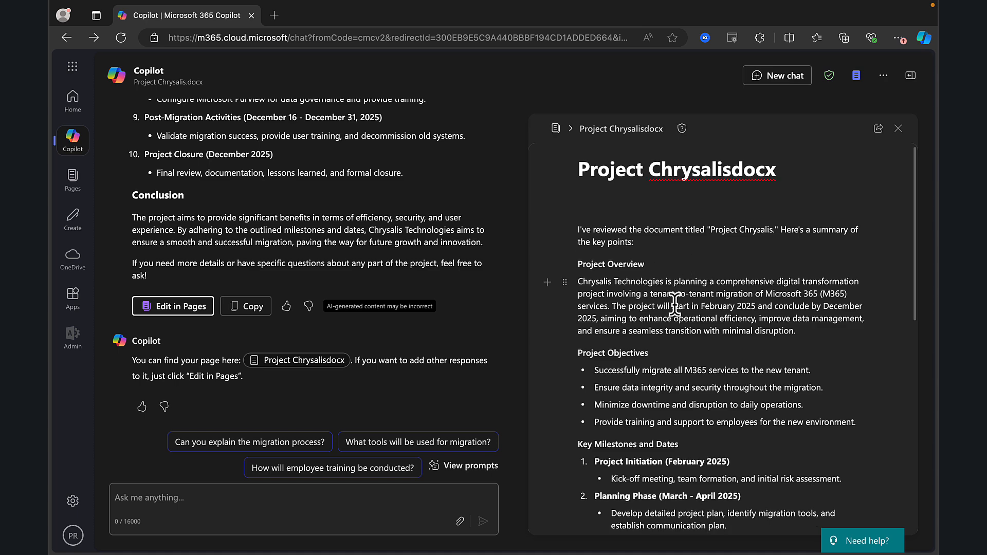
scroll(down, 3)
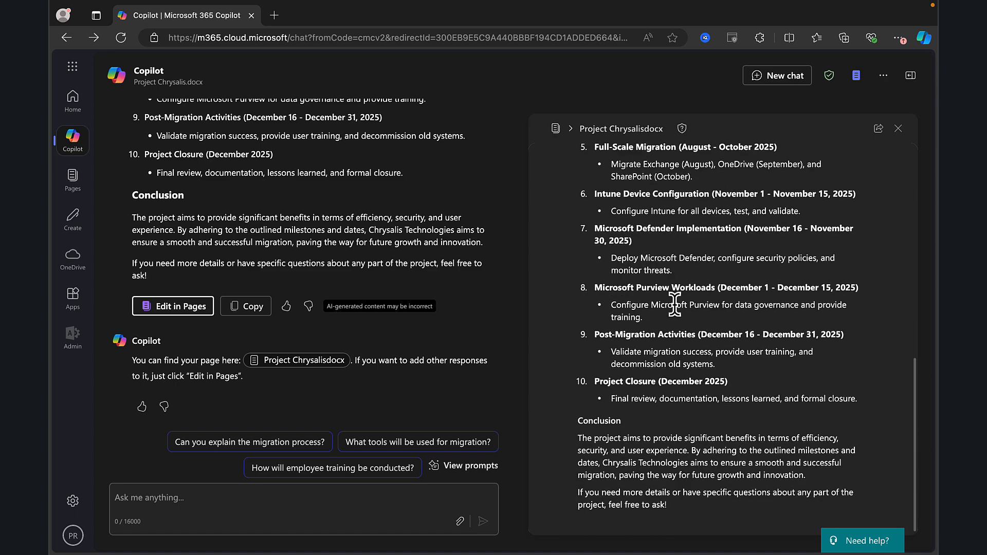
scroll(up, 3)
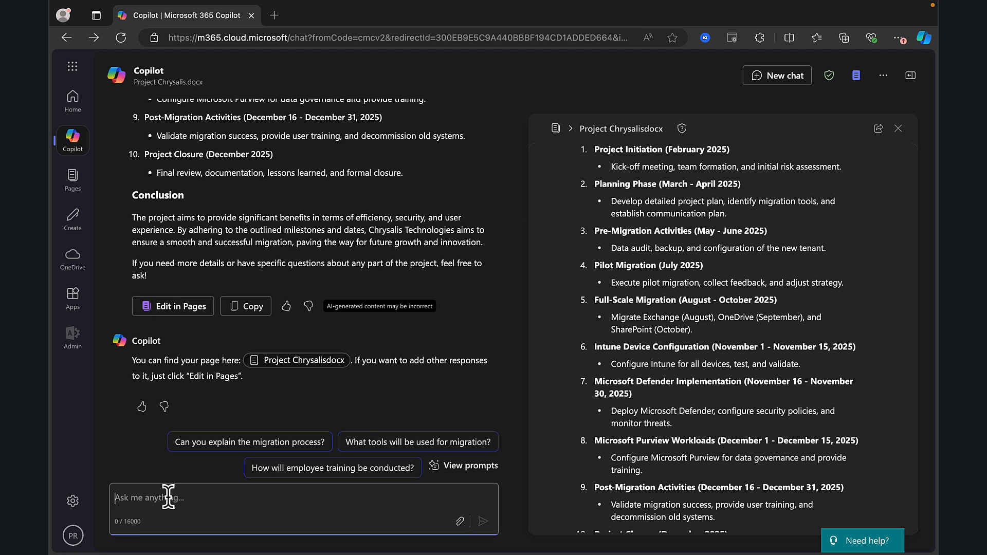
Ask Copilot to 'Create a table of the key project milestones'
text(Ctra)
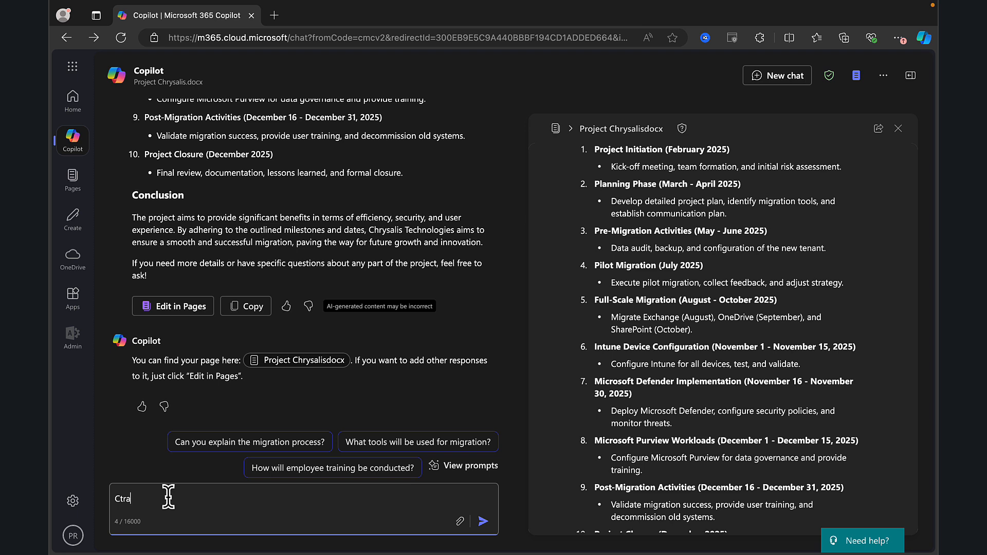
text(Creat a table)
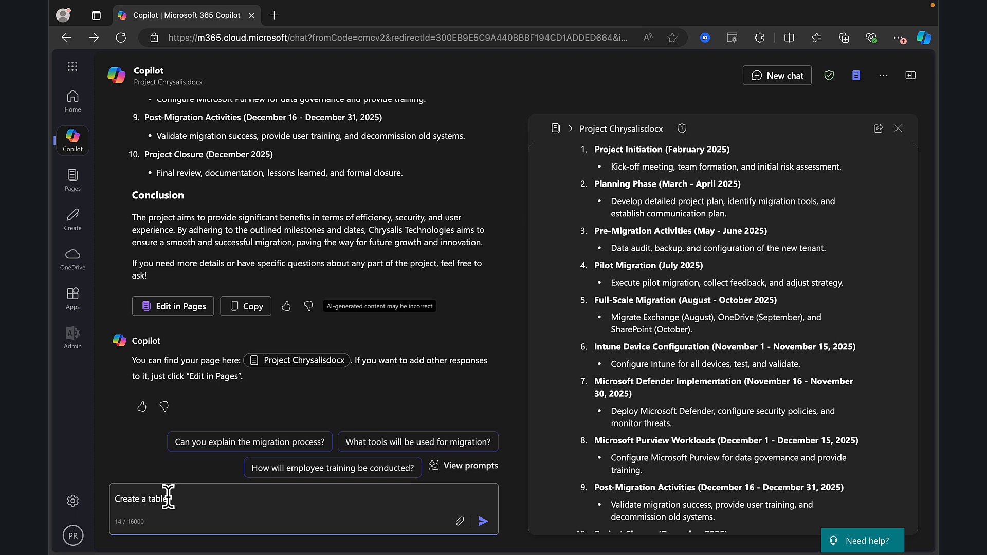
text(of the ky)
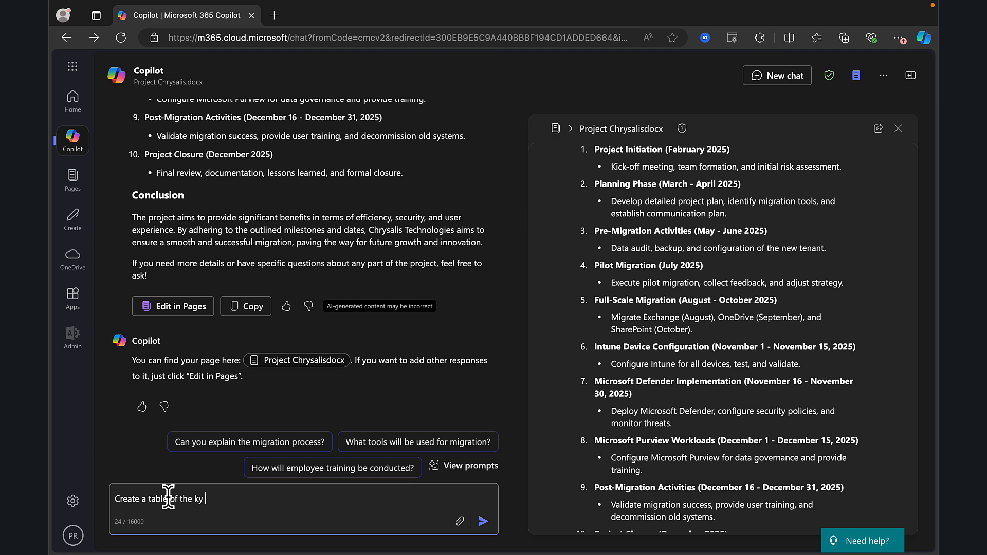
text(e)
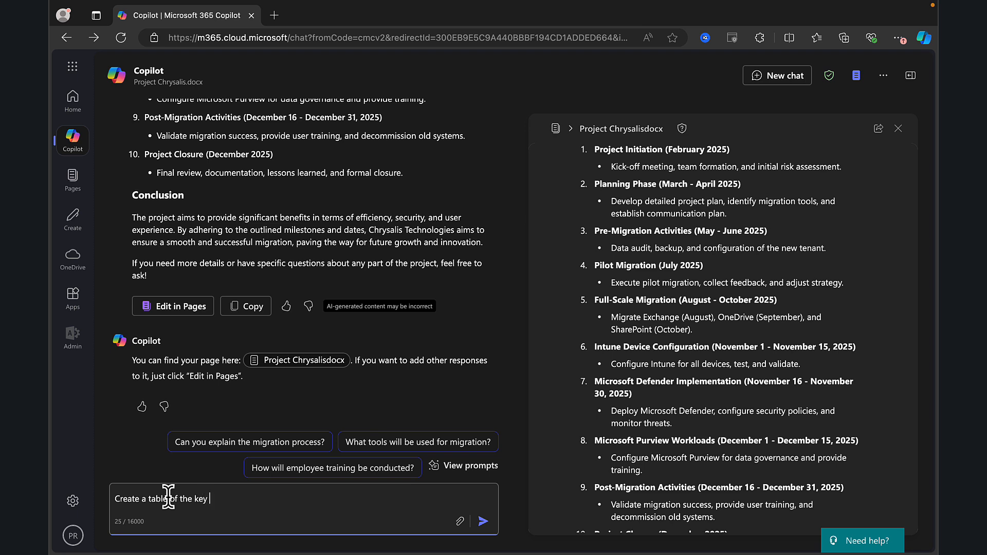
text(project m)
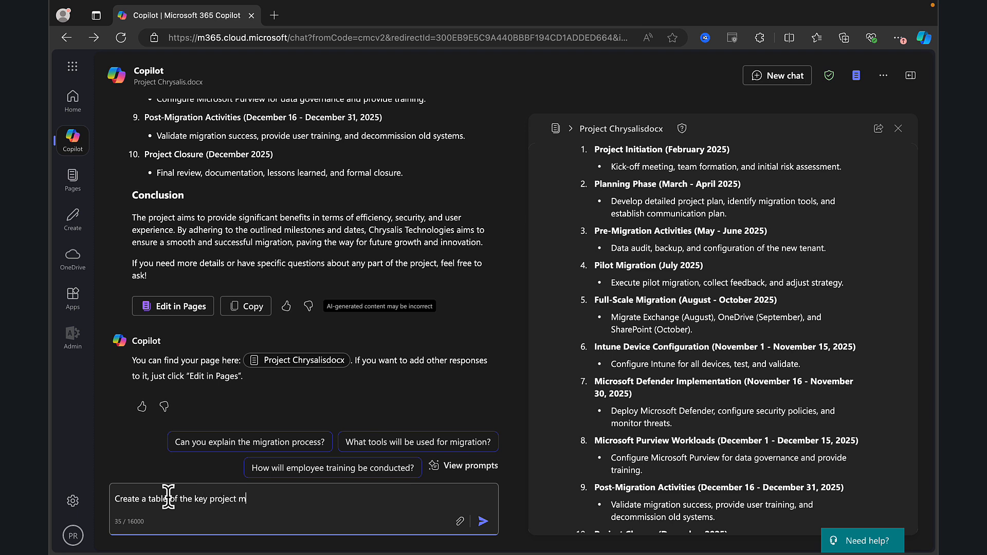
text(ilesto)
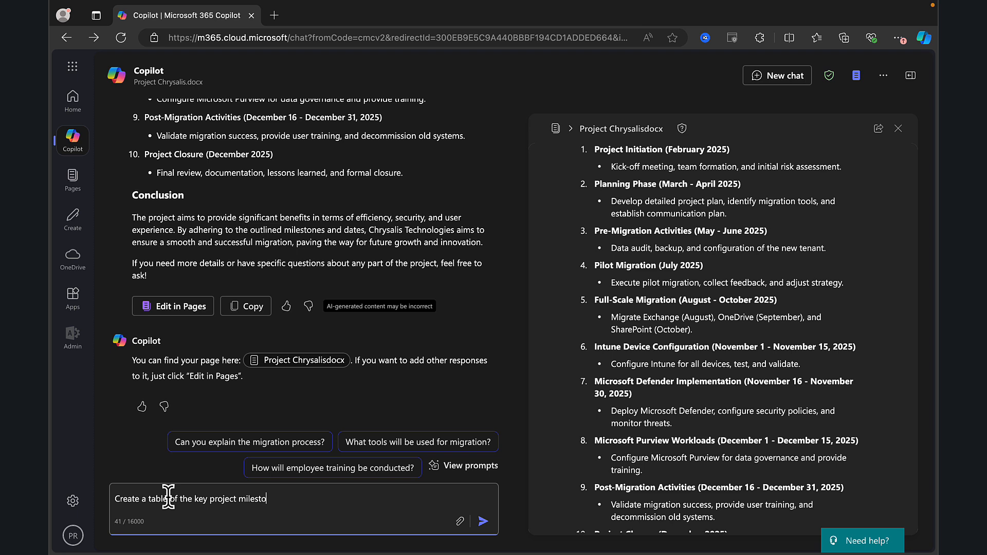
text(nes)
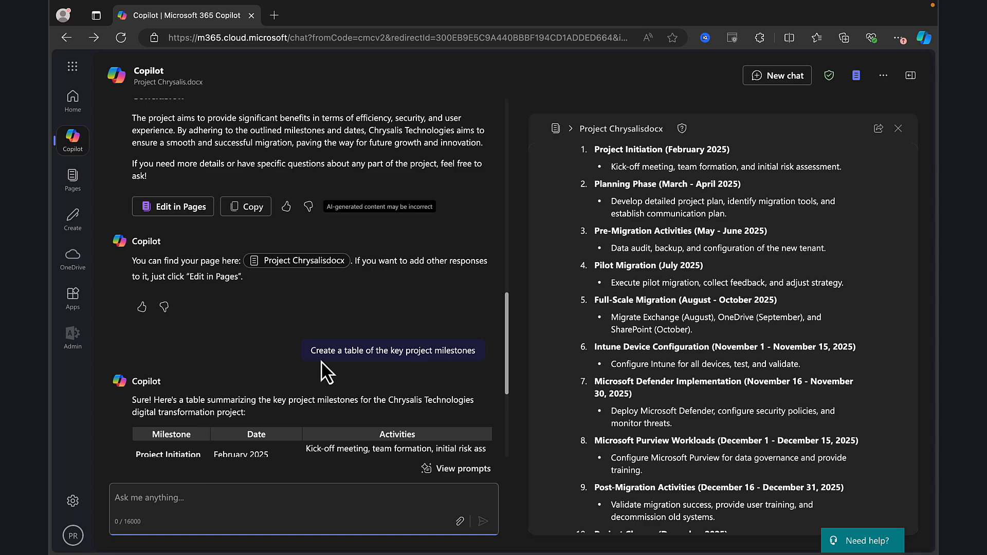
Scroll down through the finished ten-milestone table reply and its follow-up suggestions
scroll(down, 3)
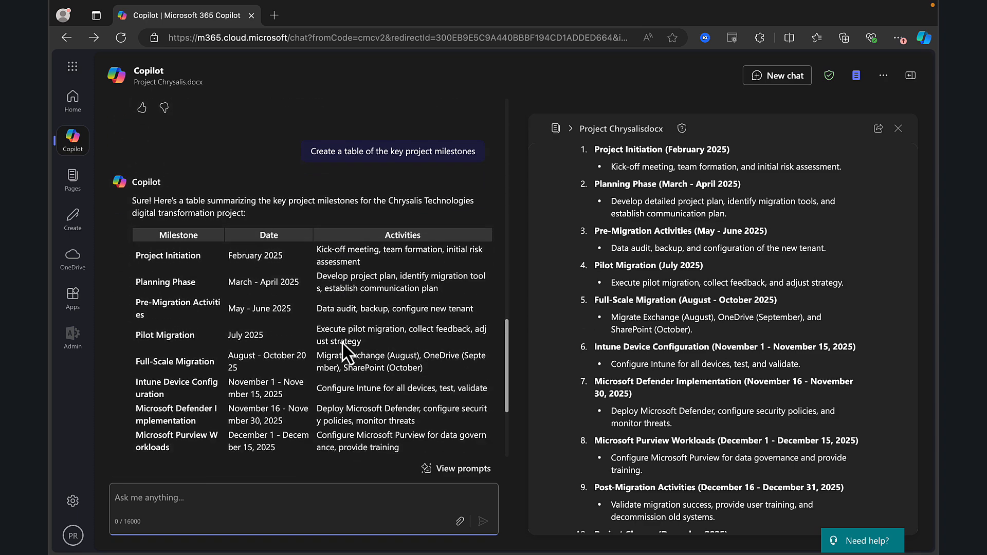
scroll(down, 3)
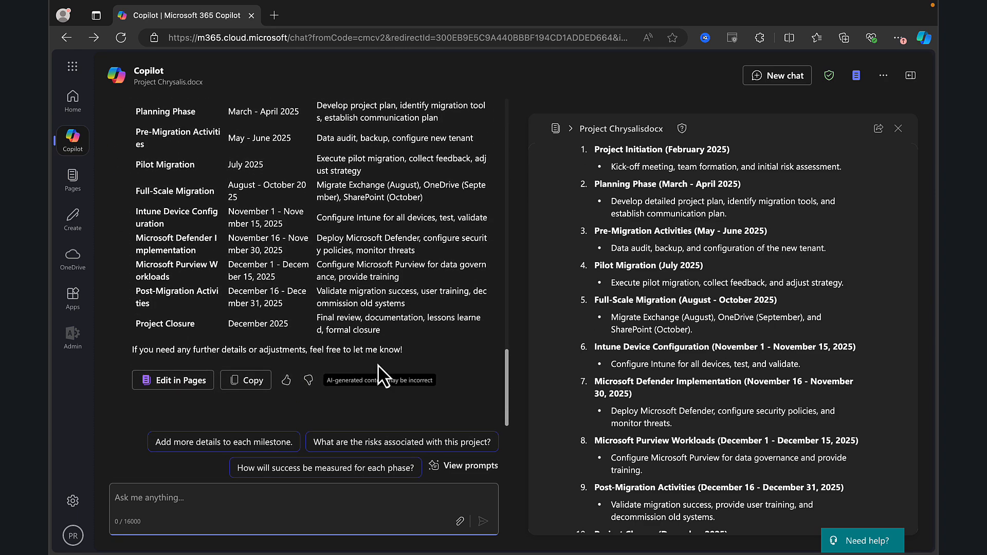
scroll(down, 3)
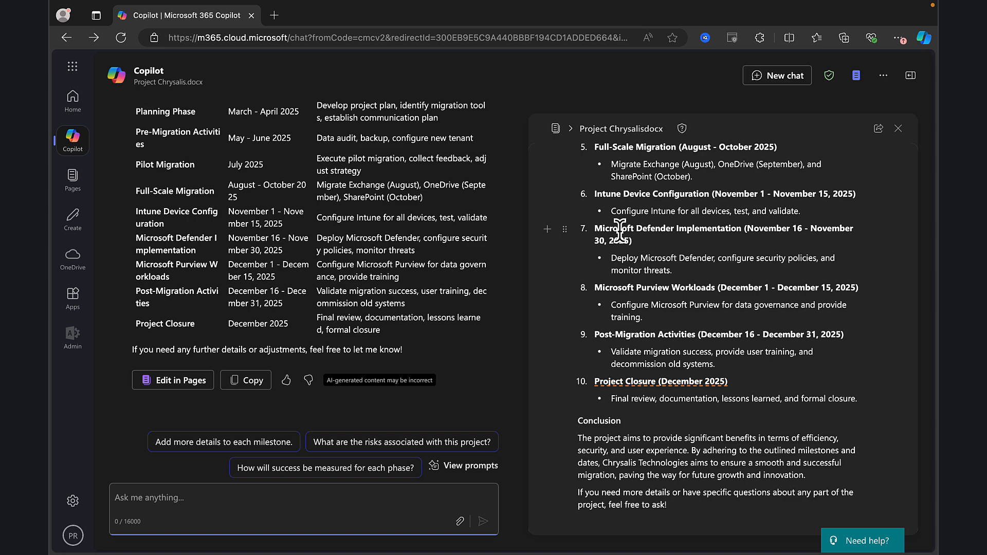
mouse_move(174, 379)
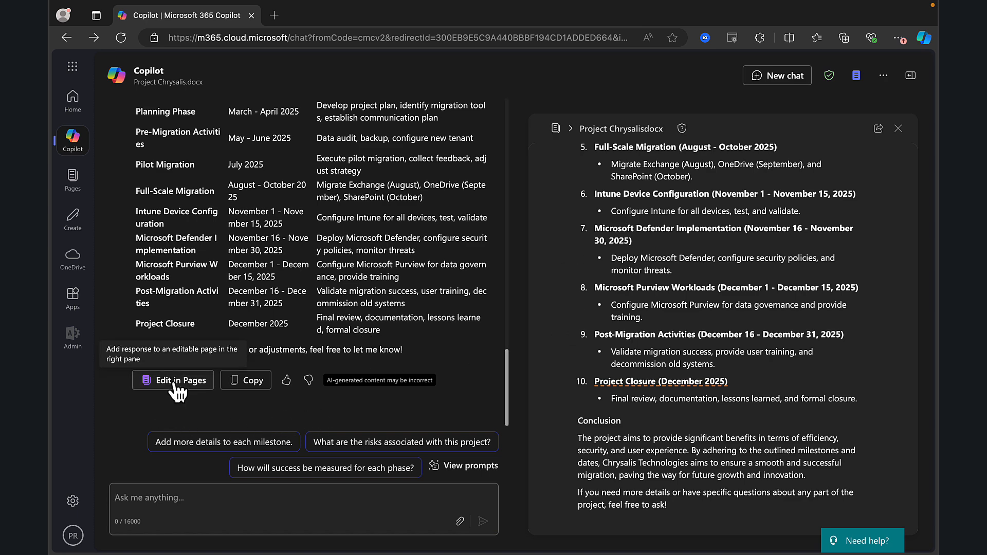
scroll(down, 3)
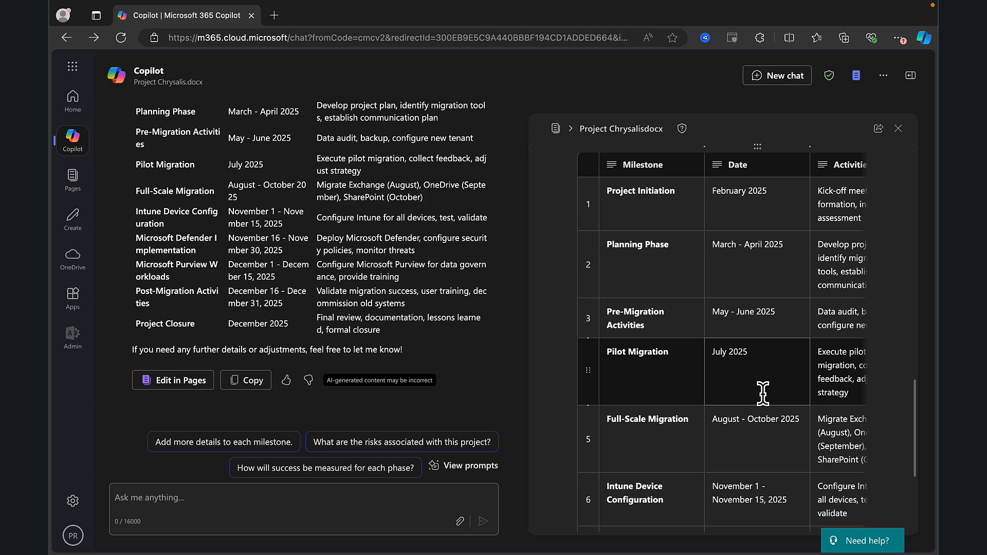
scroll(down, 3)
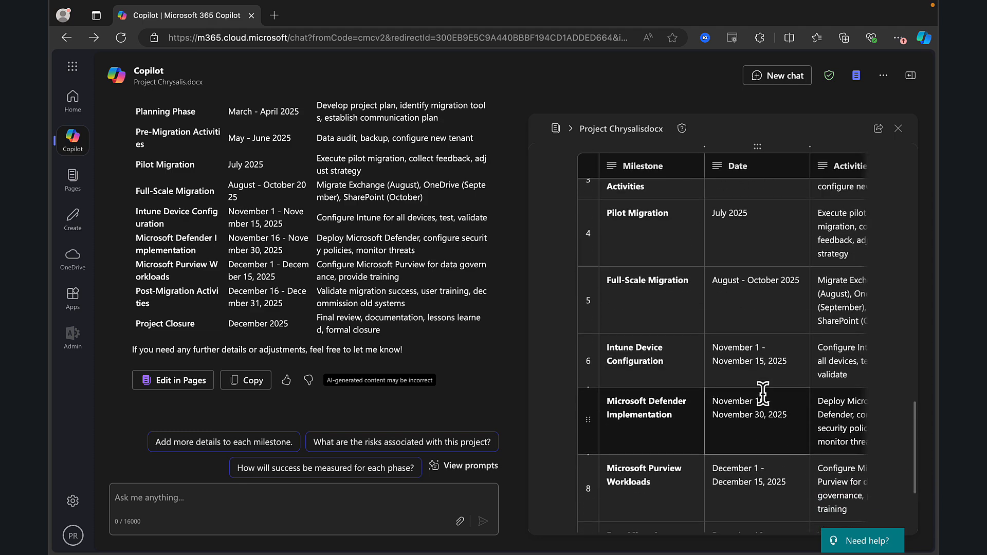
scroll(up, 3)
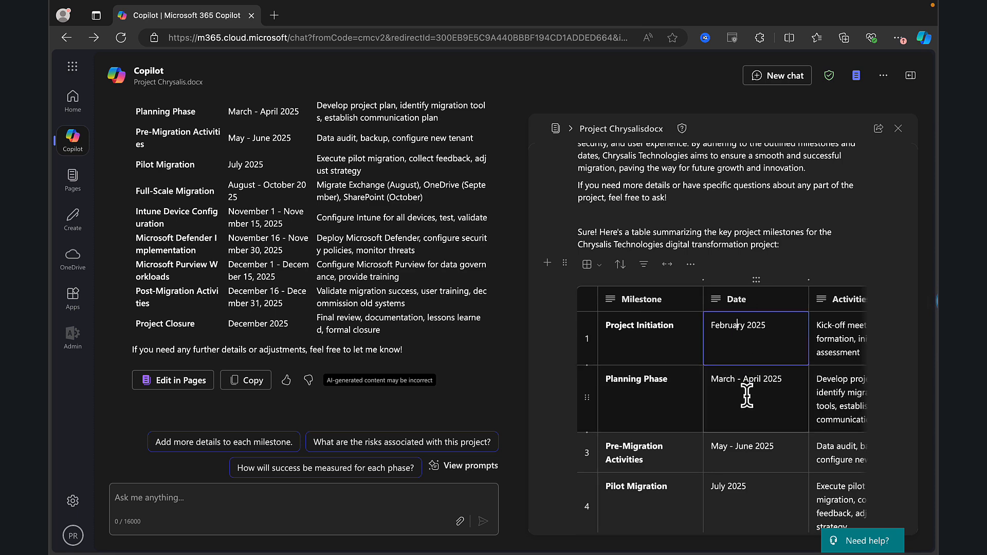
mouse_move(755, 412)
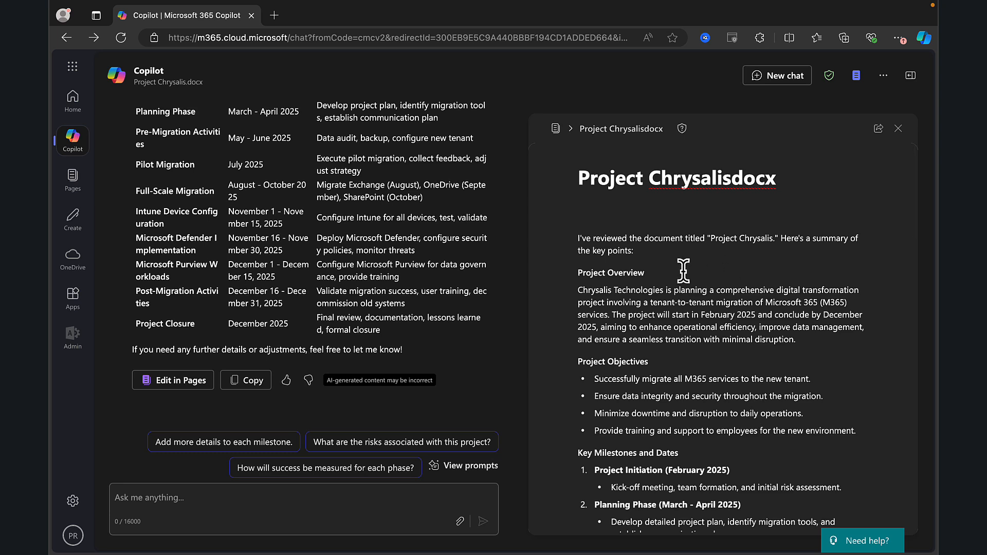
mouse_move(582, 214)
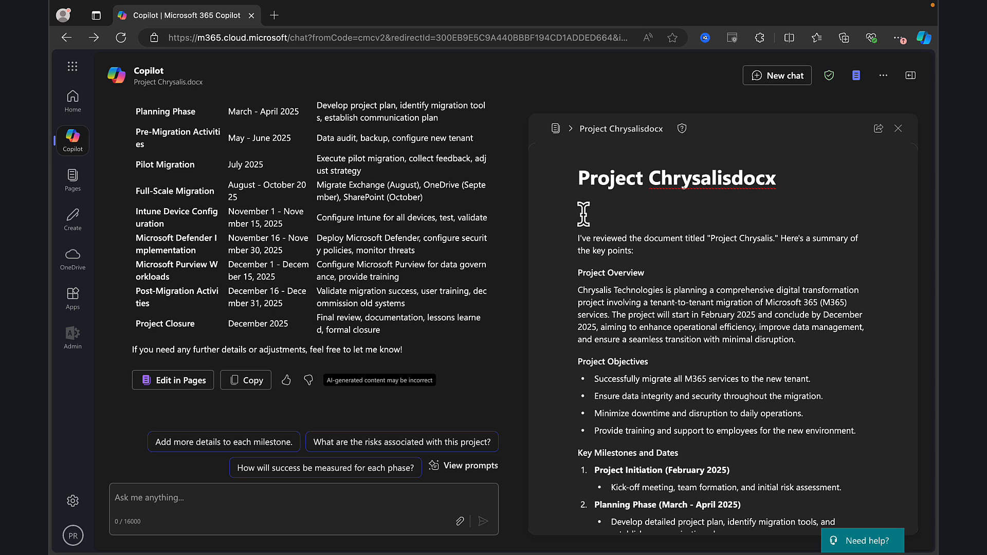
click(583, 221)
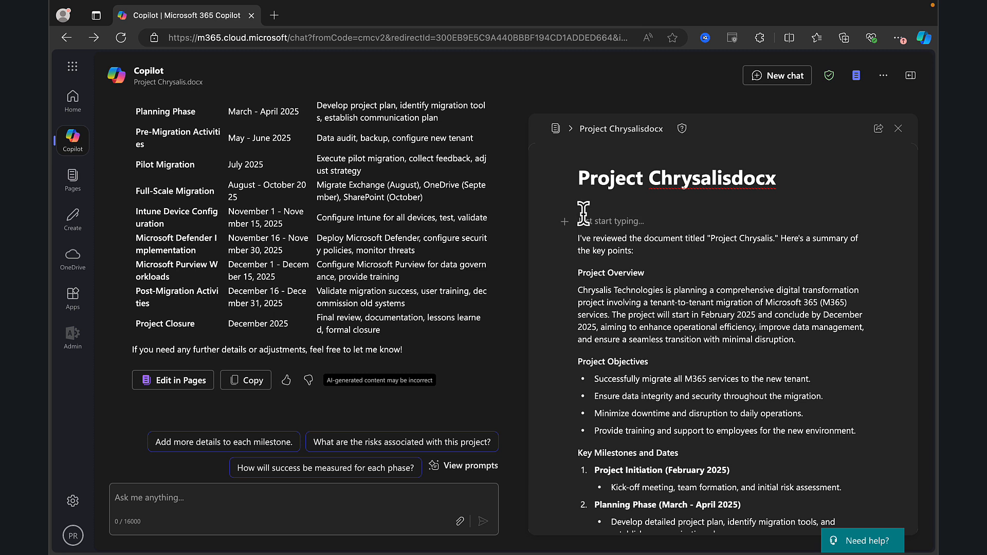
mouse_move(578, 201)
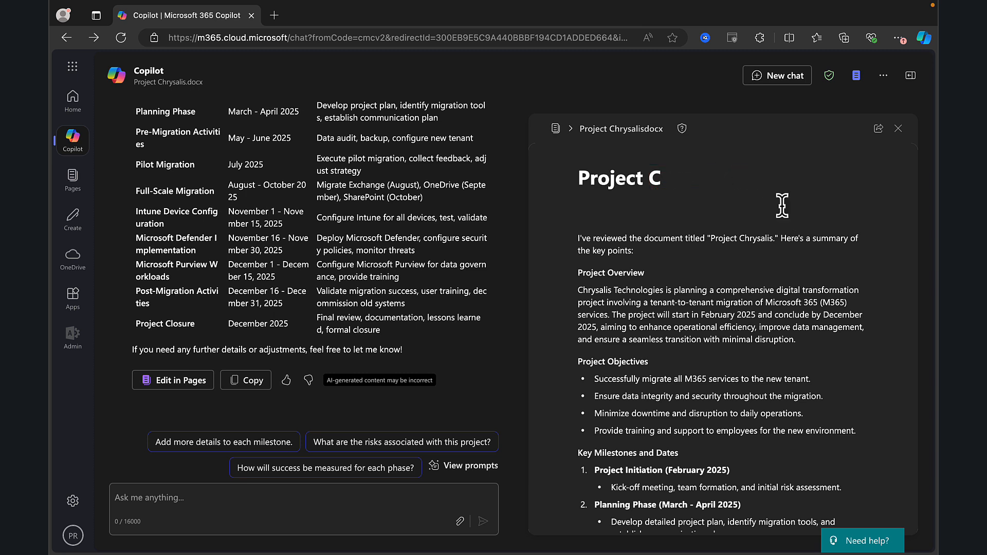
Replace 'Chrysalisdocx' with 'Microgenesis' in the page title
text(Micros)
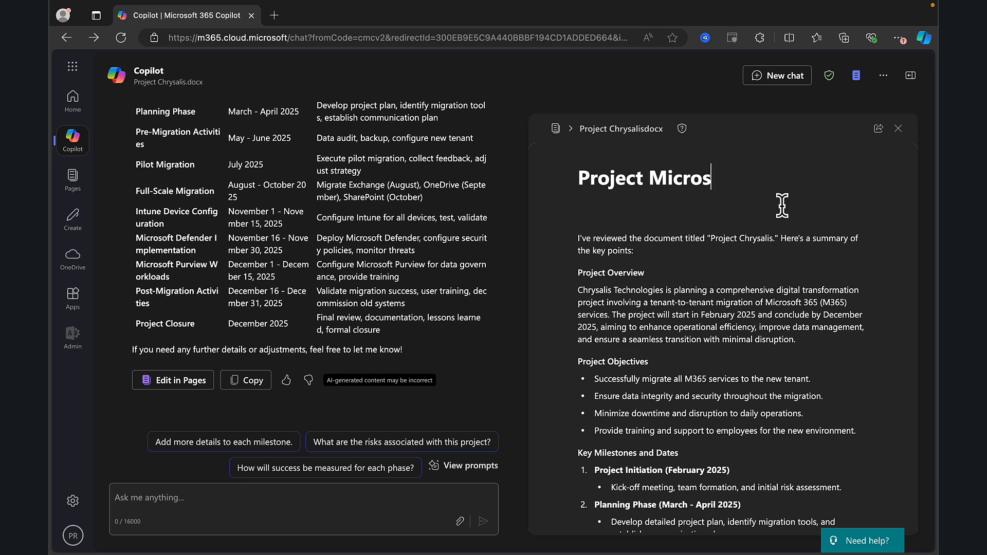
text(gen)
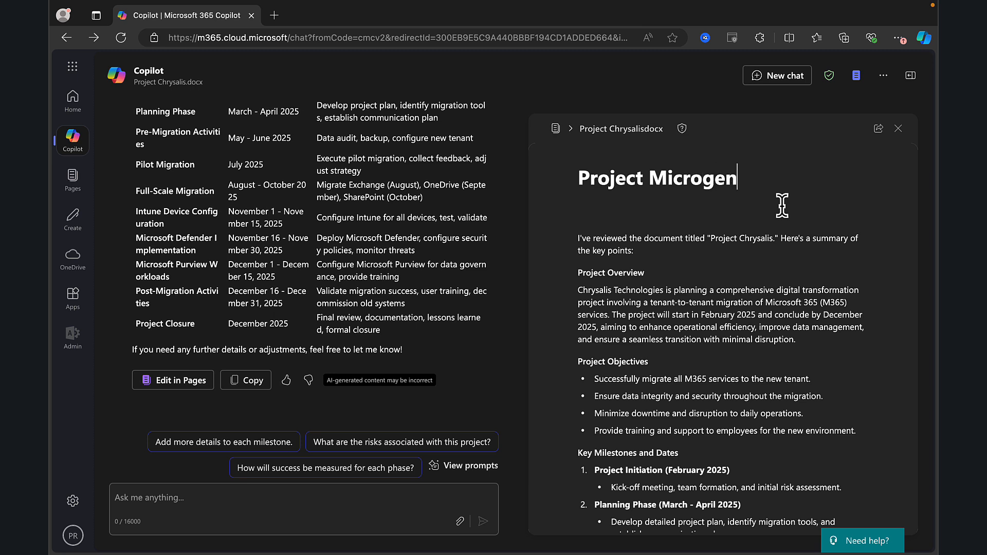
text(esis)
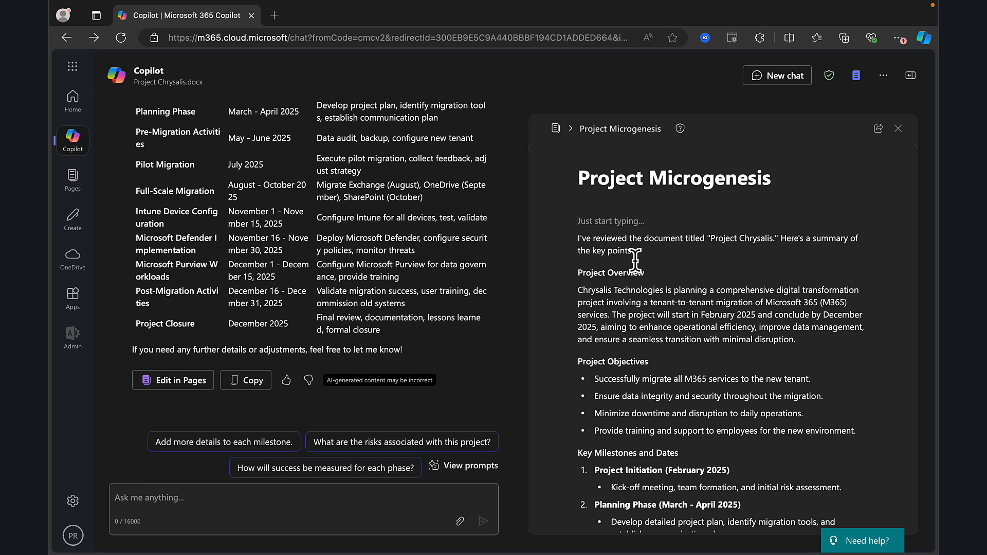
mouse_move(662, 308)
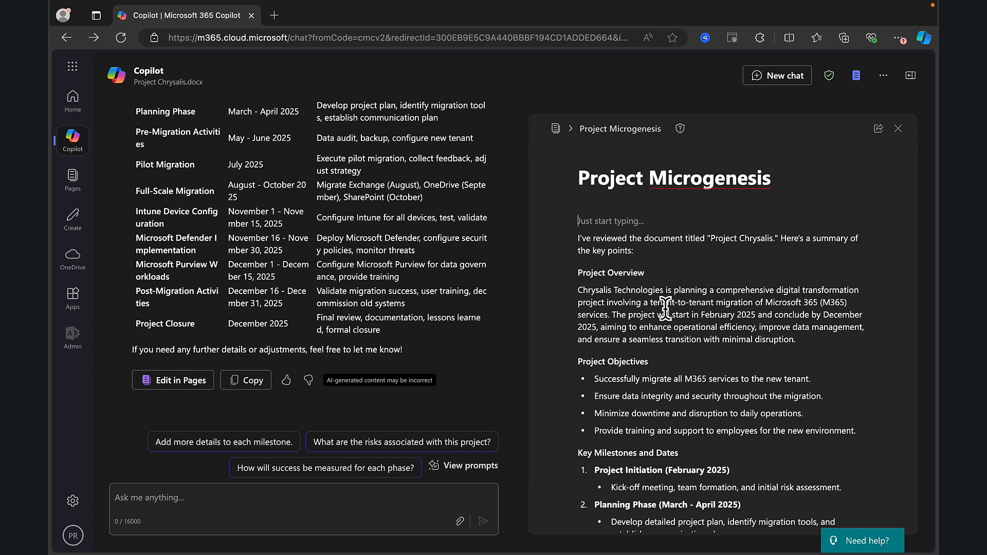
mouse_move(844, 164)
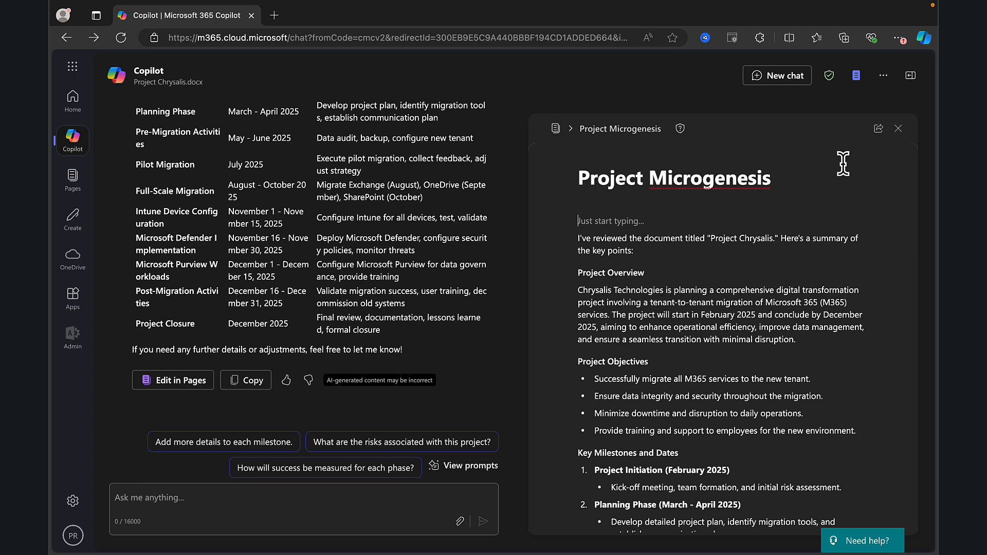
mouse_move(877, 132)
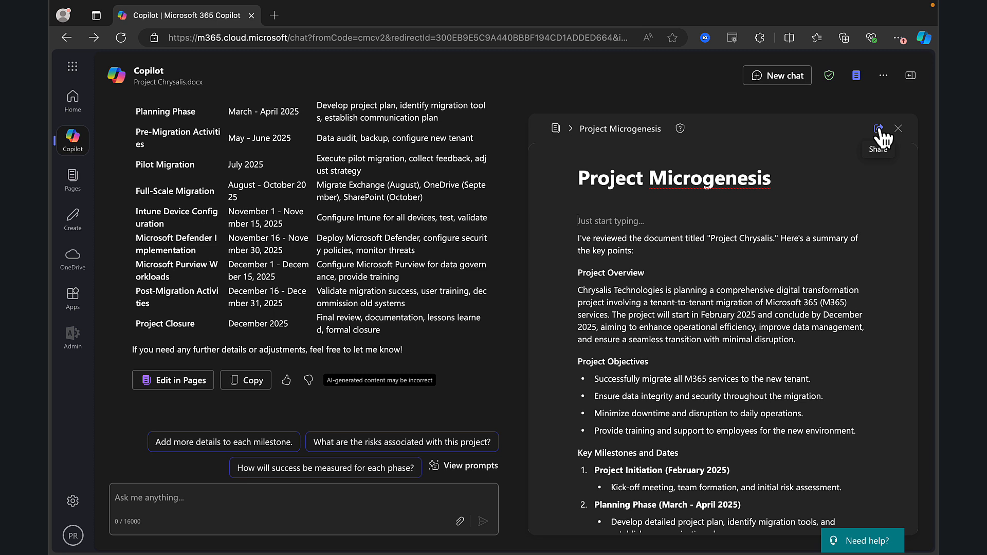
Create a Page link and confirm organization members with the link can edit
click(878, 128)
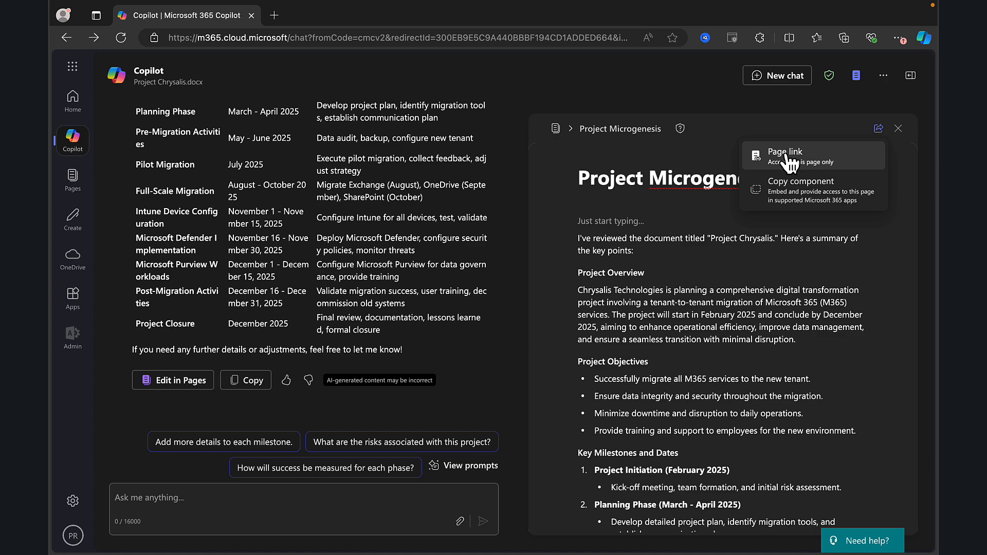
click(785, 155)
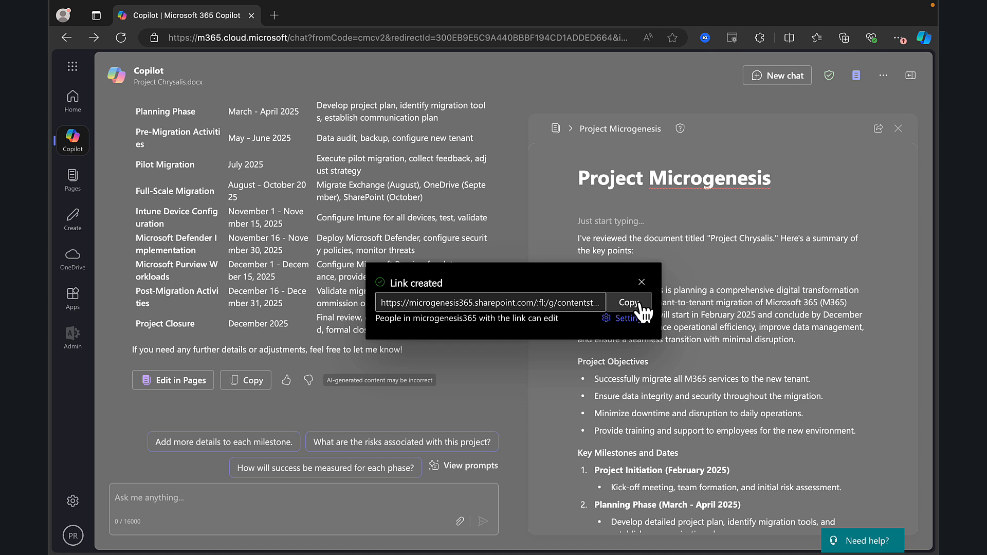
mouse_move(628, 332)
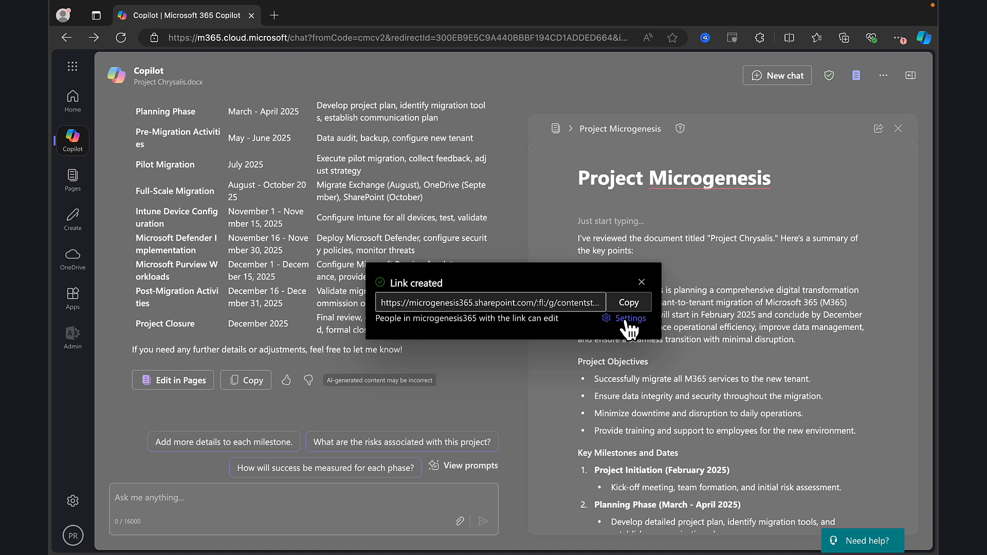
click(642, 281)
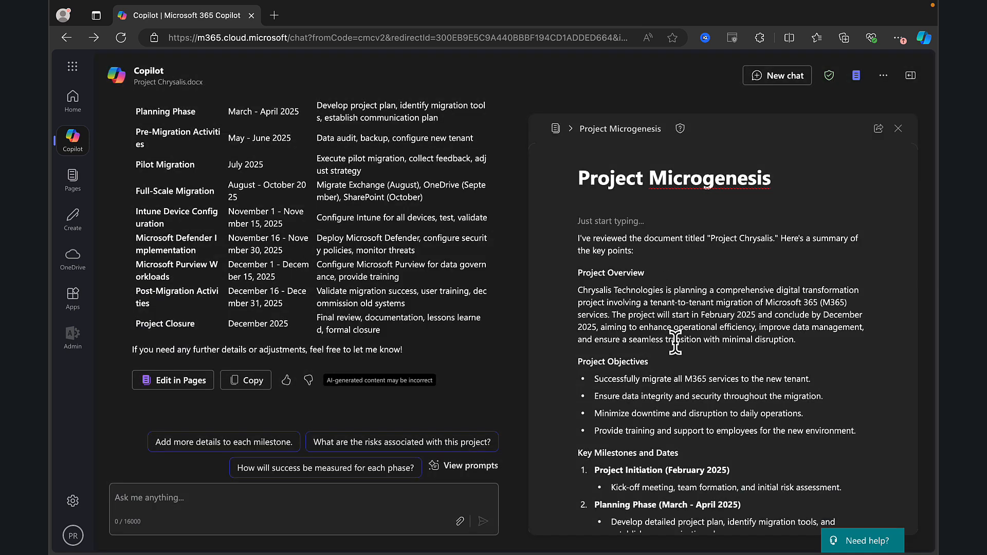
mouse_move(794, 201)
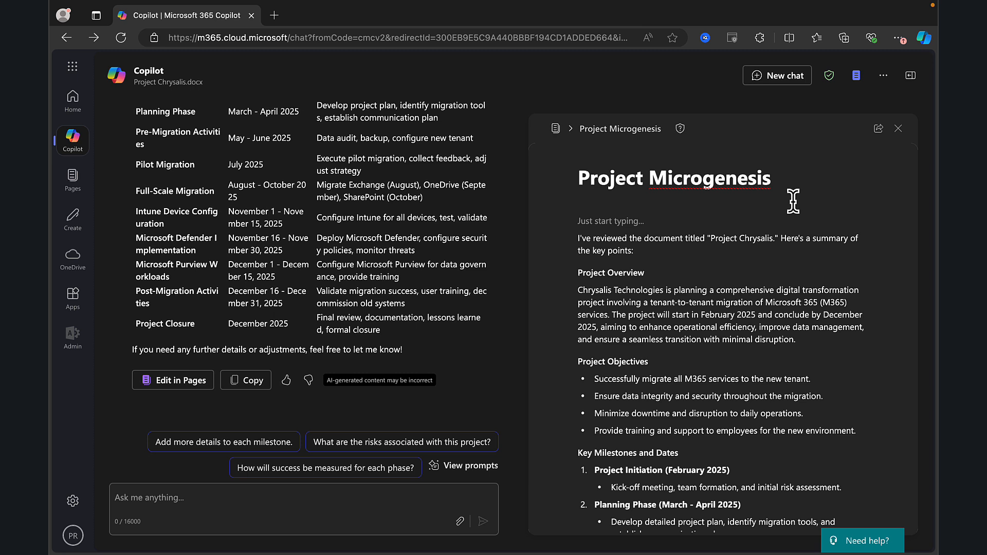
Reopen the Share options to copy the page as an embeddable component
click(878, 128)
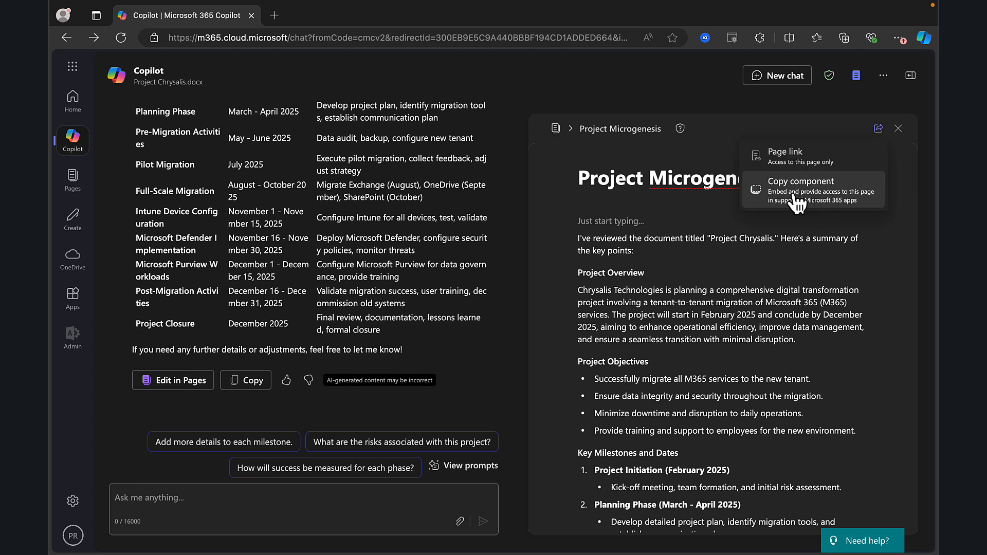
mouse_move(678, 294)
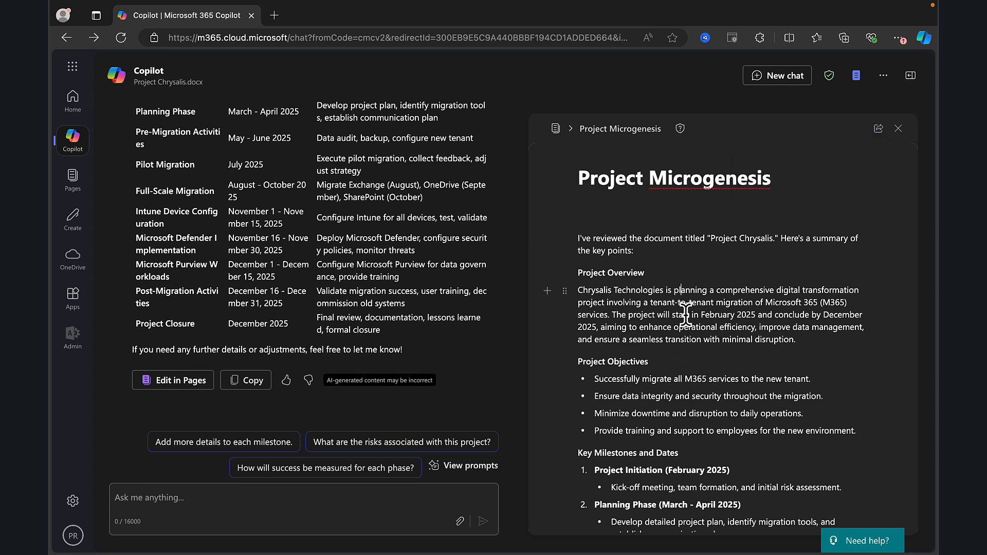
mouse_move(659, 334)
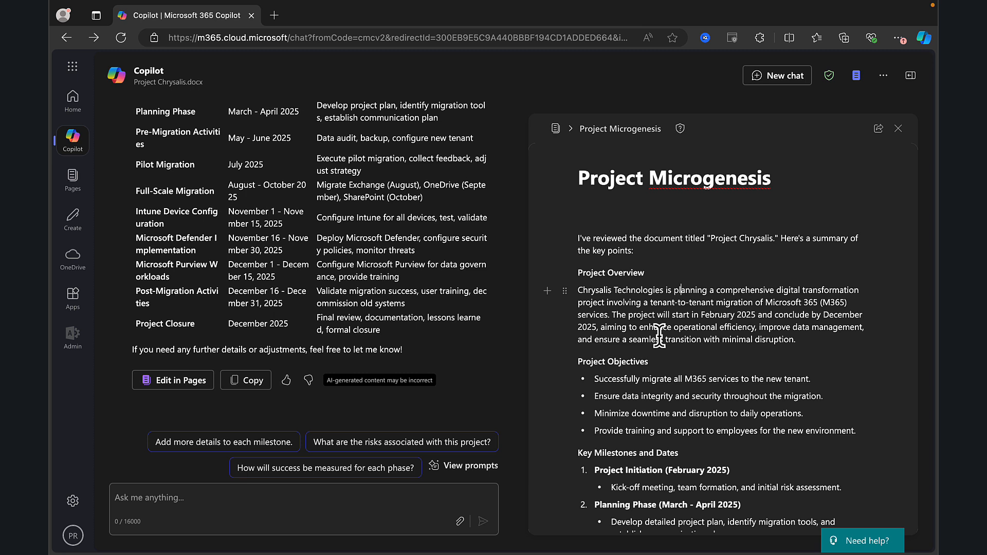
mouse_move(679, 196)
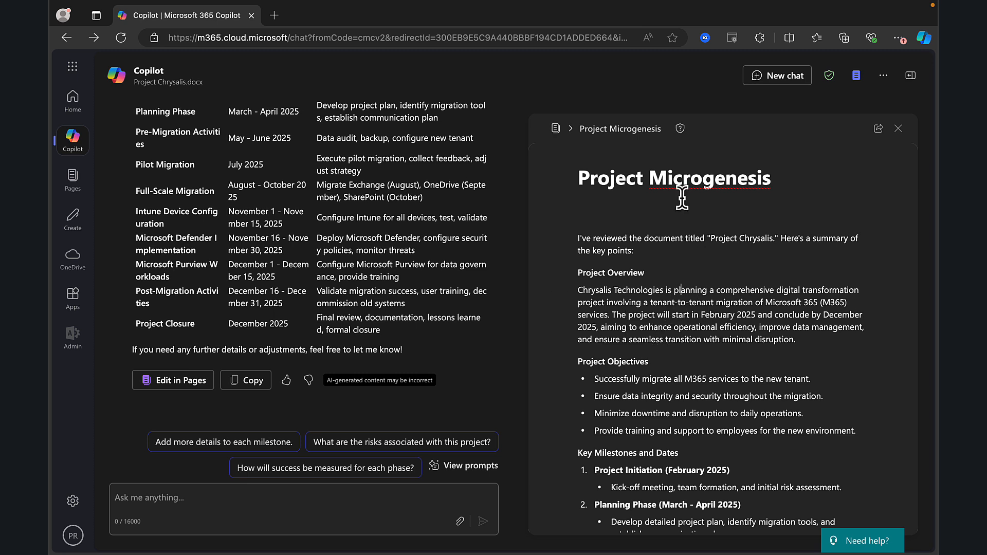
mouse_move(832, 175)
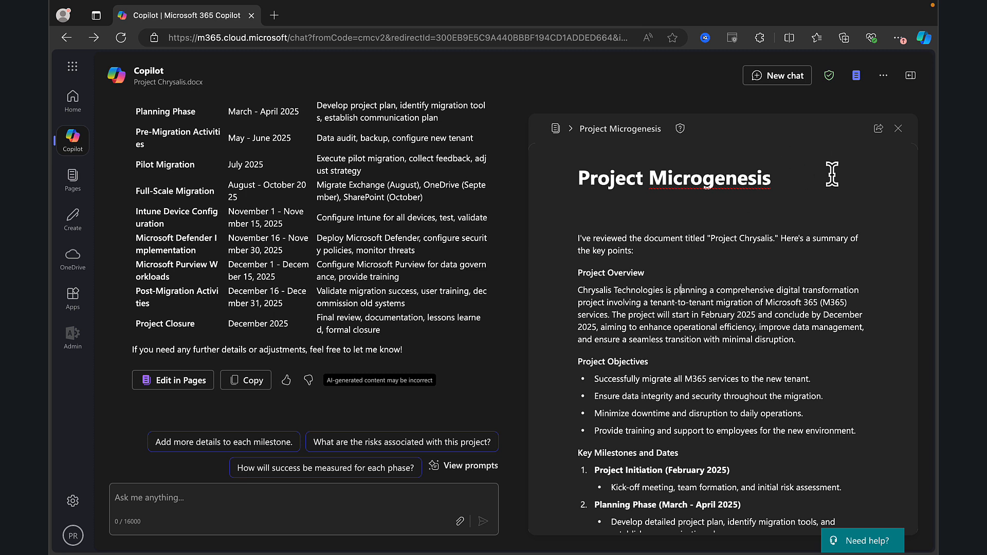
mouse_move(812, 199)
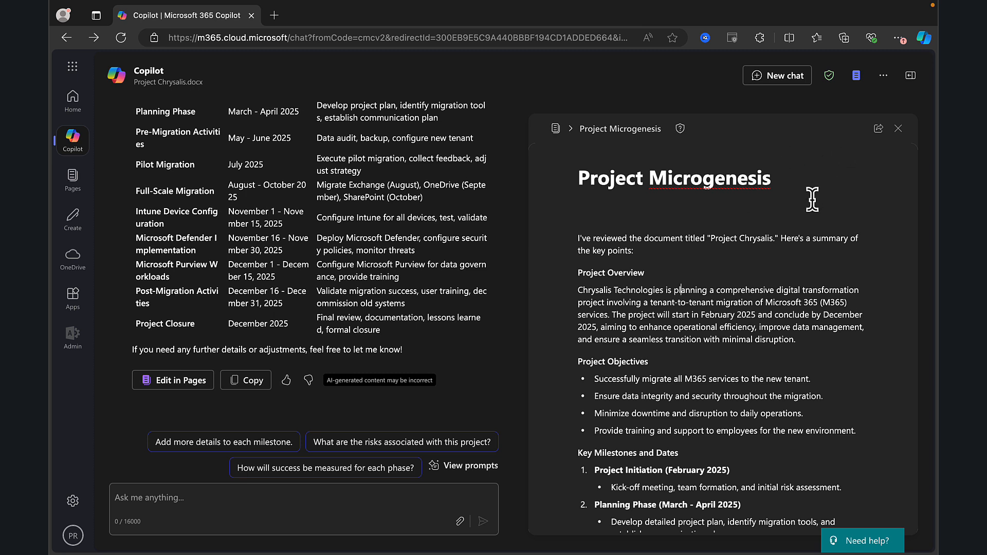
mouse_move(885, 153)
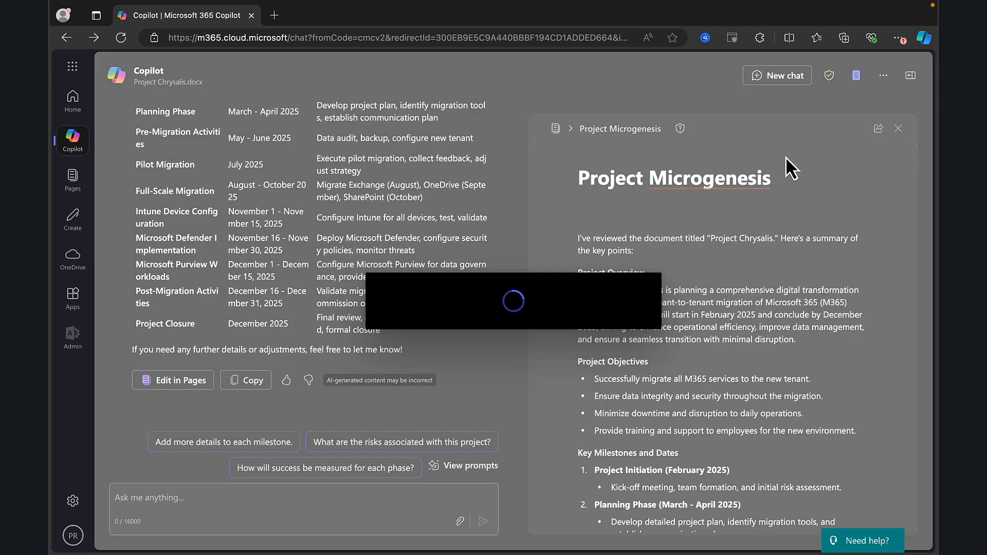
Dismiss the Share menu and open Microsoft Loop in a new browser tab
click(878, 129)
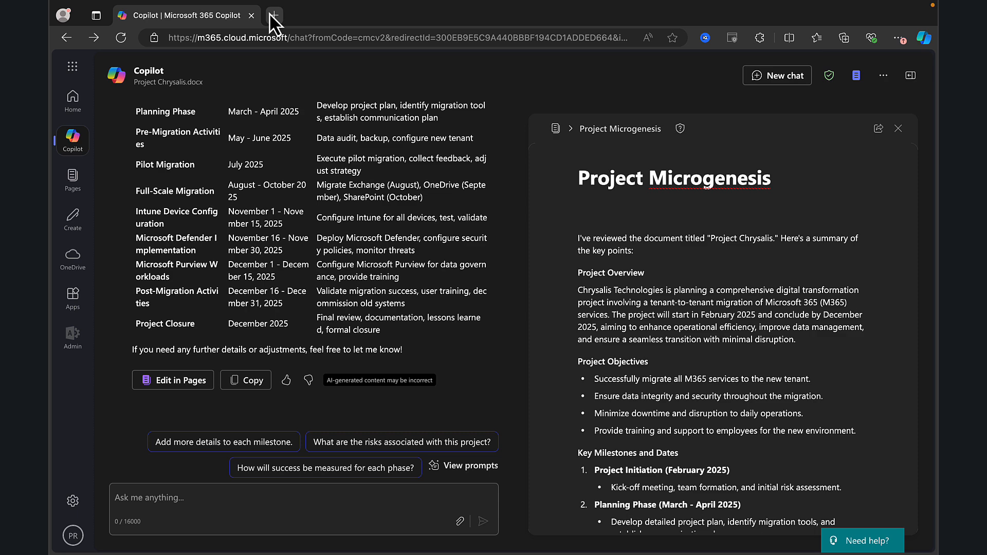
click(274, 15)
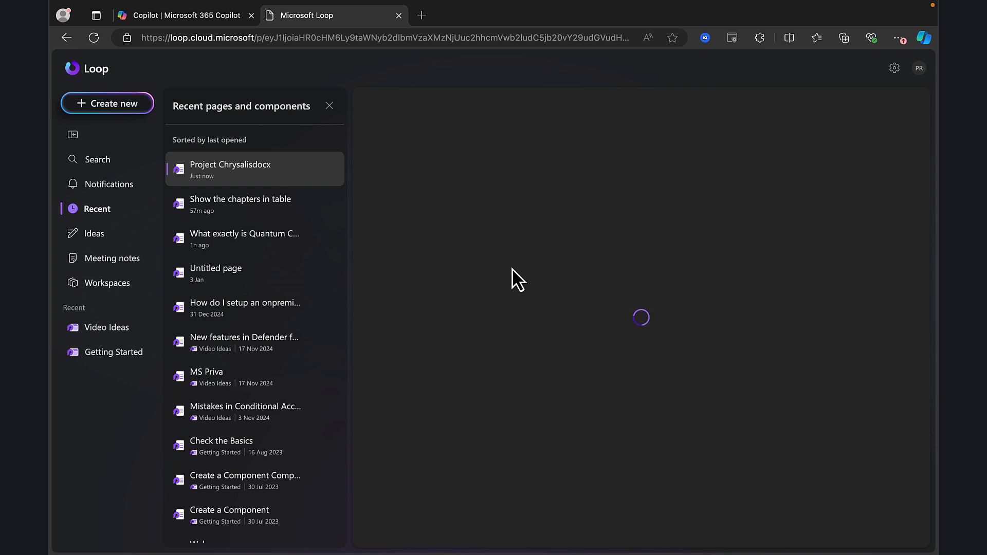
Open the top recent page, Project Microgenesis, in Loop, skim it, and return to Copilot
click(230, 169)
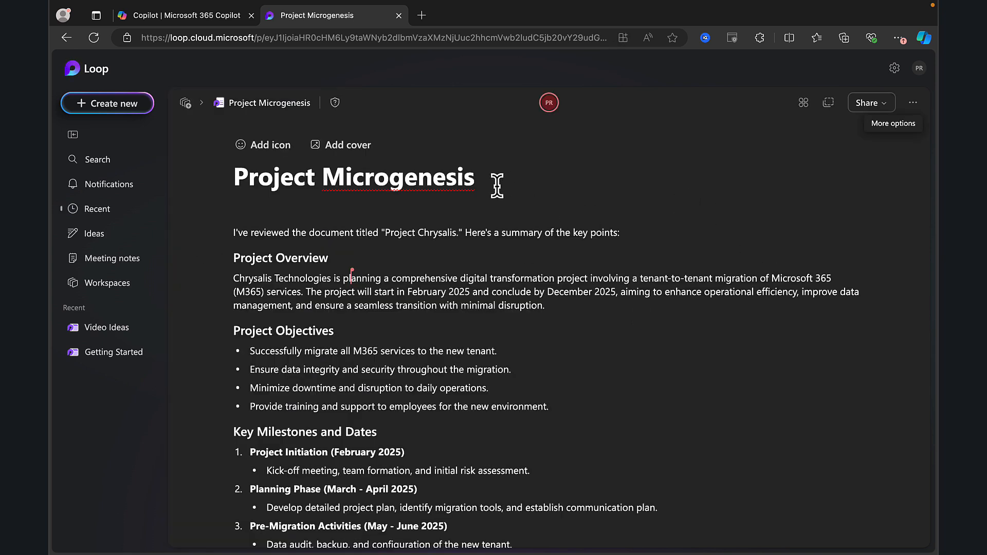
mouse_move(381, 265)
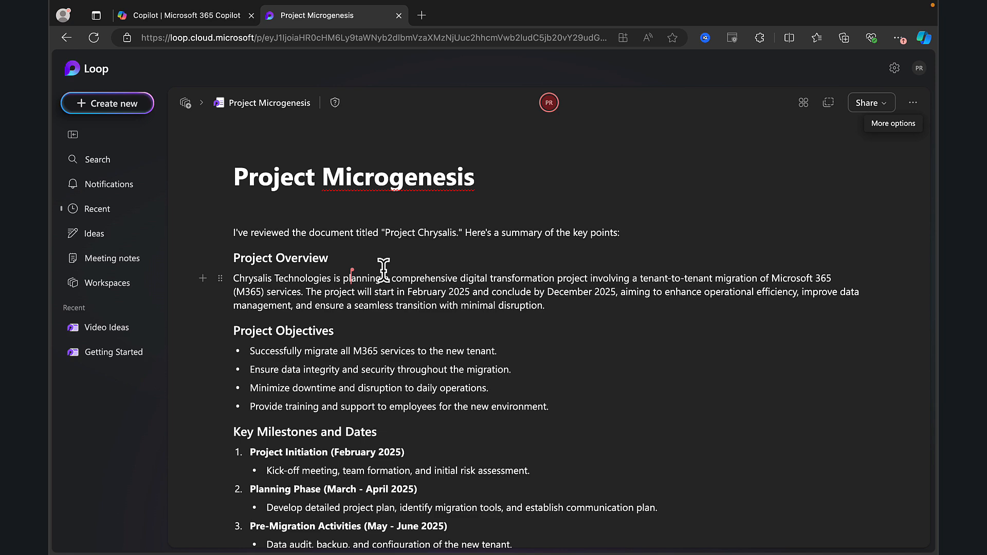
scroll(down, 3)
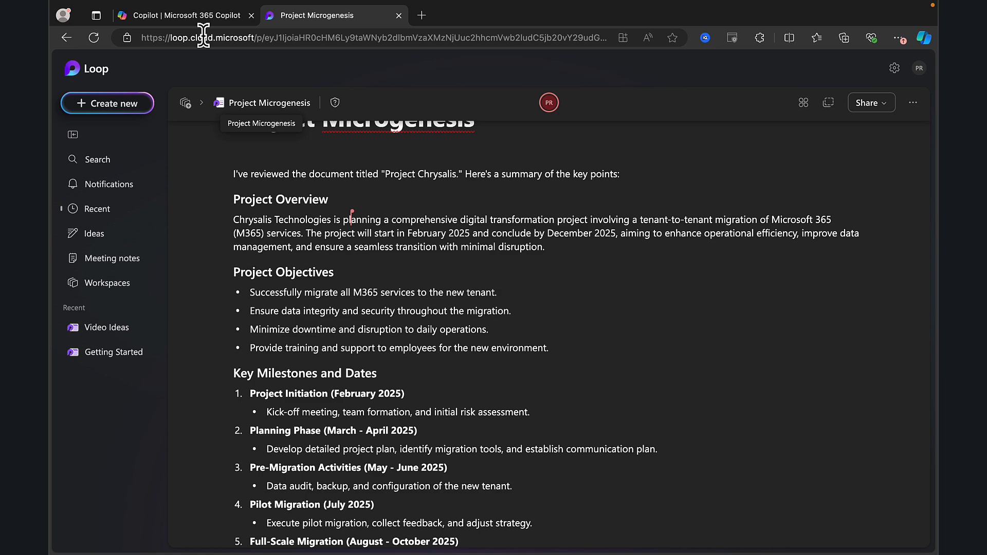
click(182, 15)
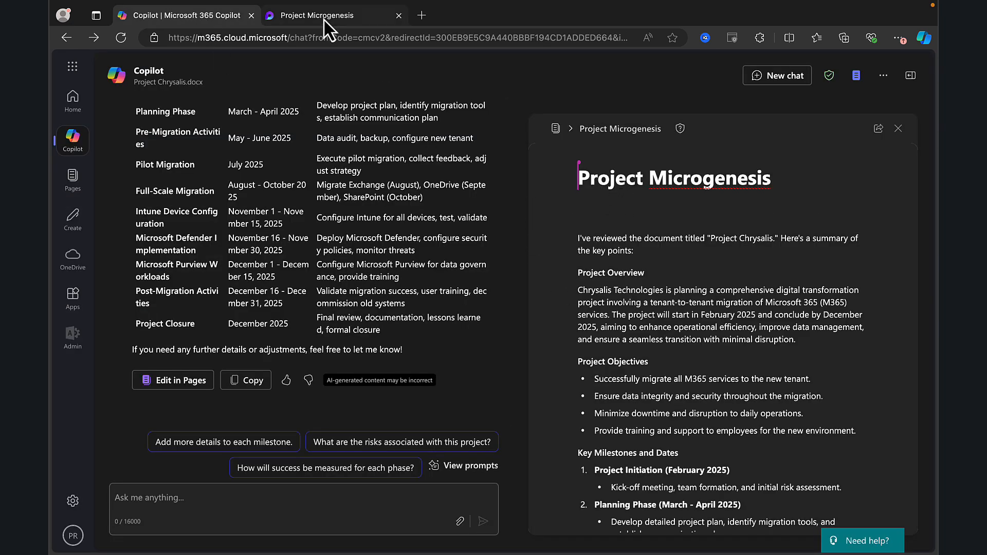
Review the Loop page's summary and all ten milestones, then return to the Copilot tab
click(180, 380)
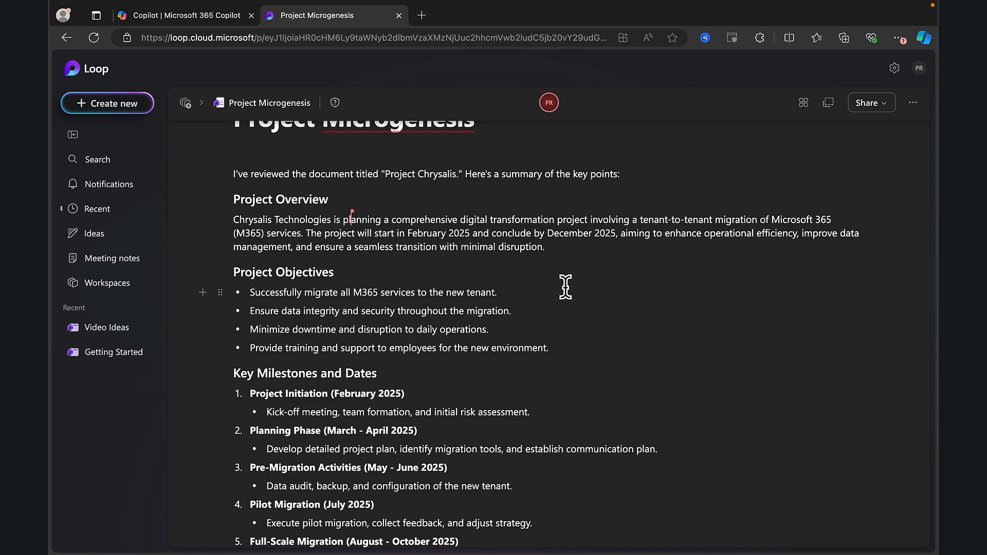
scroll(up, 3)
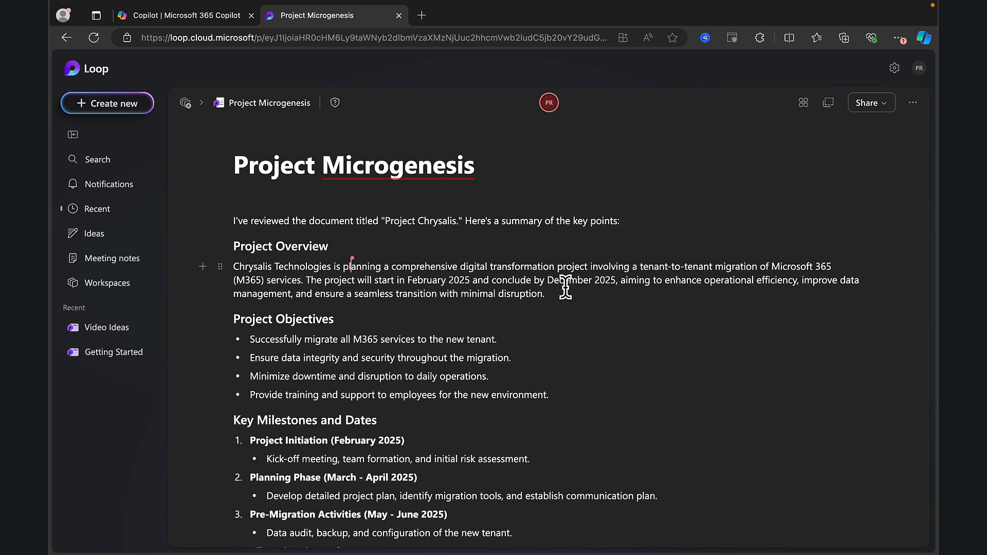
scroll(down, 3)
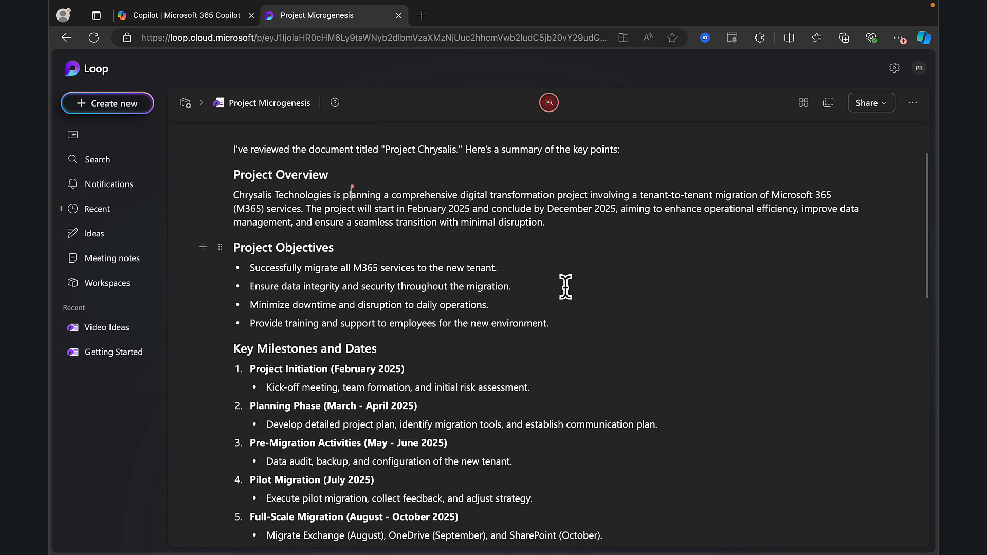
scroll(down, 3)
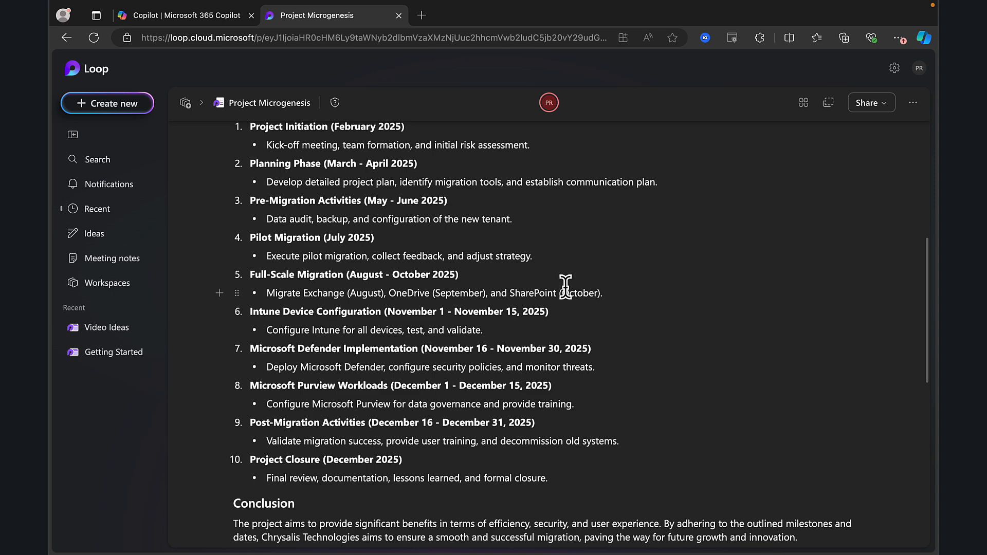
scroll(down, 3)
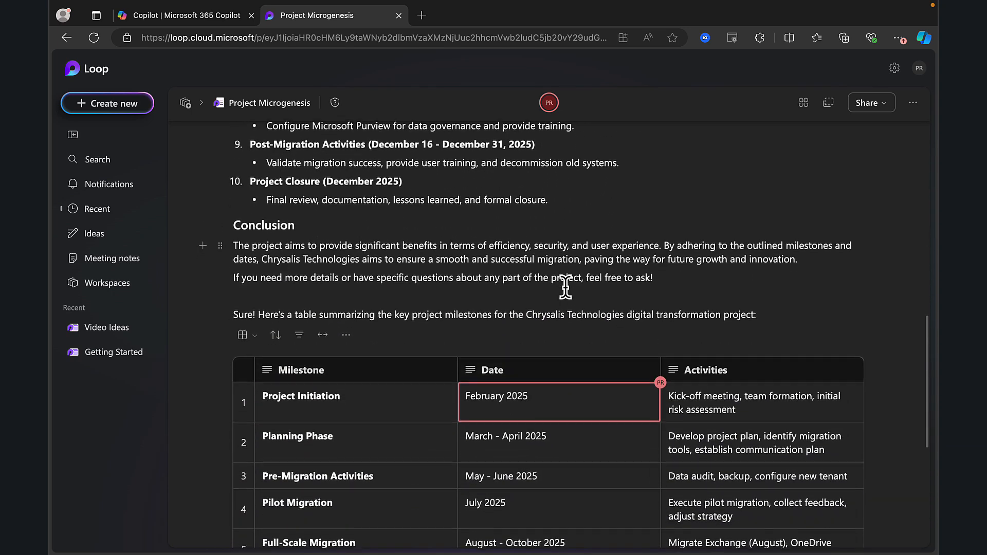
scroll(down, 3)
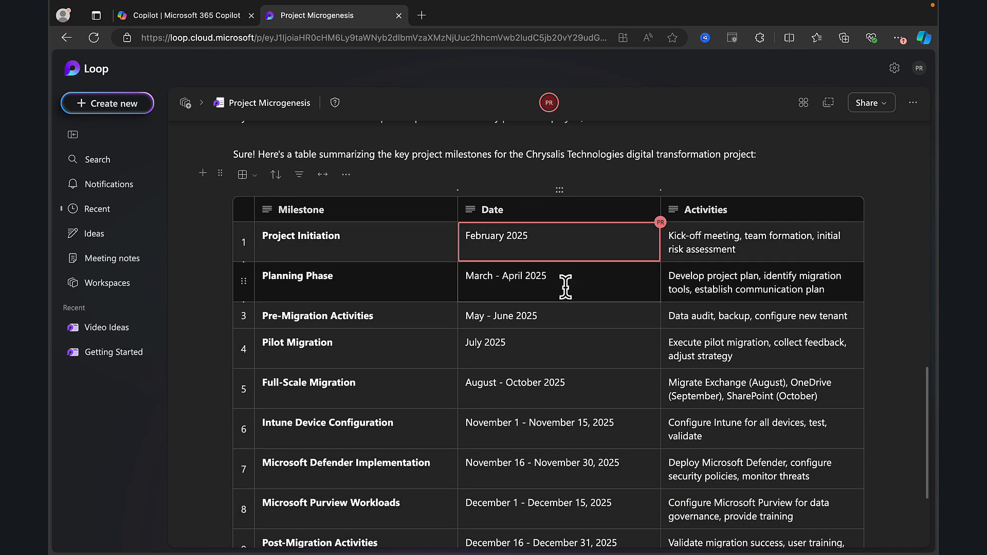
mouse_move(598, 227)
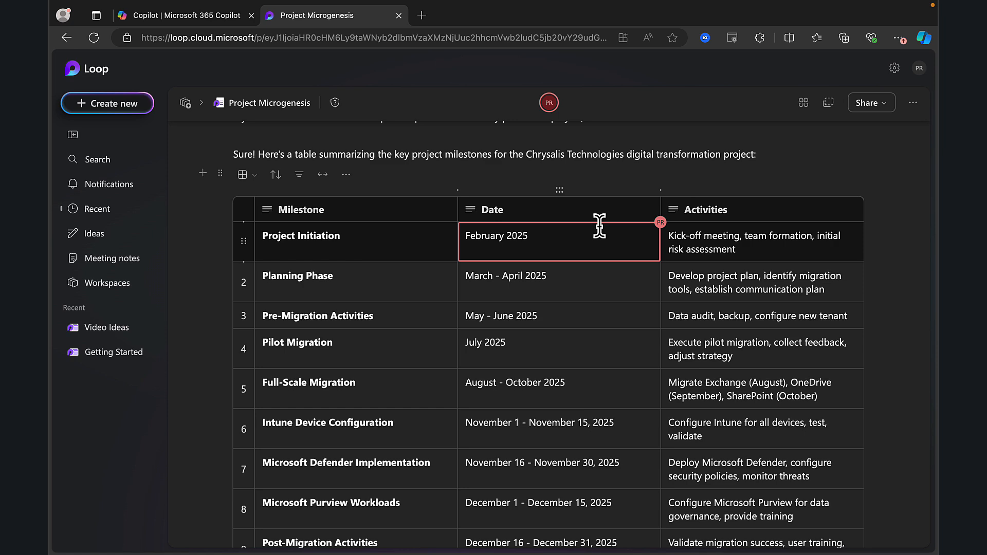
scroll(down, 3)
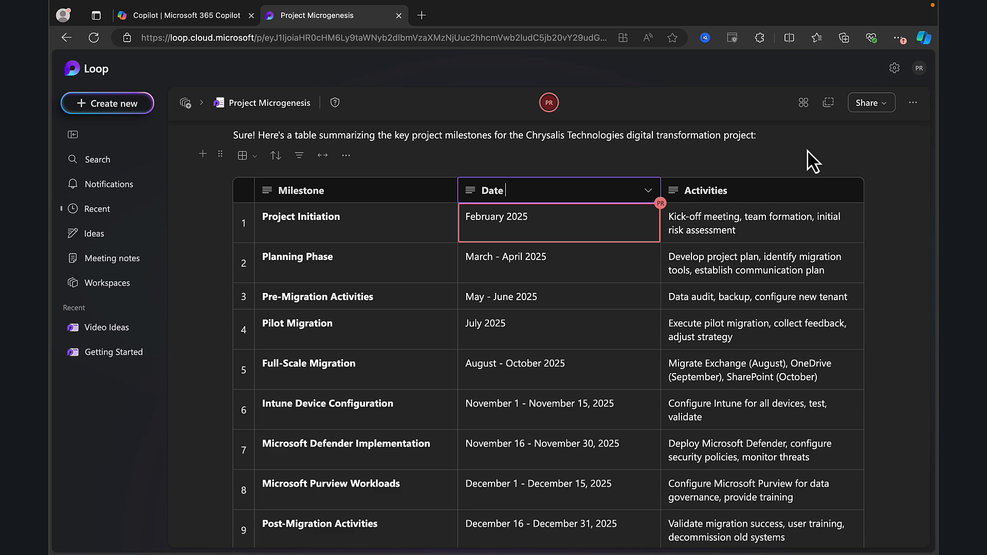
mouse_move(573, 370)
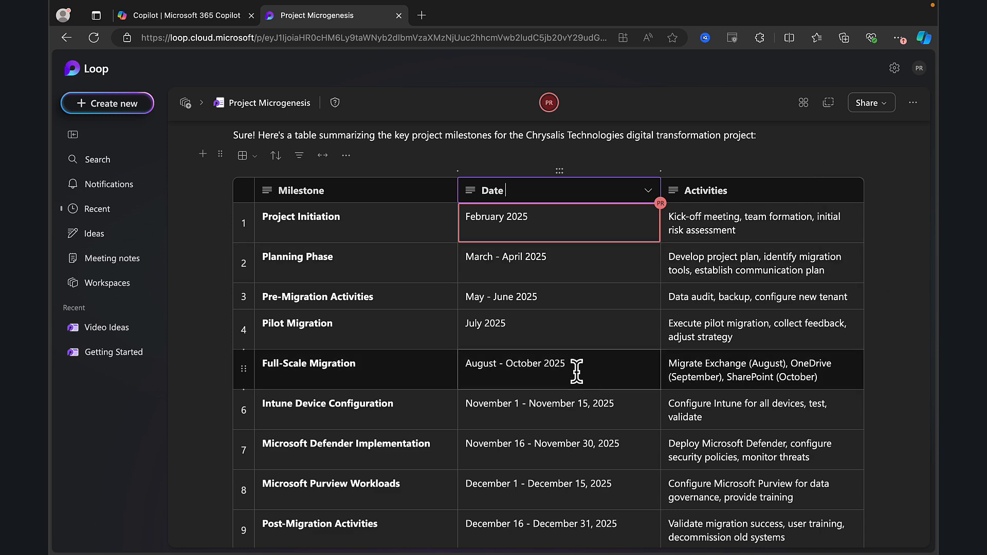
scroll(down, 3)
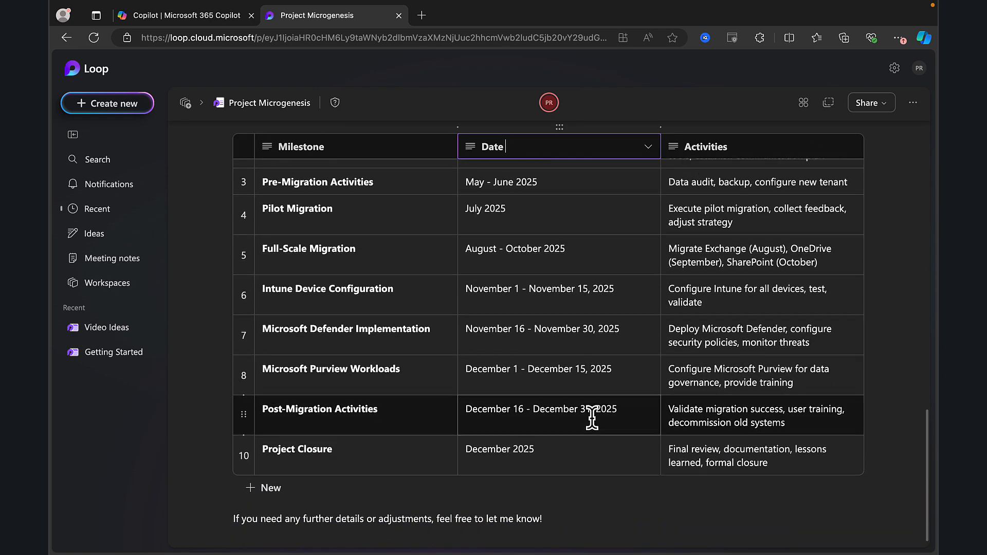
scroll(up, 3)
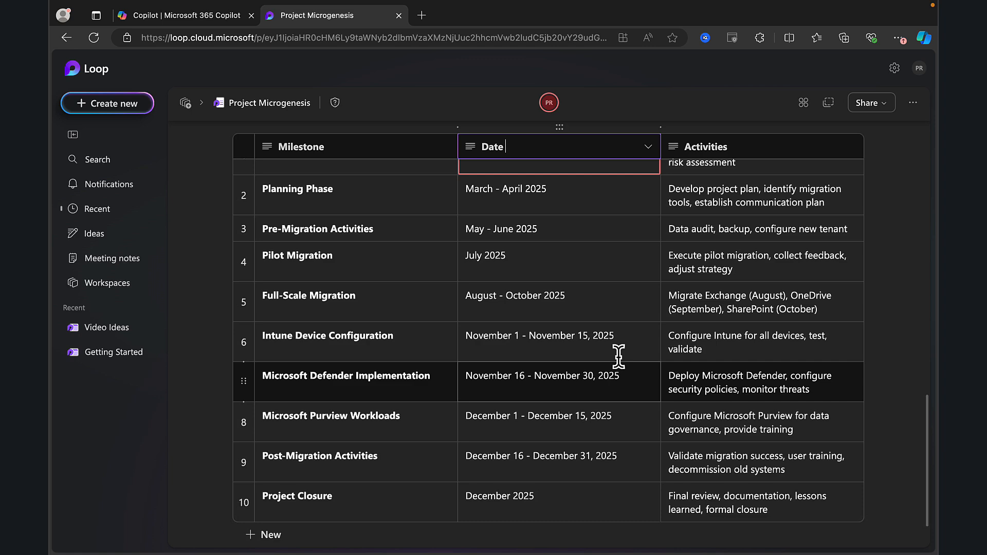
scroll(up, 3)
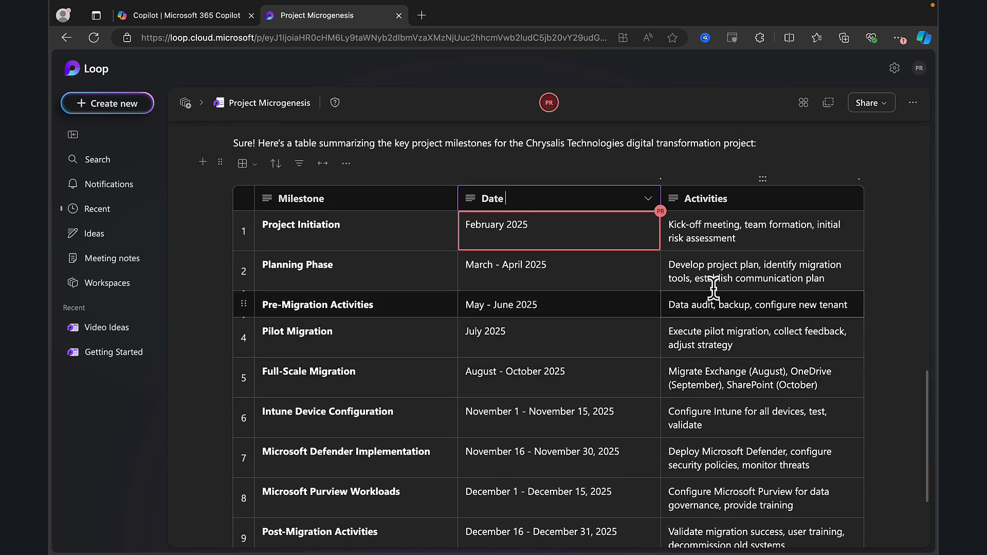
mouse_move(595, 378)
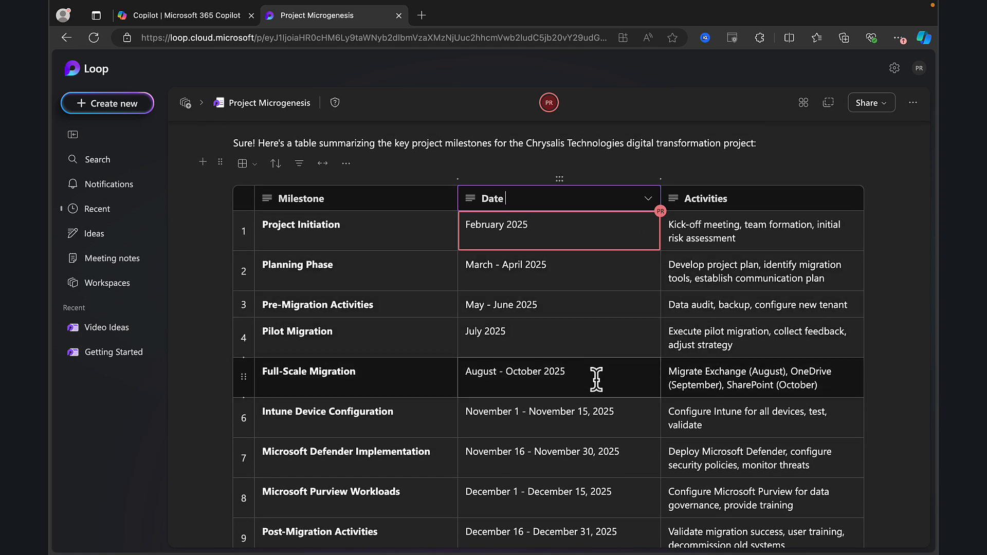
mouse_move(202, 44)
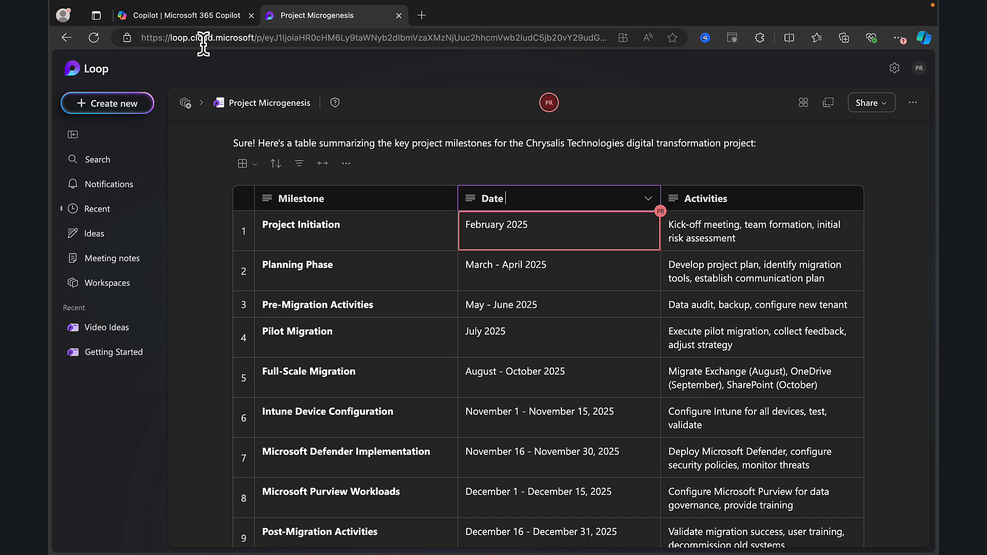
click(183, 15)
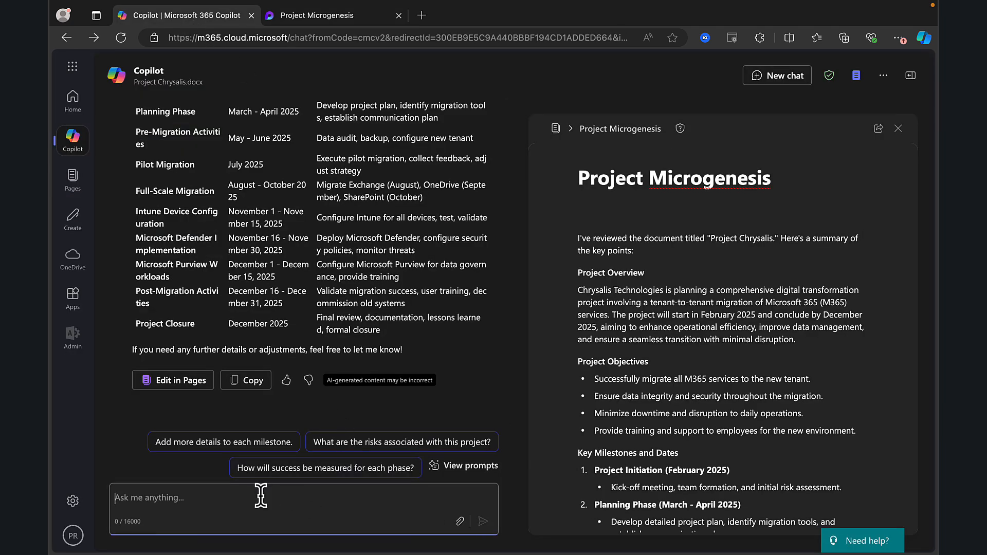
Ask Copilot: 'Add the appropriate assignees to the table.' and review the reply
text(Add the appropriate assignees to the table.)
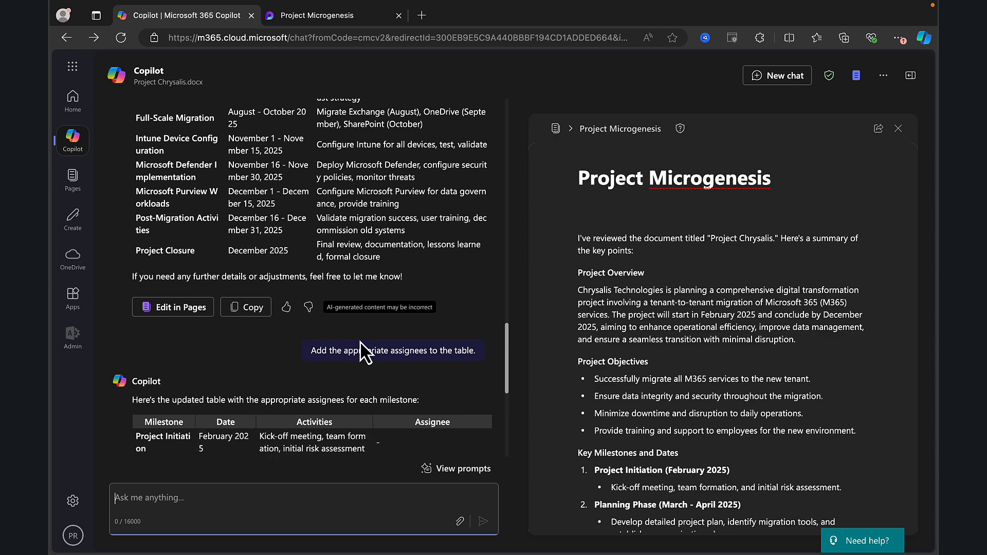
scroll(down, 3)
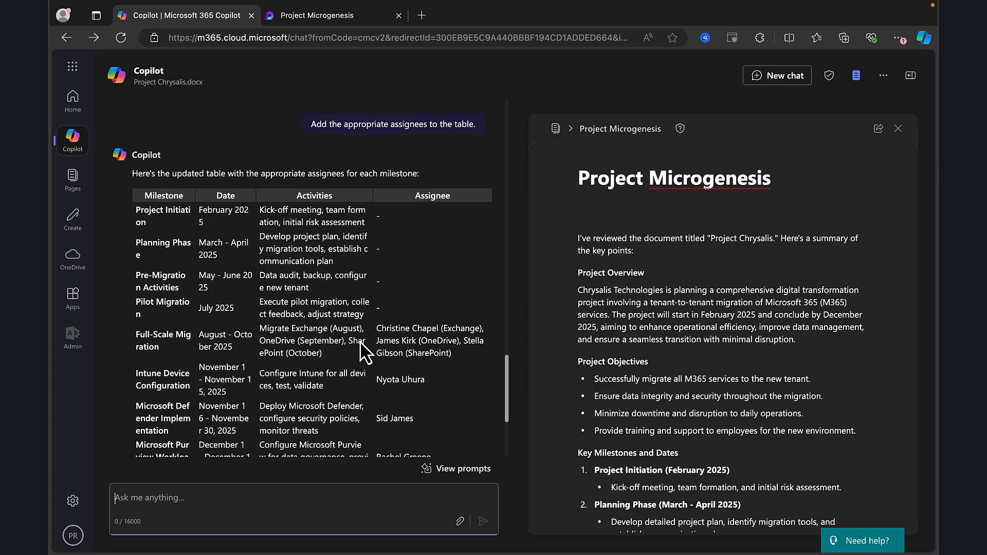
scroll(down, 3)
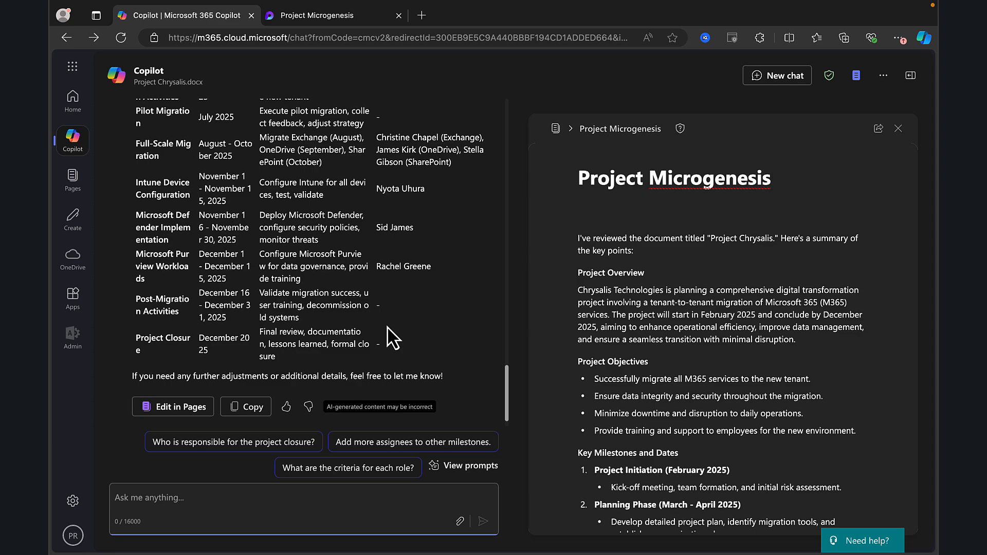
scroll(down, 3)
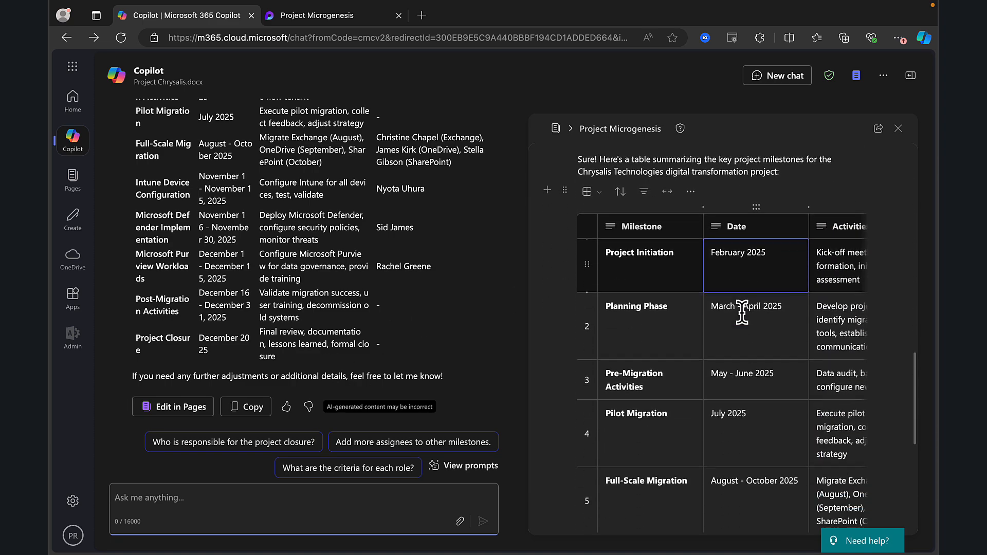
scroll(down, 3)
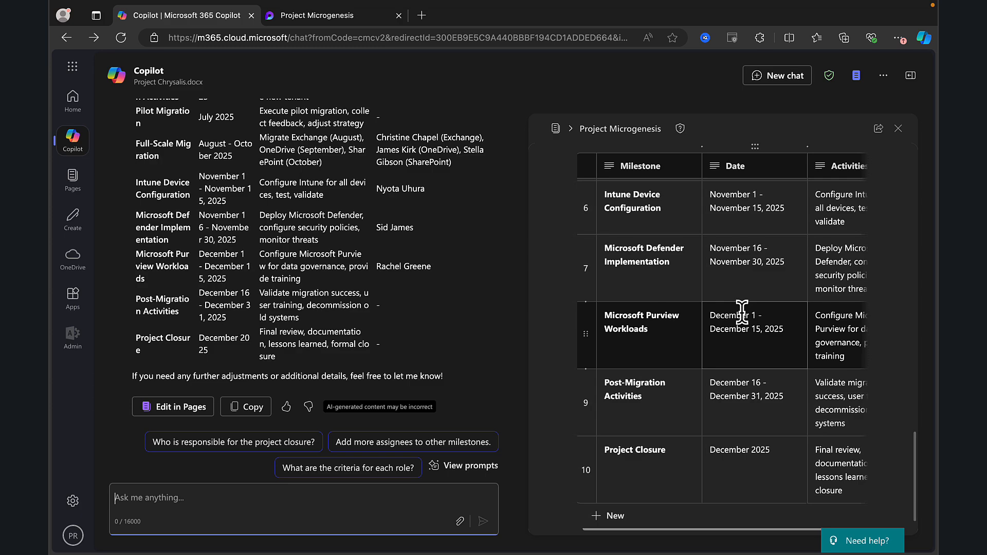
scroll(down, 3)
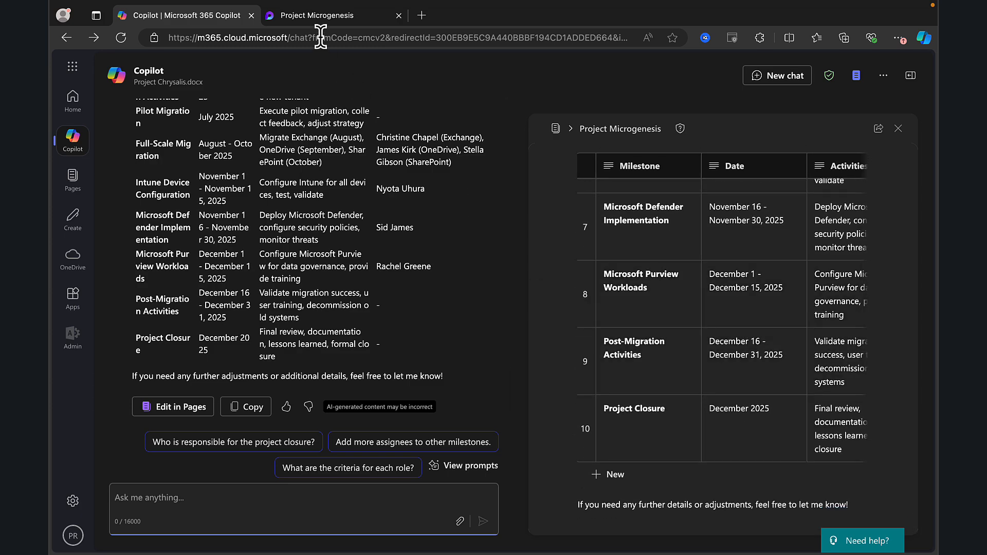
Check the Project Microgenesis page in Loop, then return to the Copilot chat
click(326, 14)
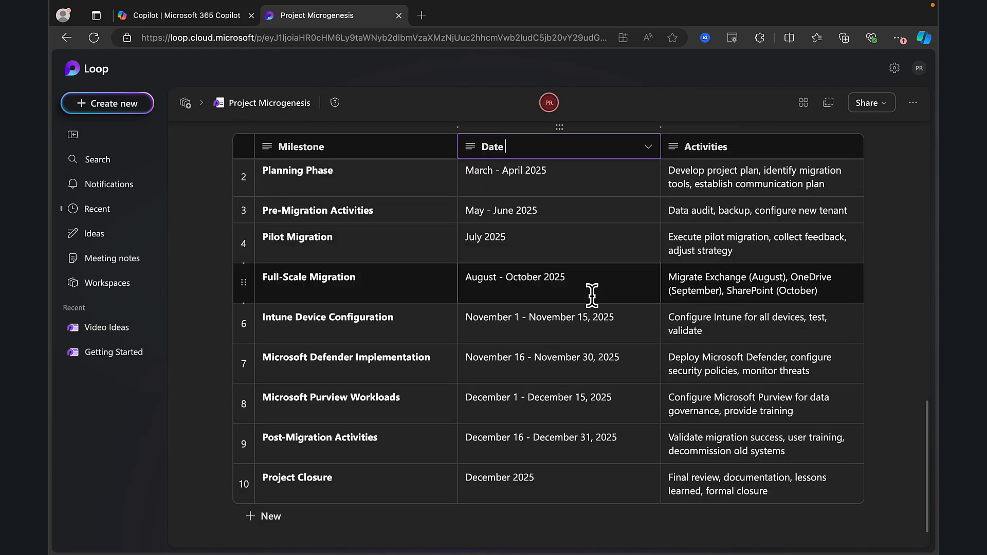
click(182, 15)
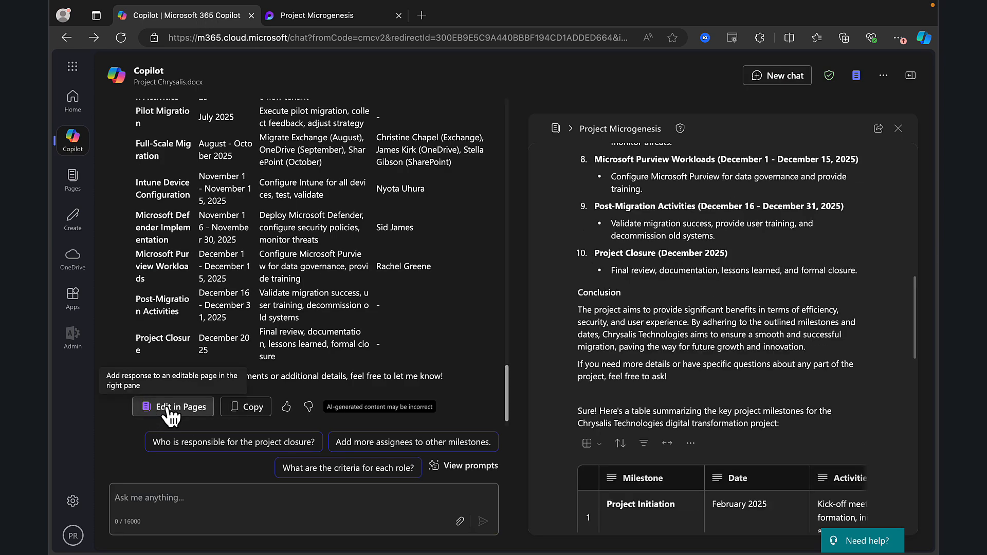
scroll(down, 3)
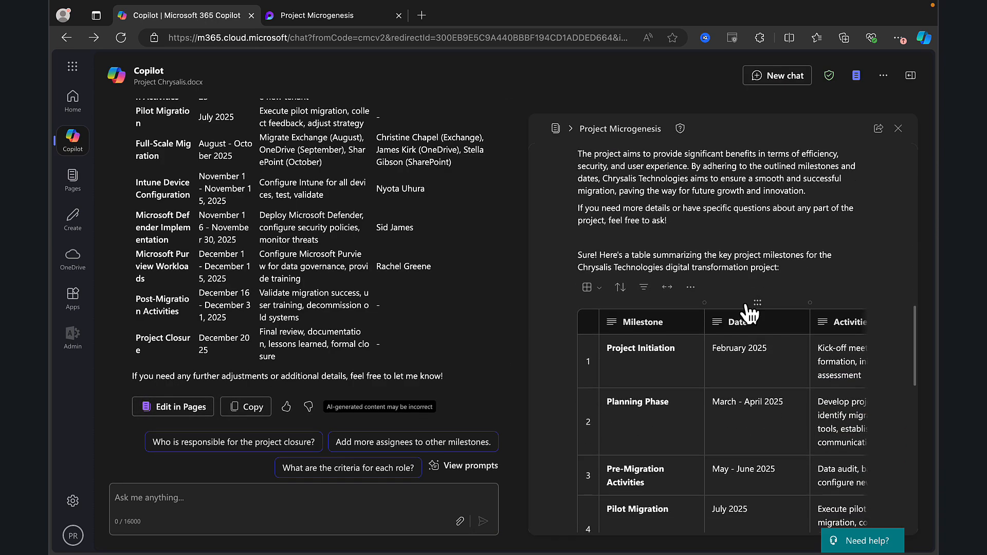
scroll(down, 3)
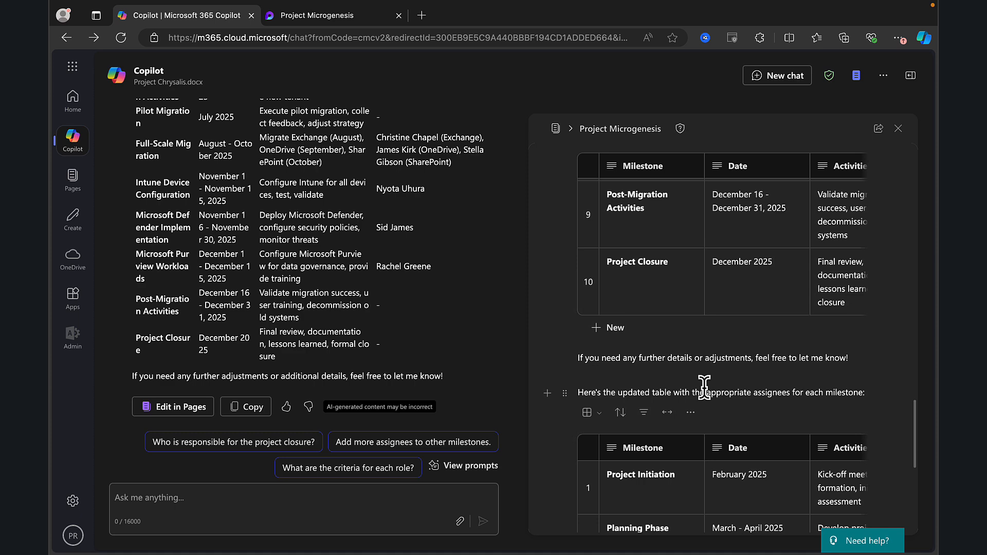
Open the Project Microgenesis page and scroll to the new milestones table with assignees
click(327, 15)
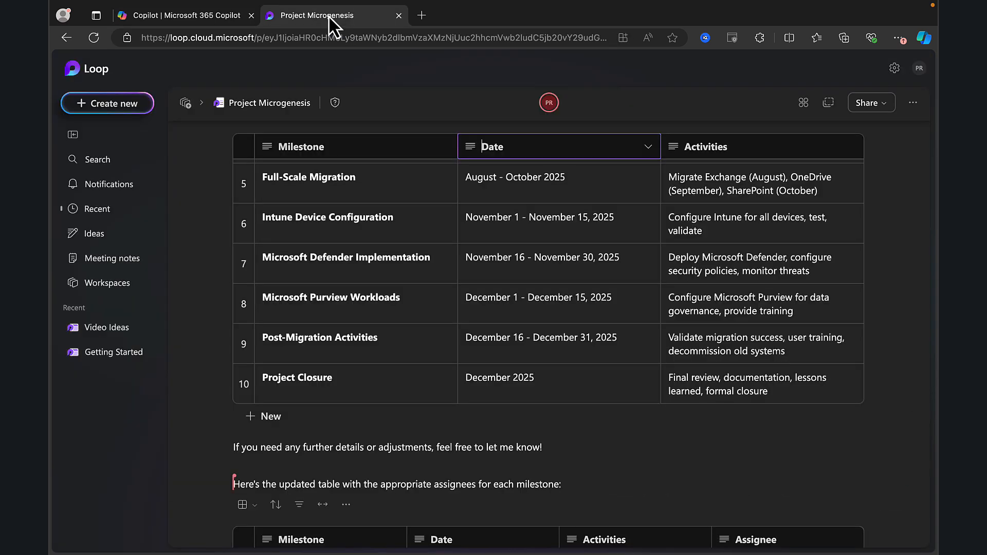
mouse_move(824, 437)
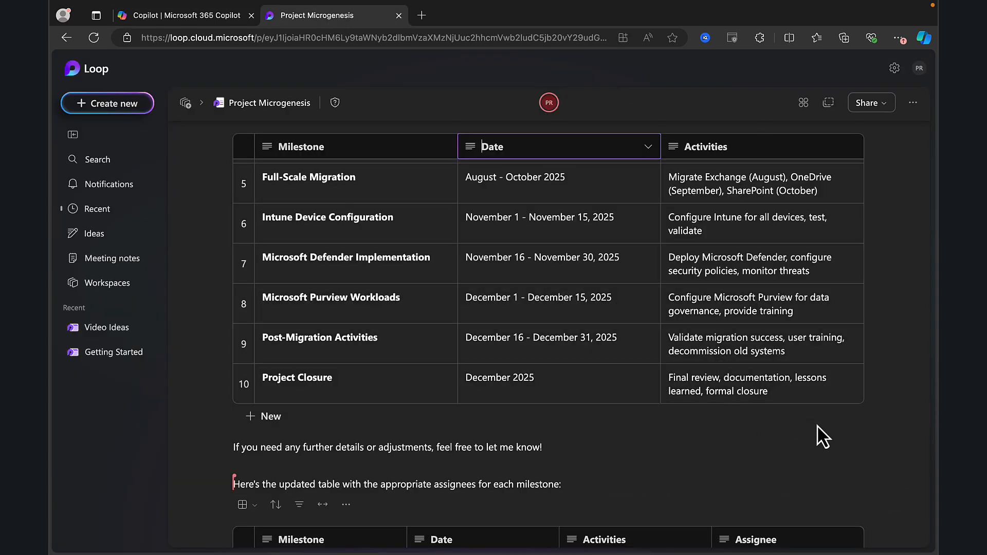
scroll(down, 3)
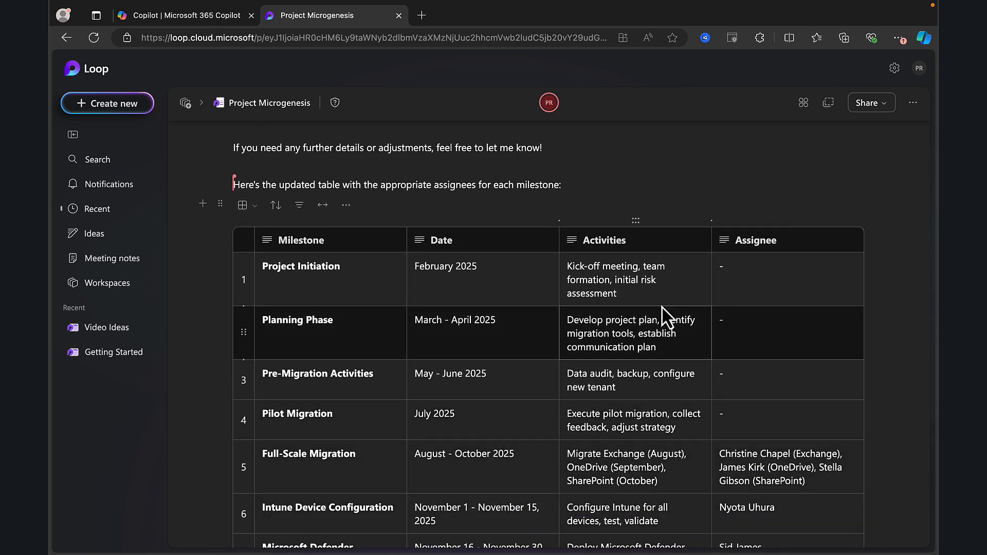
scroll(up, 3)
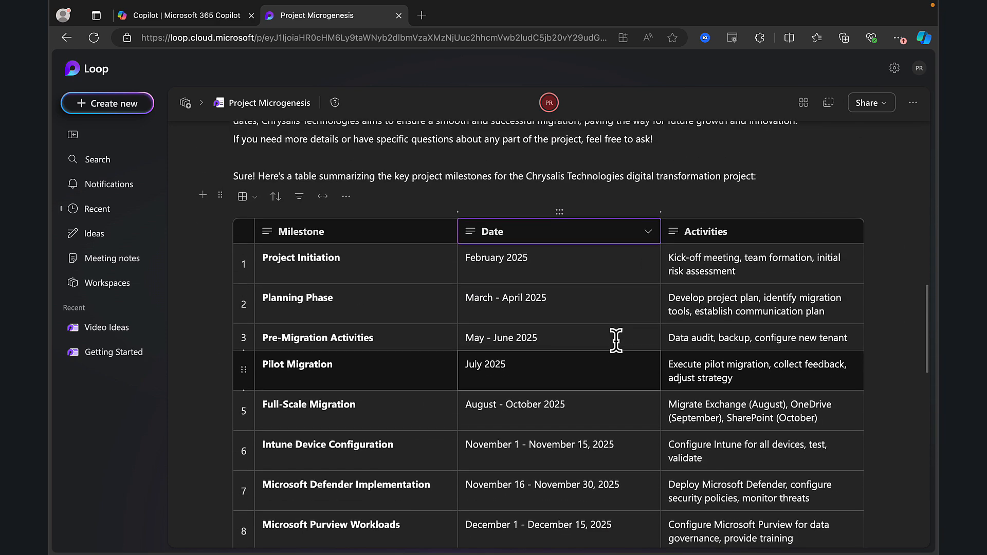
scroll(up, 3)
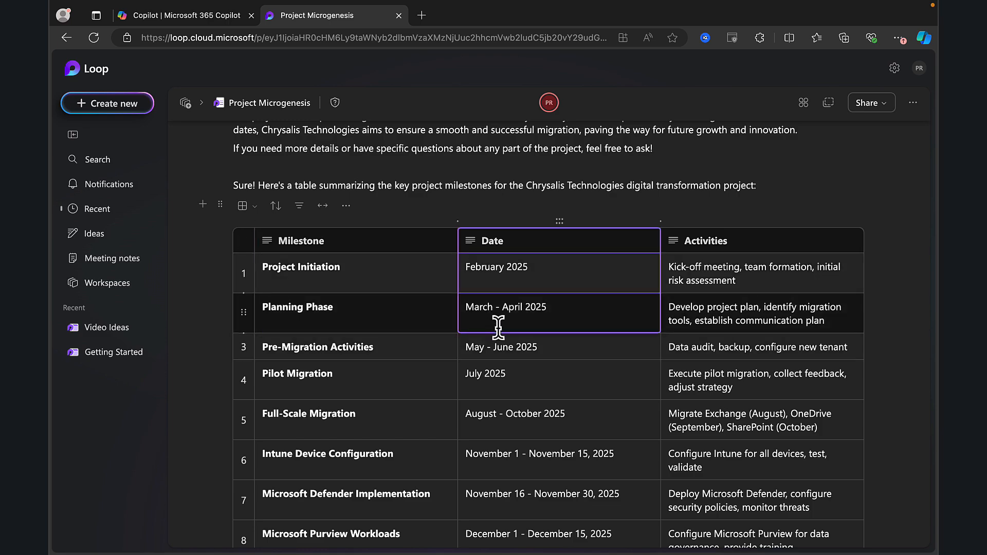
scroll(down, 3)
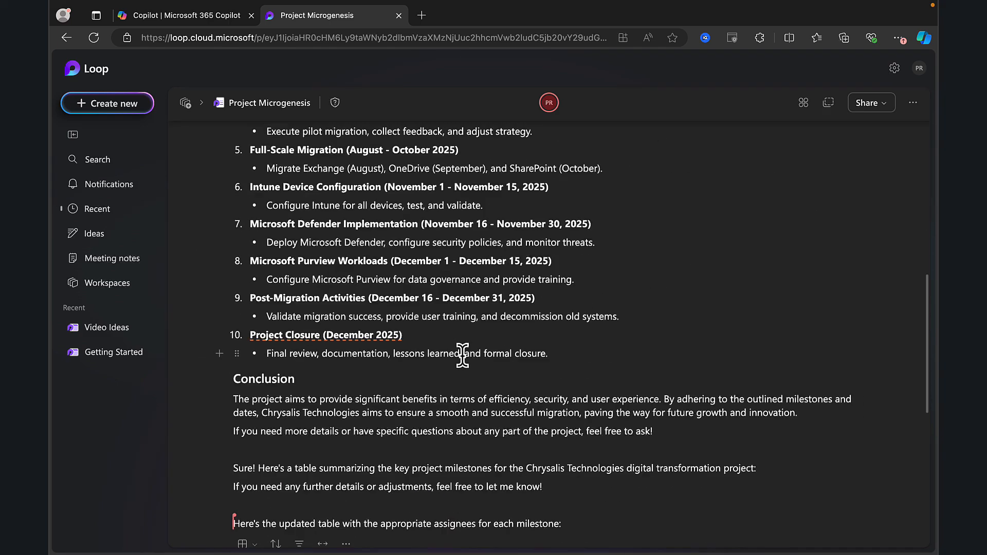
scroll(down, 3)
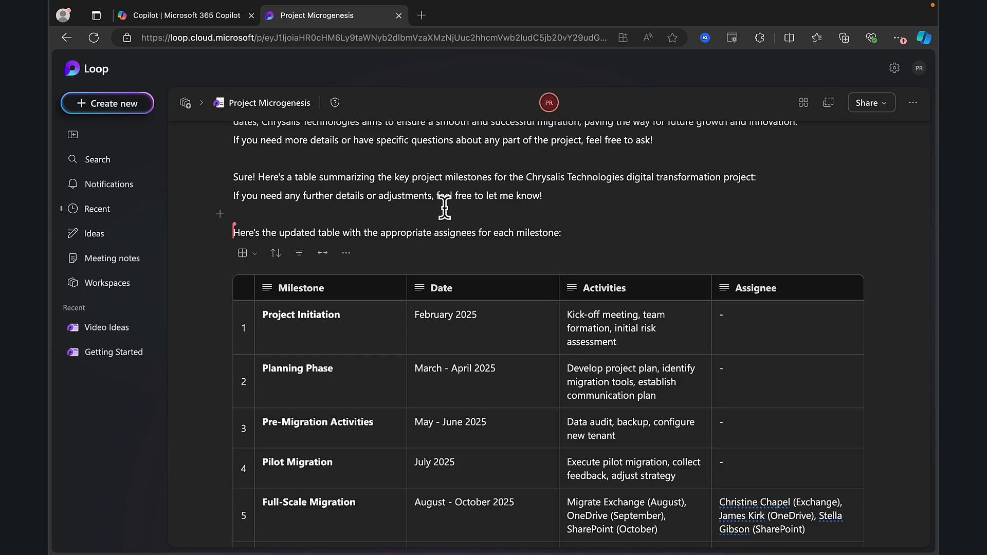
scroll(up, 3)
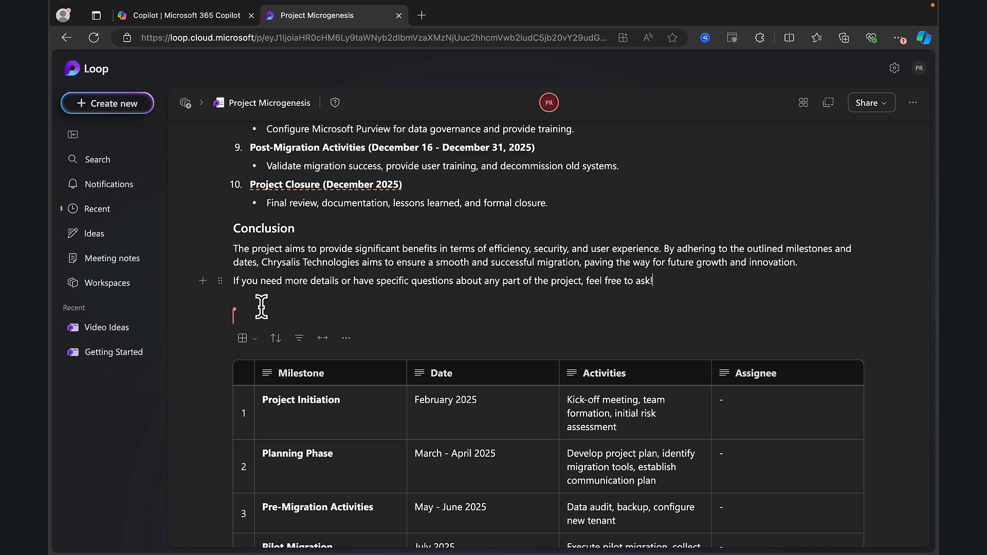
scroll(down, 3)
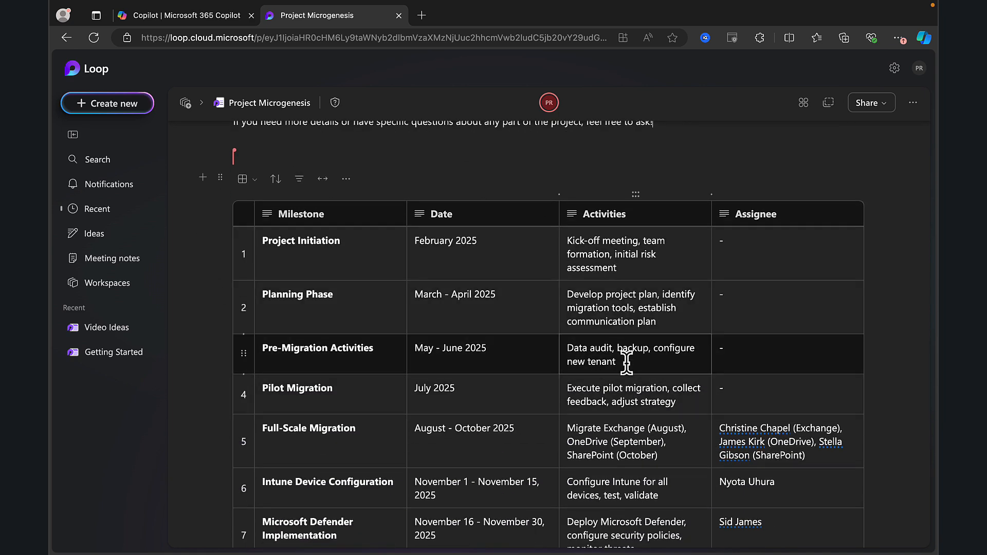
mouse_move(762, 260)
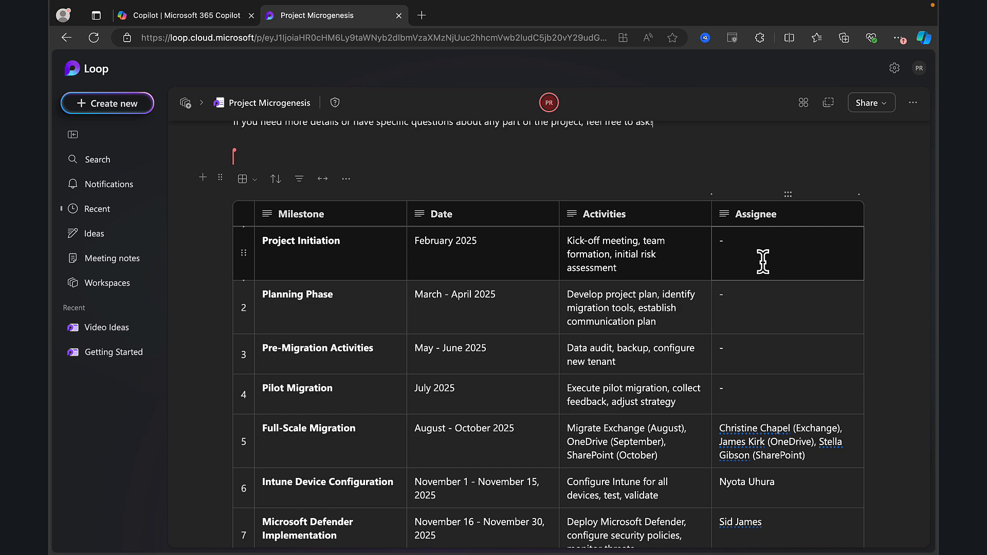
scroll(down, 3)
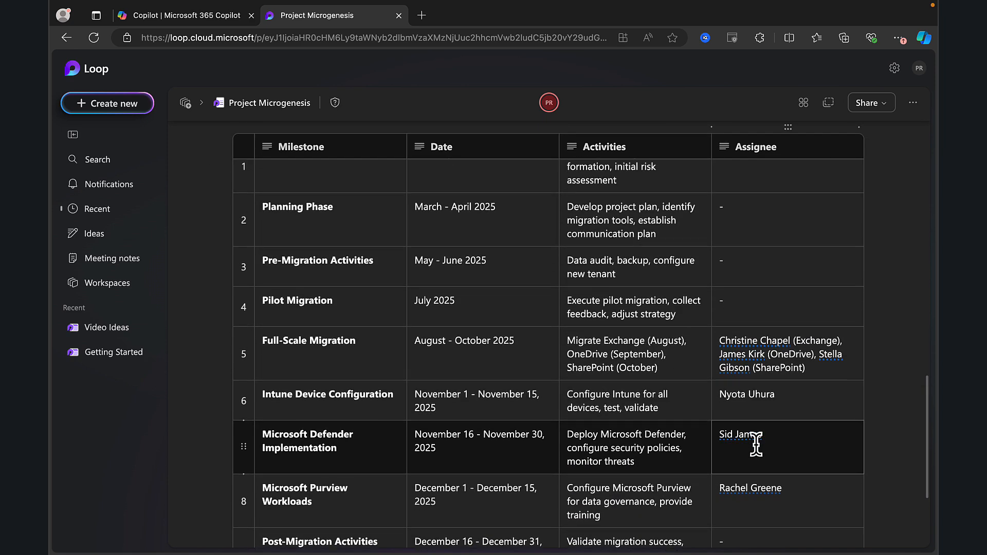
scroll(up, 3)
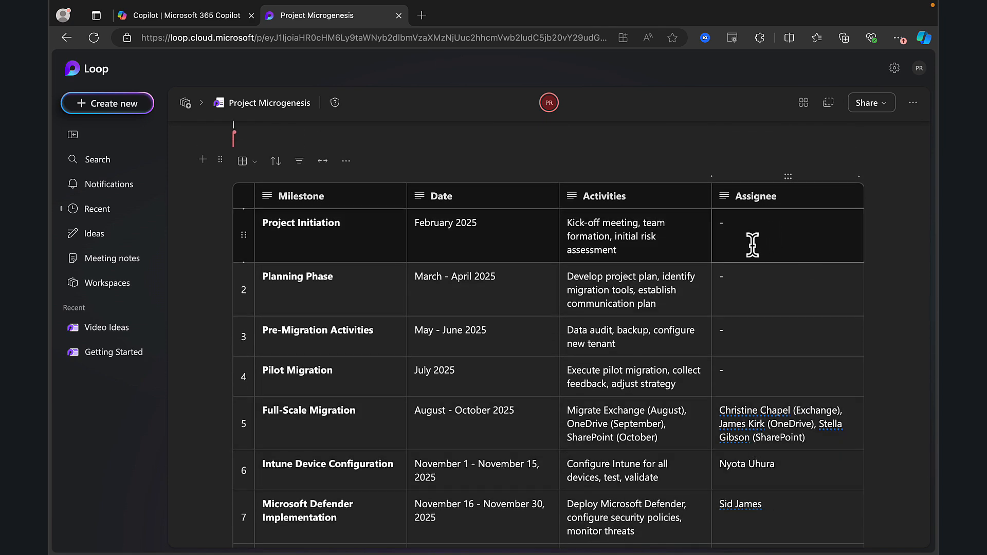
scroll(down, 3)
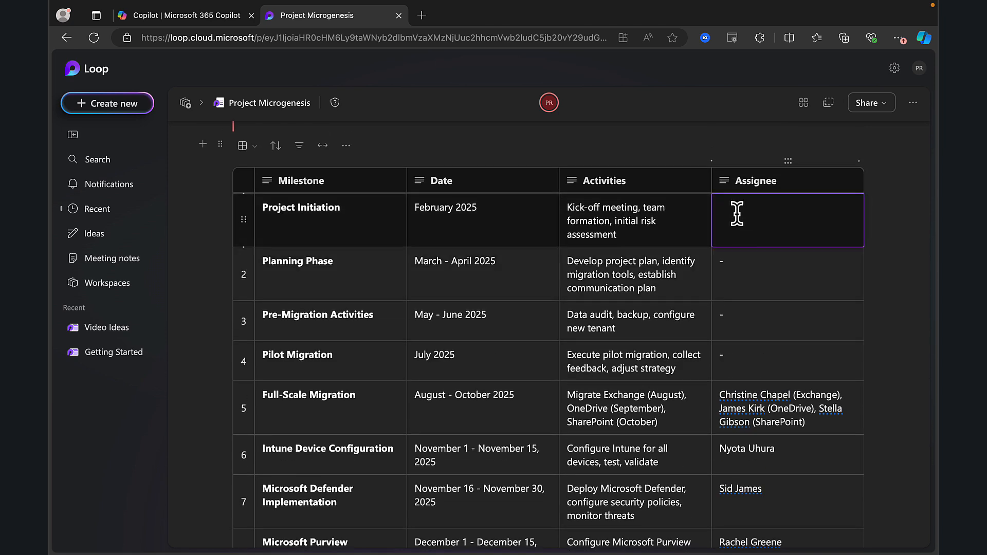
text(@)
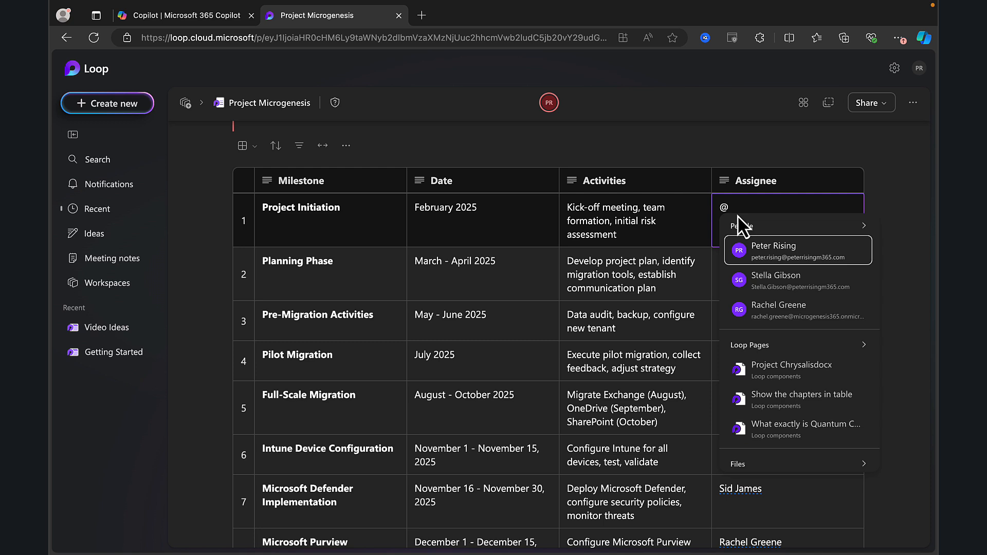
mouse_move(769, 246)
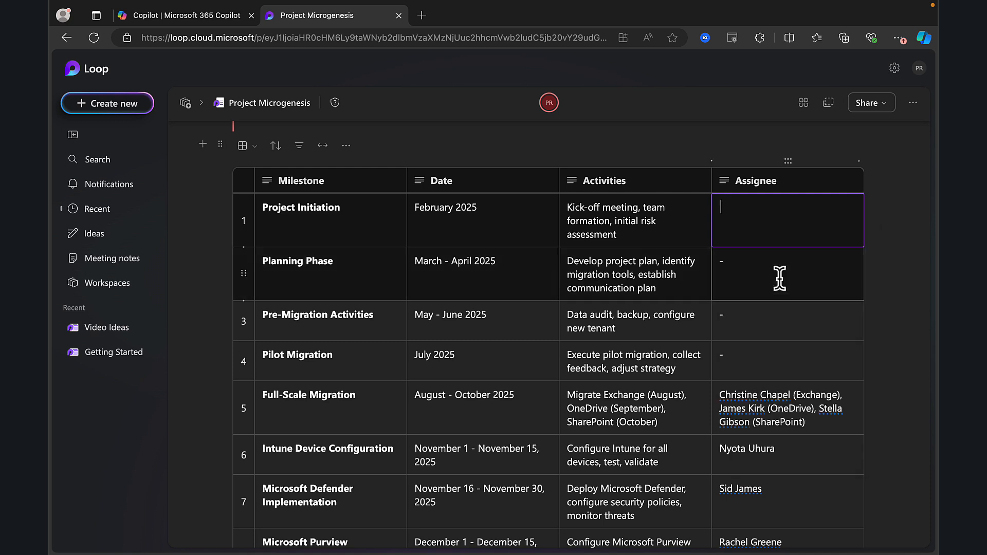
text(Stella Gibson)
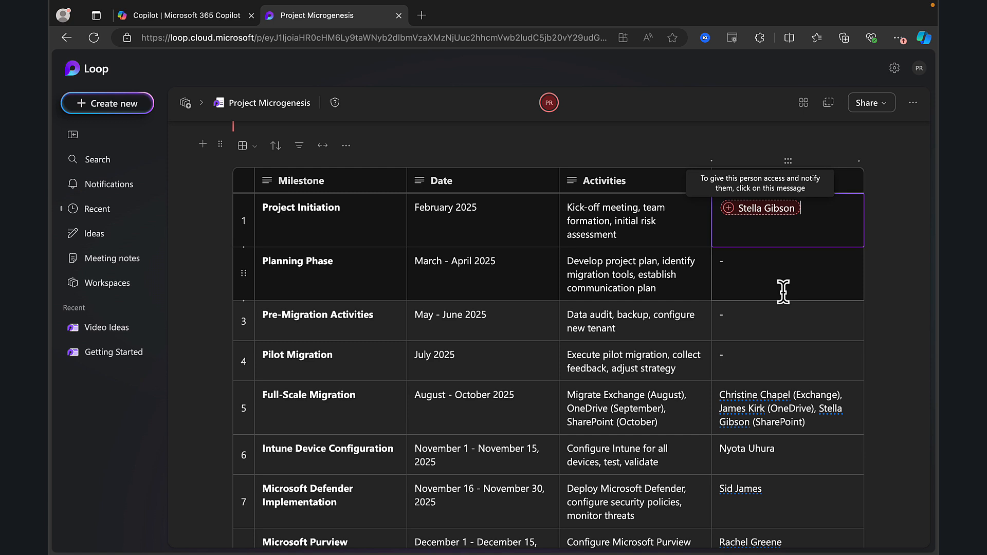
mouse_move(759, 214)
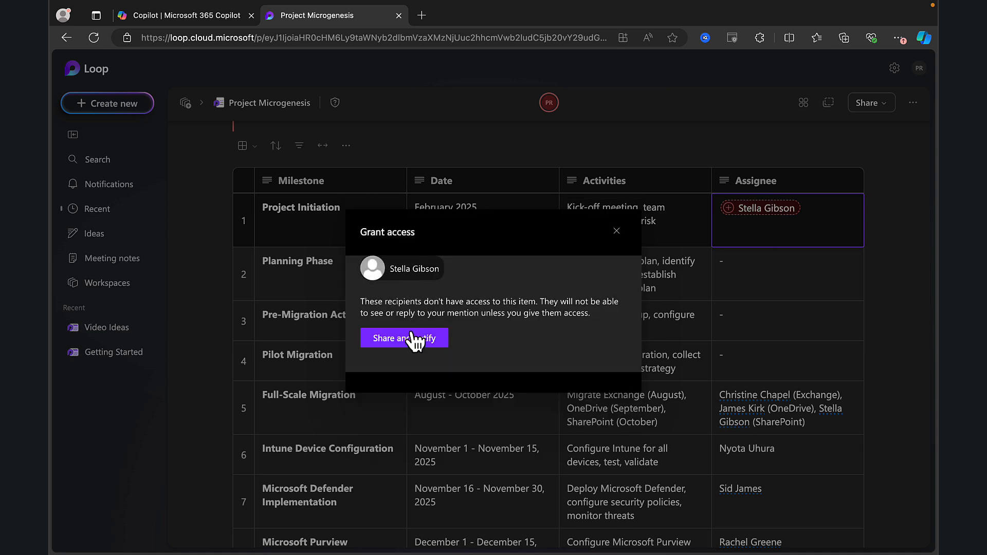
click(405, 338)
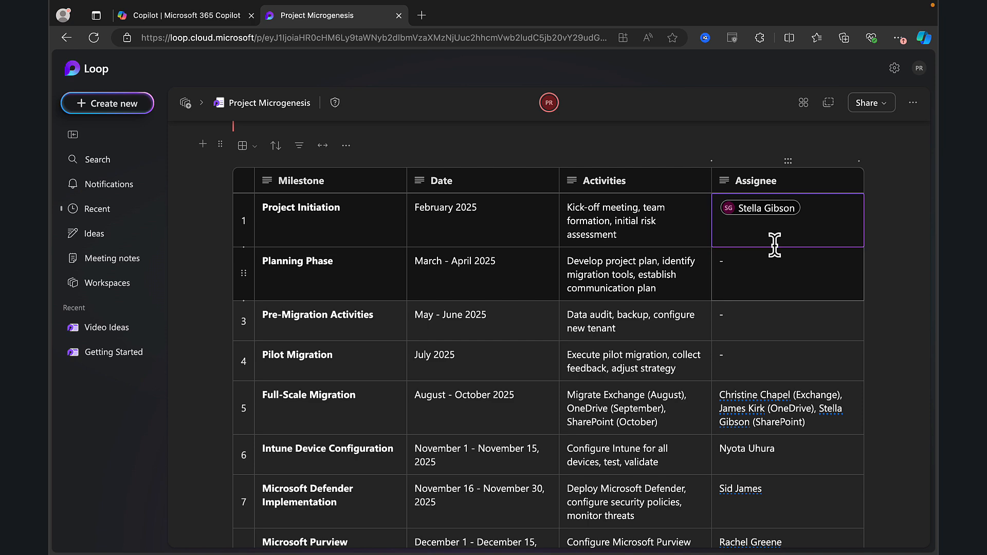
scroll(down, 3)
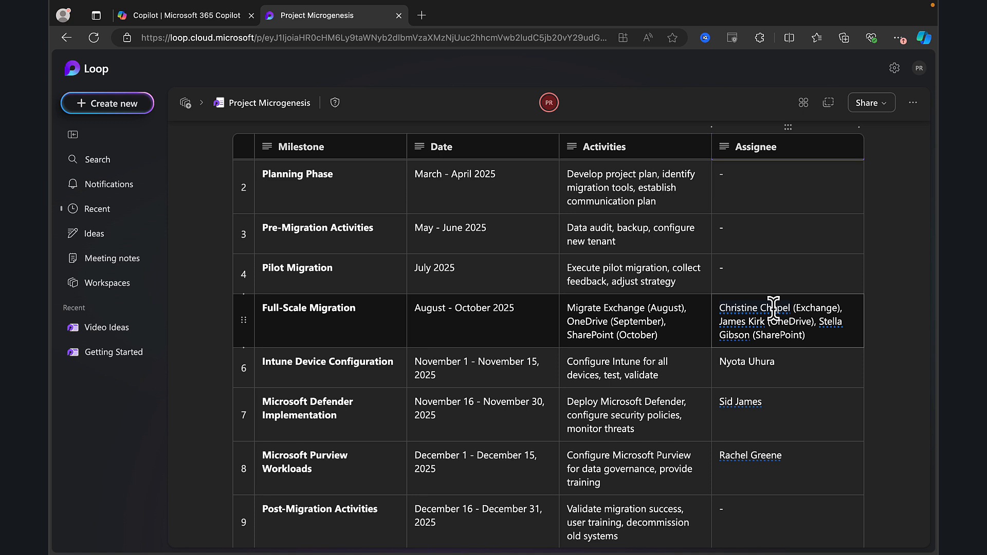
mouse_move(765, 314)
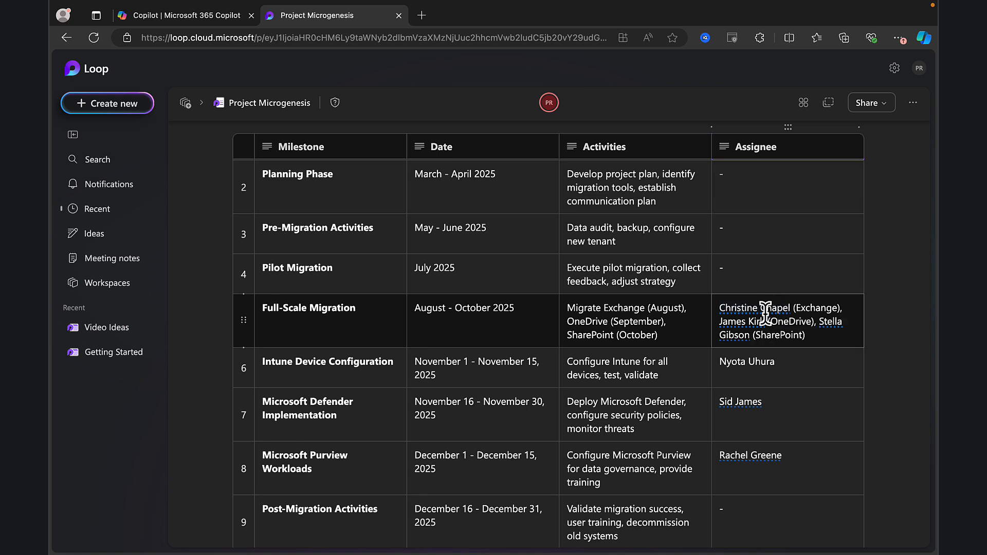
Turn Christine Chapel in Full-Scale Migration's Assignee cell into a mention and share the page
click(788, 321)
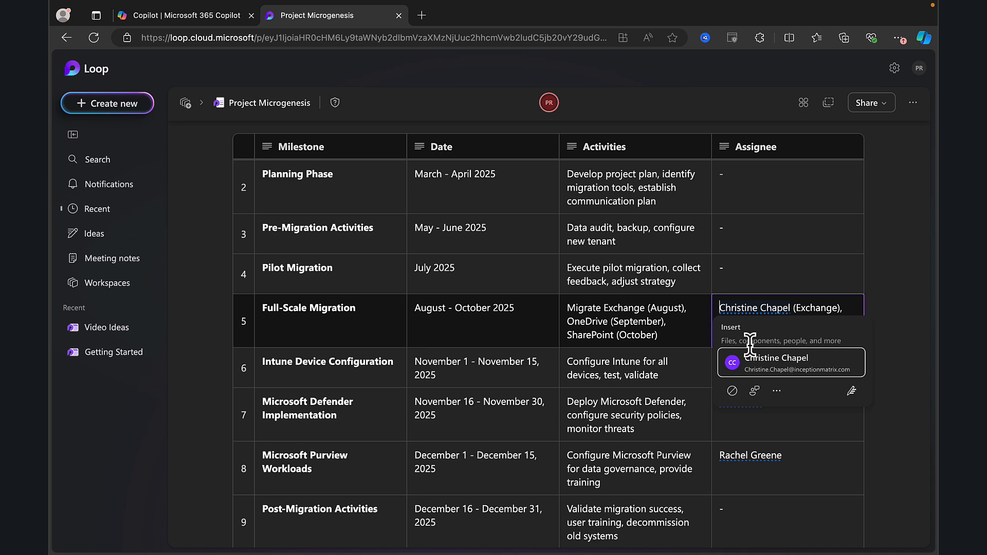
click(785, 363)
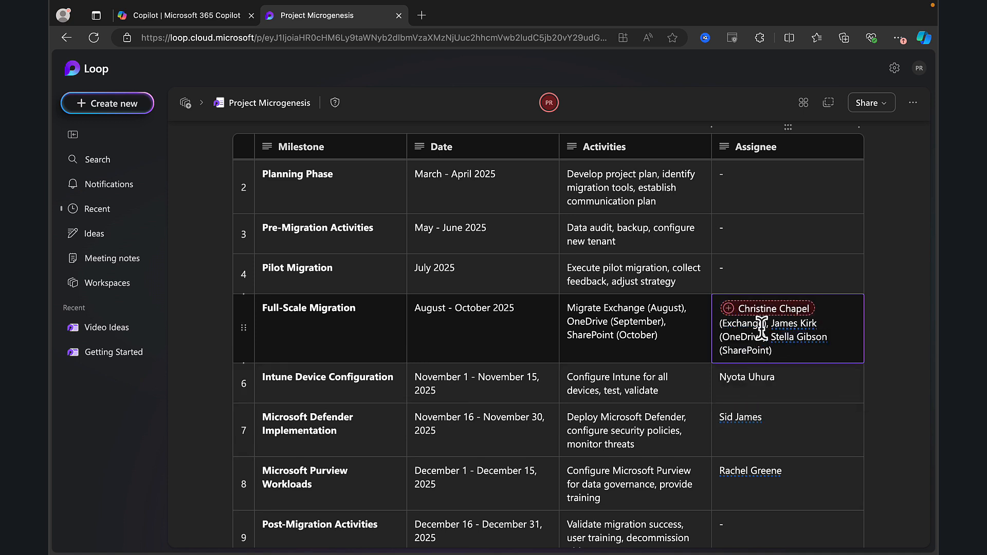
mouse_move(765, 312)
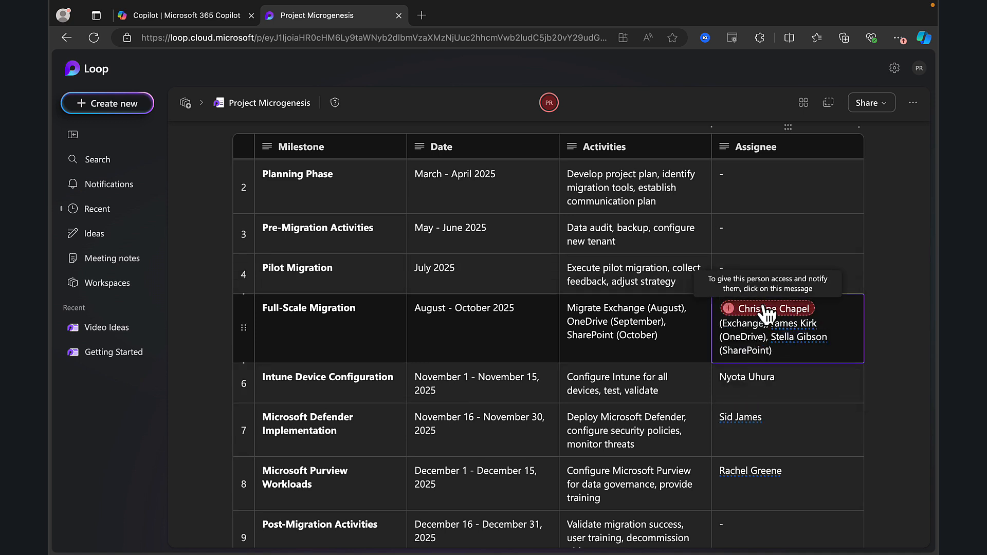
mouse_move(785, 328)
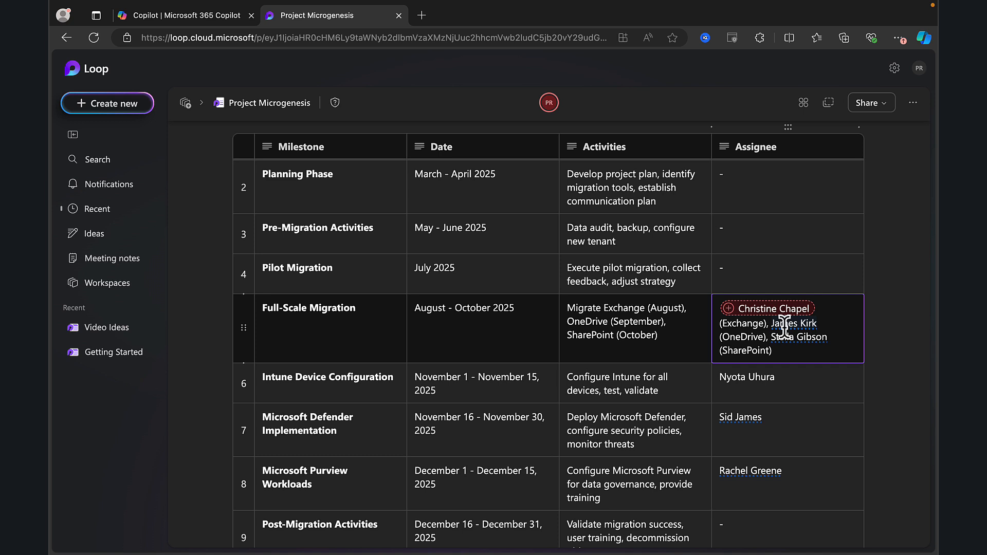
mouse_move(766, 308)
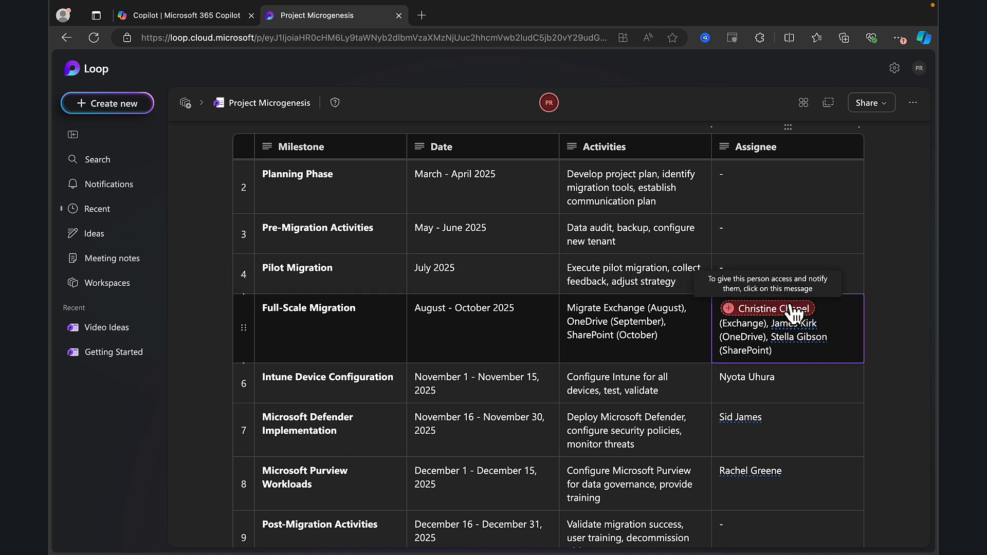
mouse_move(774, 314)
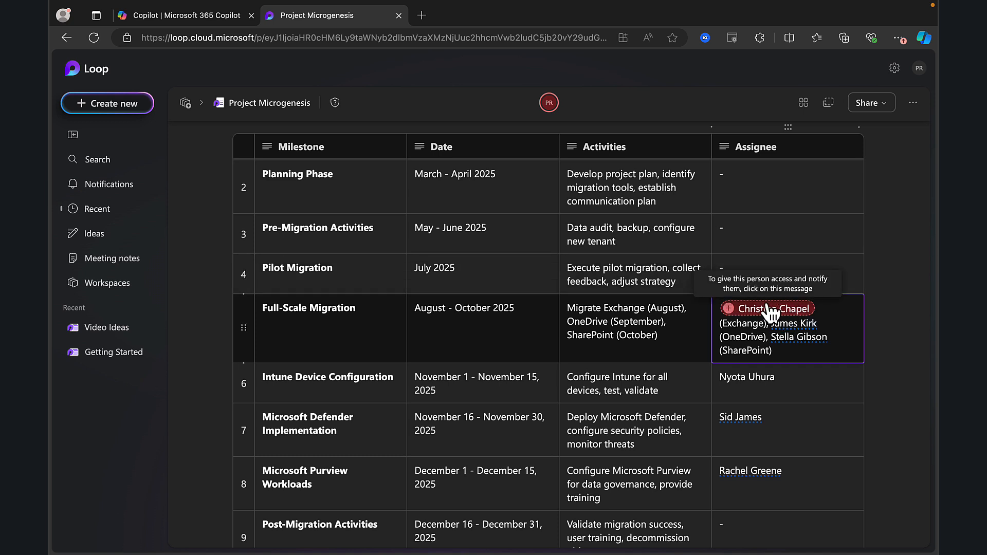
mouse_move(746, 316)
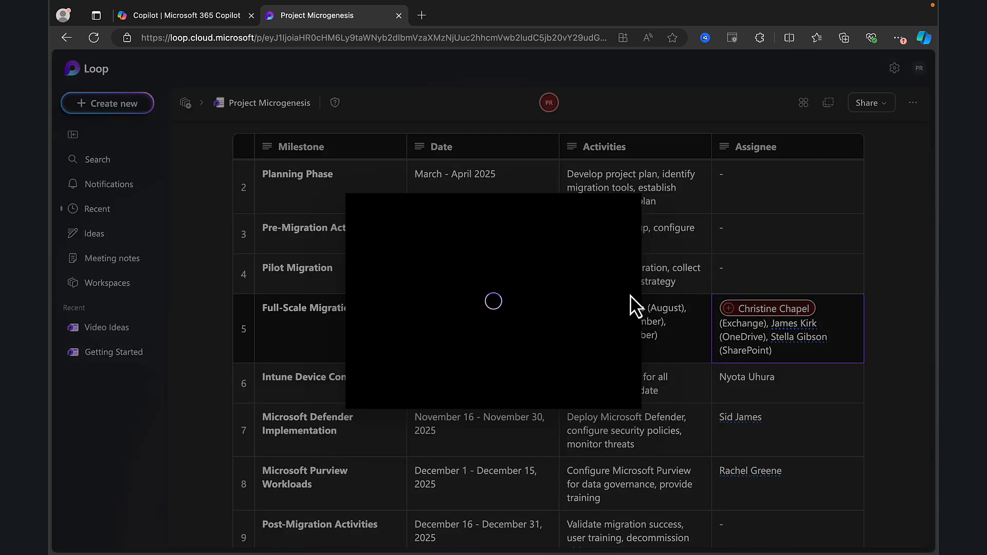
click(404, 344)
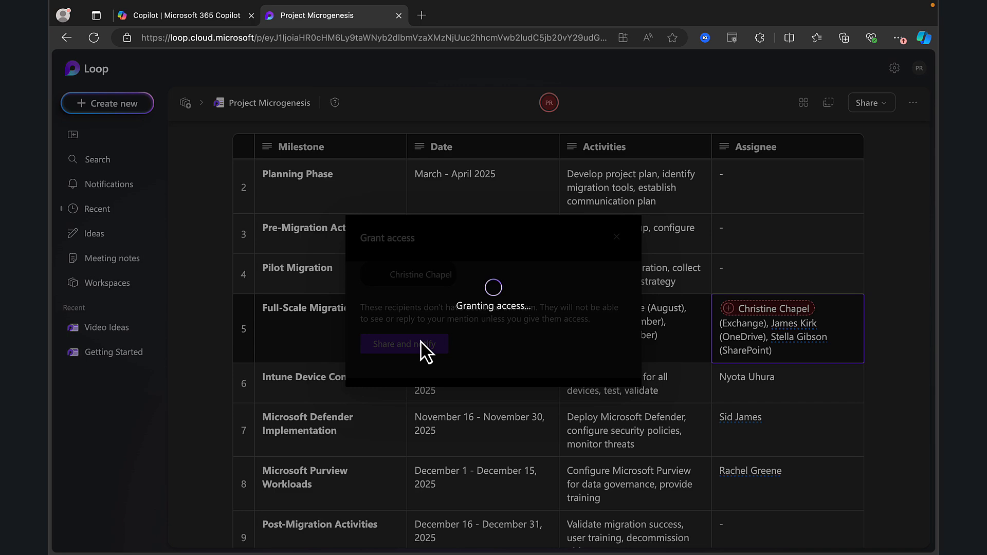
click(404, 345)
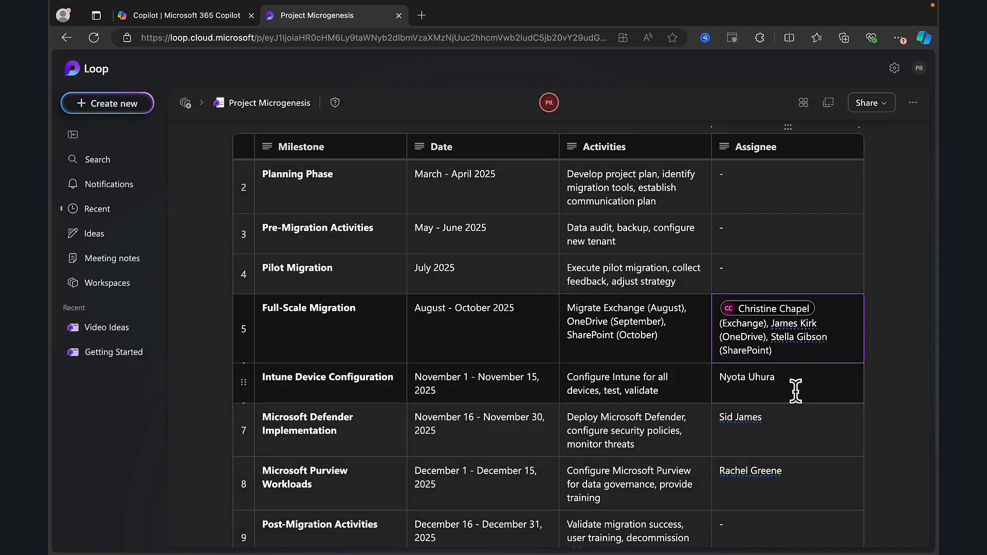
scroll(down, 3)
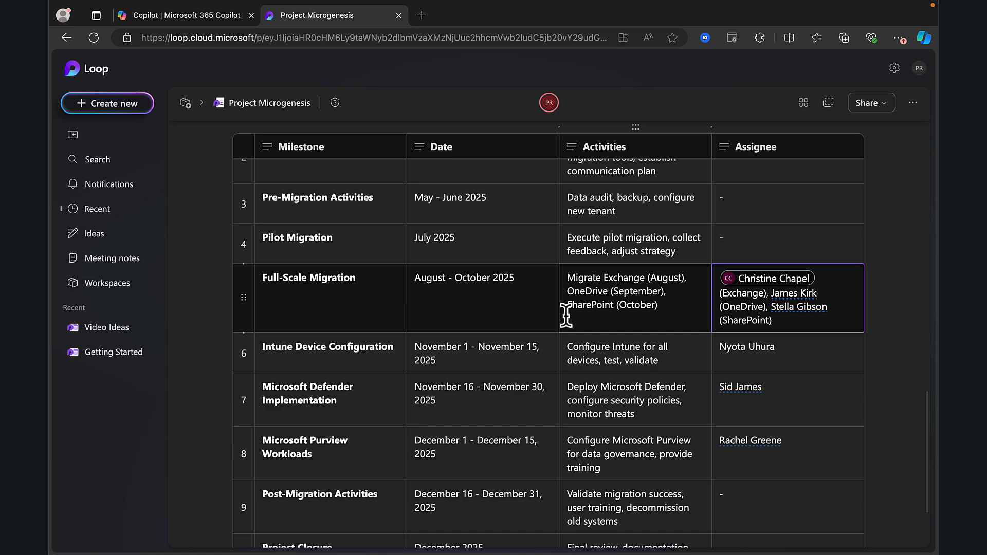
scroll(up, 3)
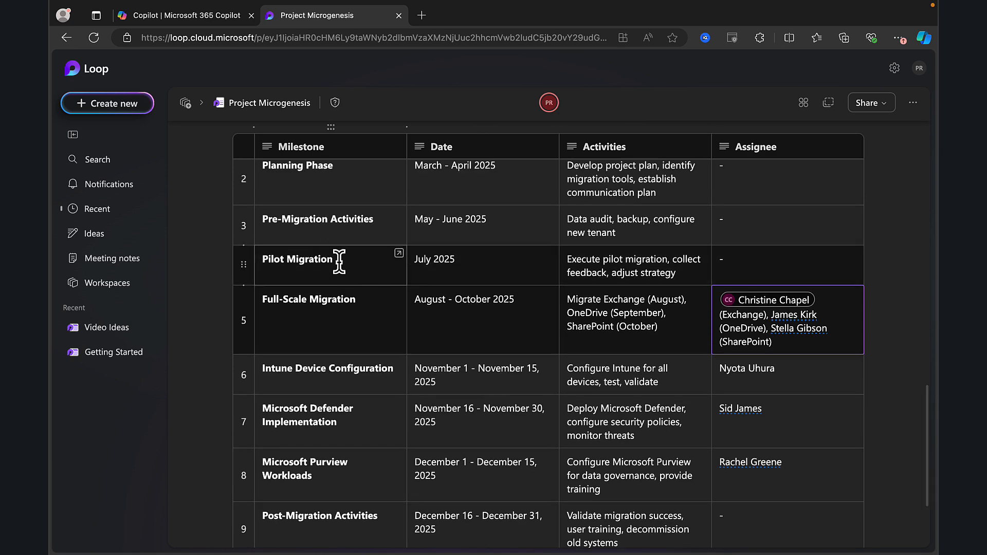
scroll(up, 3)
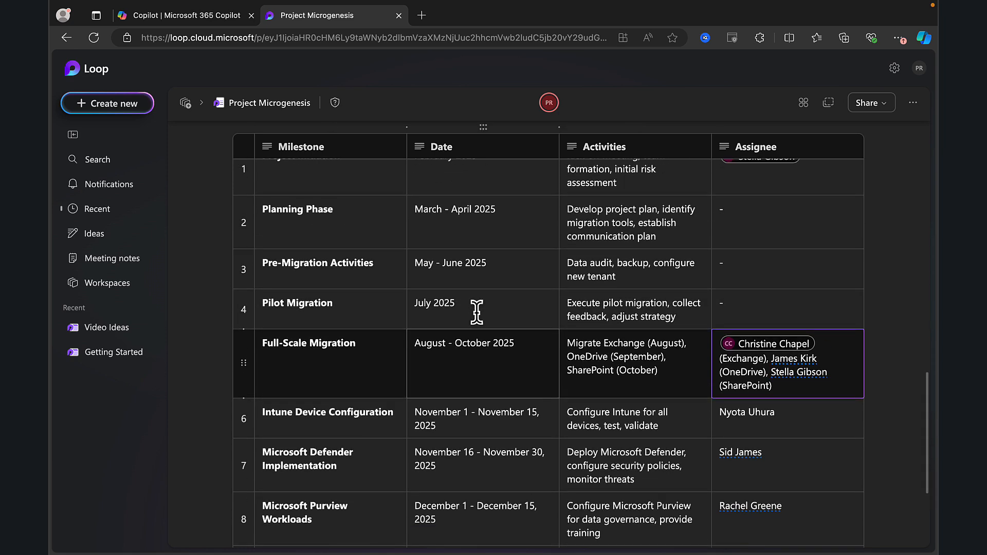
mouse_move(502, 208)
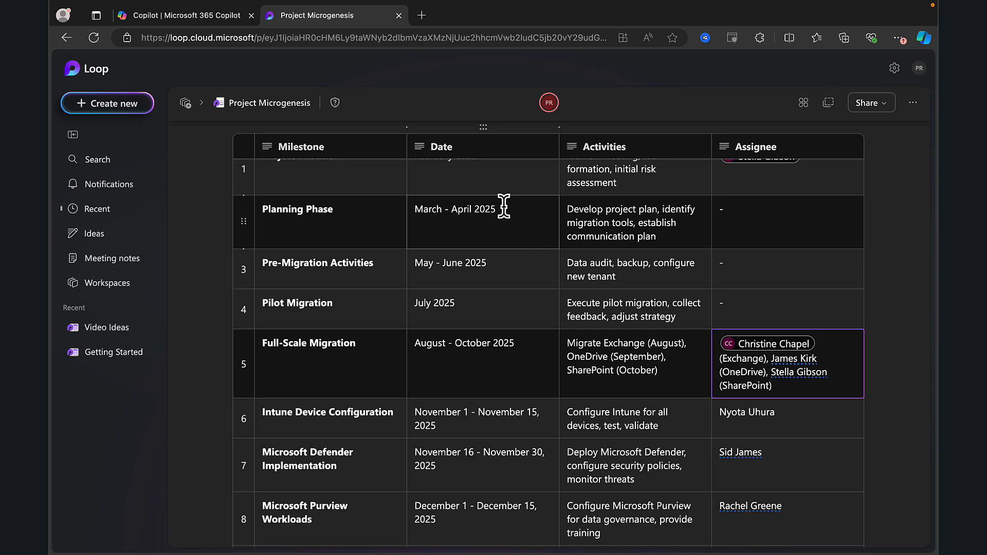
scroll(up, 3)
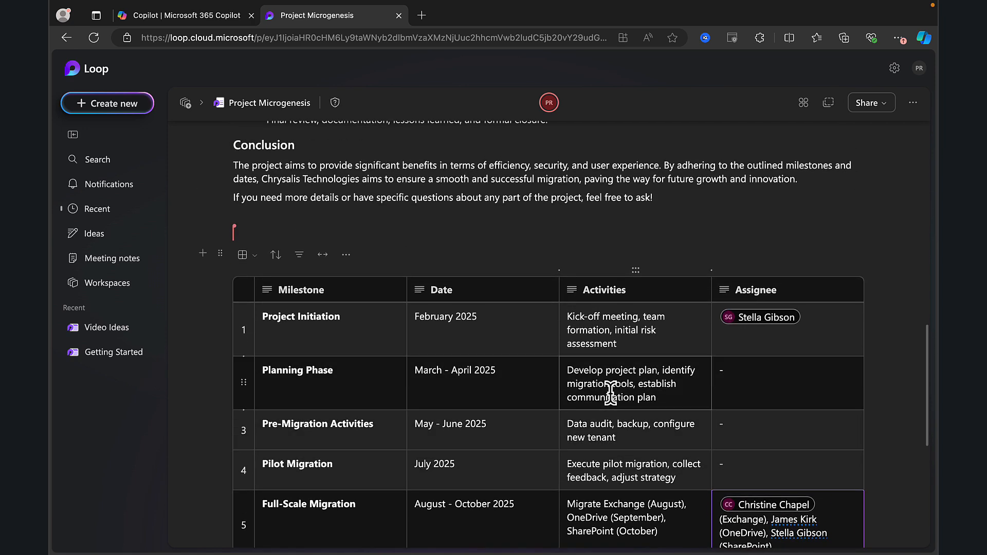
scroll(up, 3)
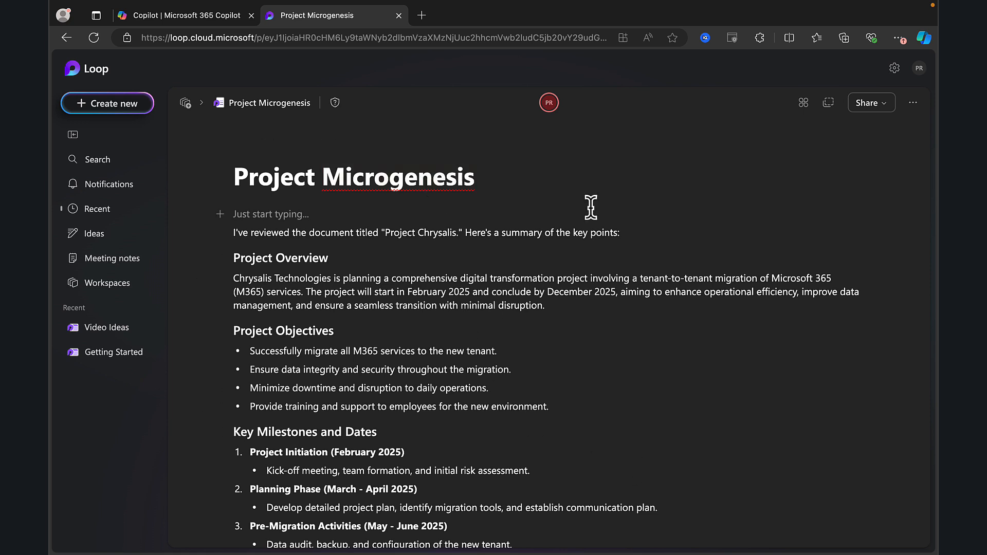
mouse_move(446, 161)
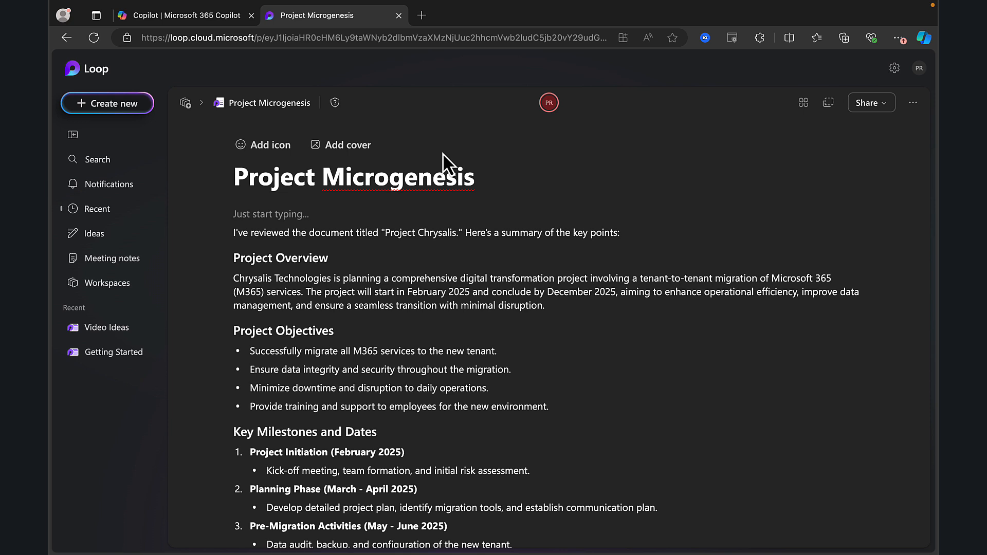
Give the page the Confidential sensitivity label and the Record Type 1 retention label
click(335, 103)
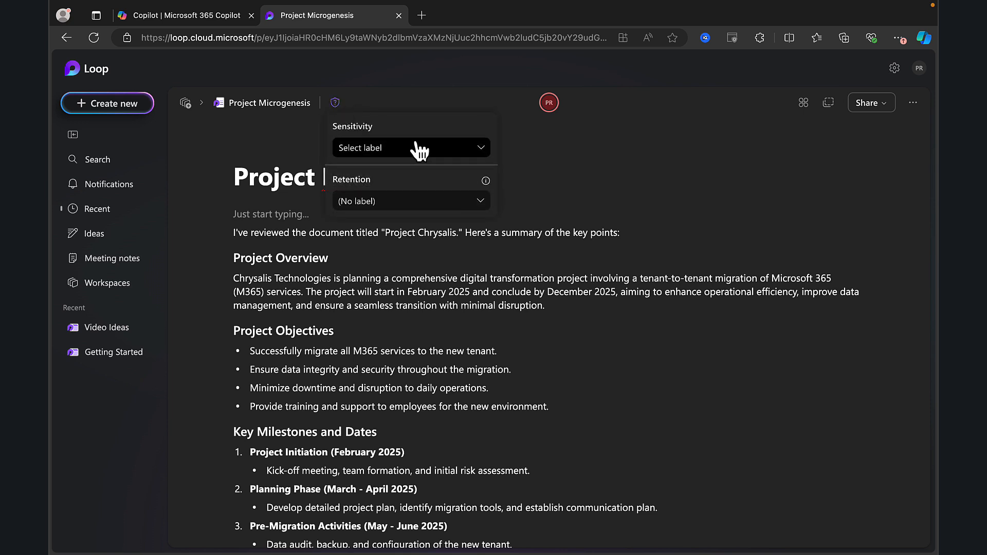
click(410, 147)
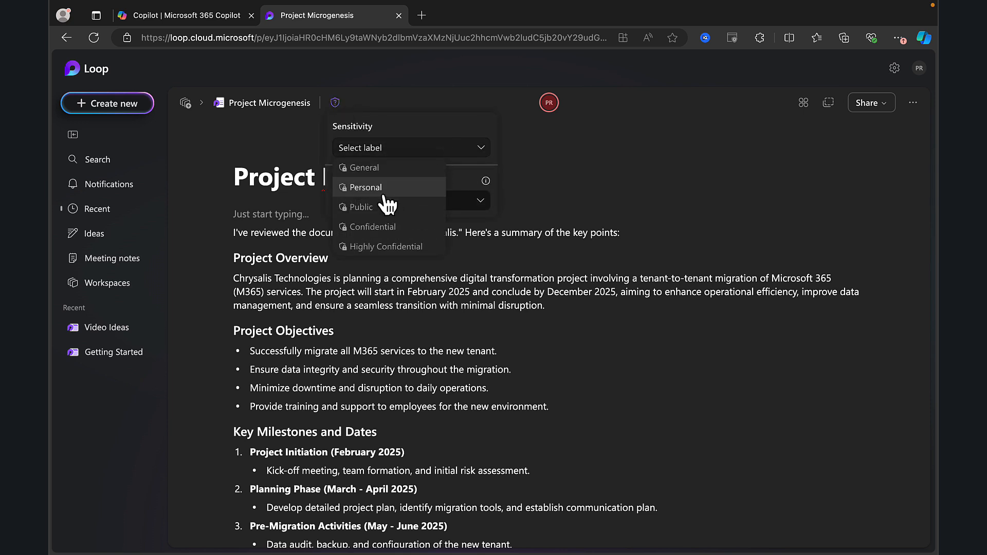
mouse_move(390, 228)
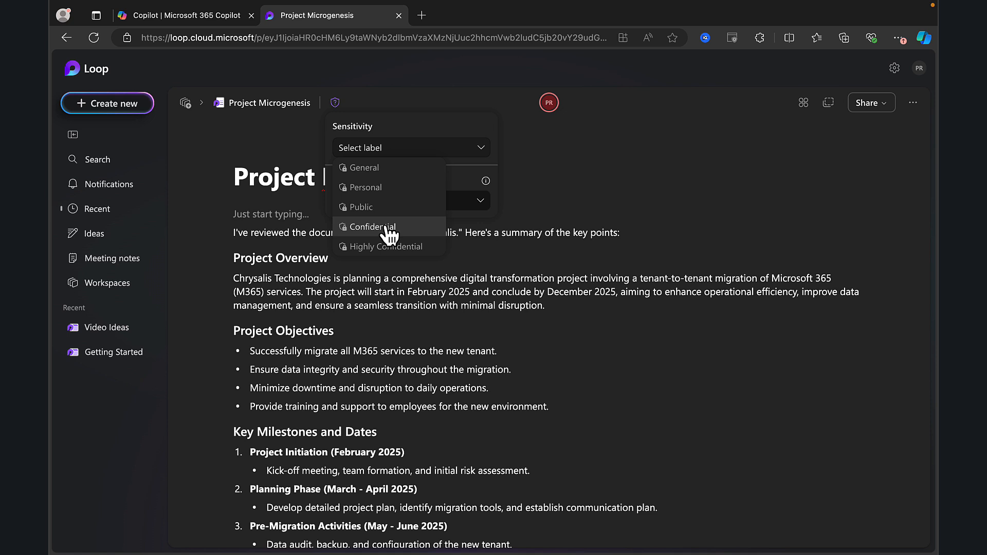
click(369, 227)
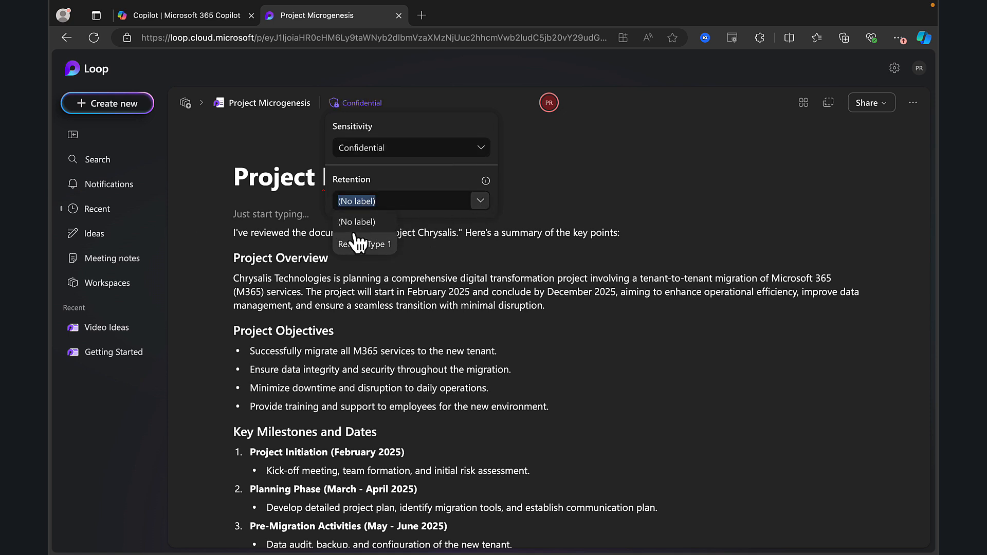
click(365, 244)
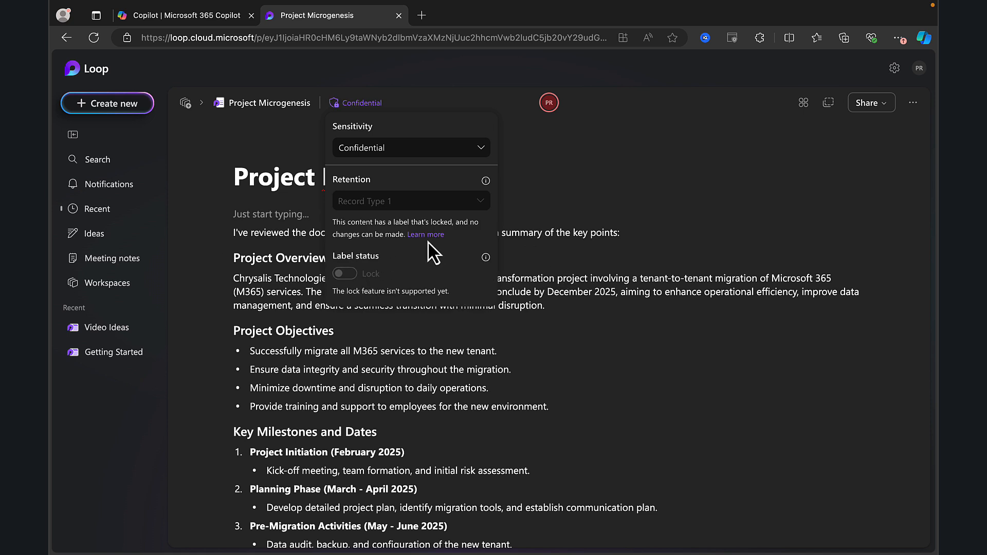
mouse_move(469, 243)
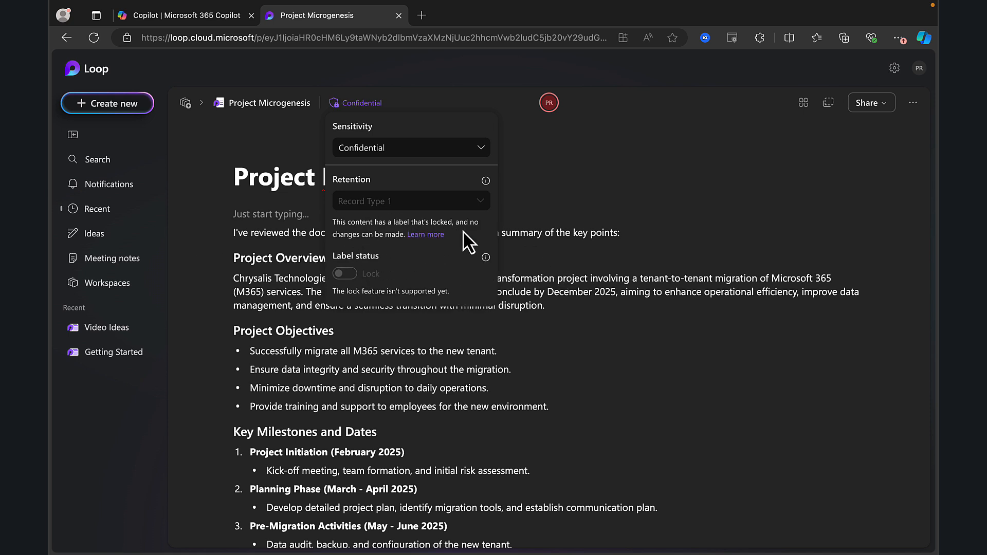
mouse_move(435, 282)
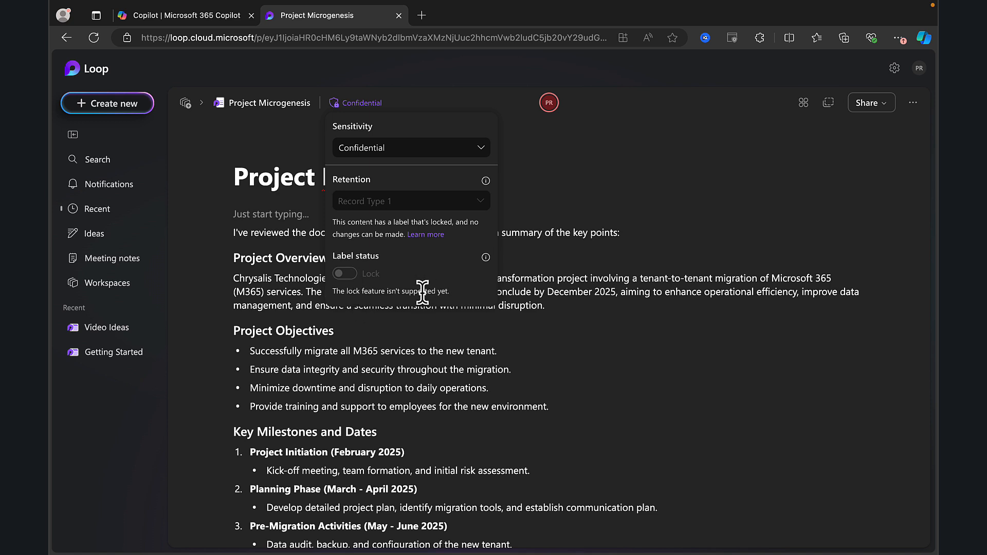
mouse_move(488, 210)
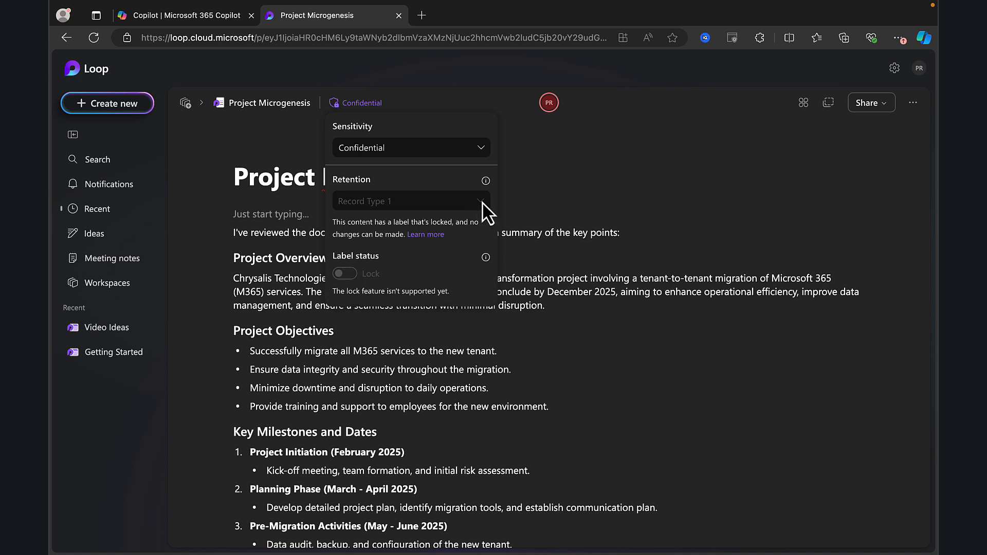
click(361, 103)
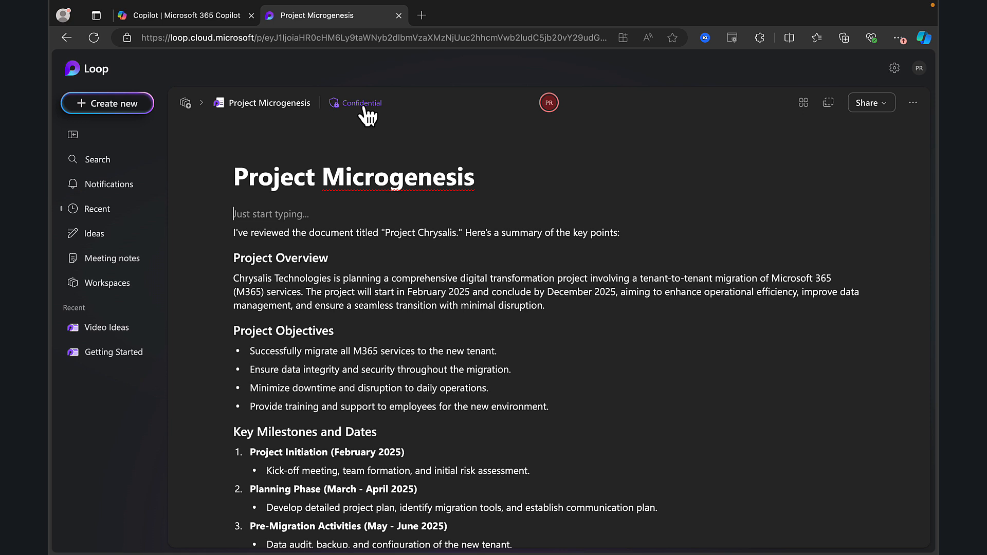
click(361, 103)
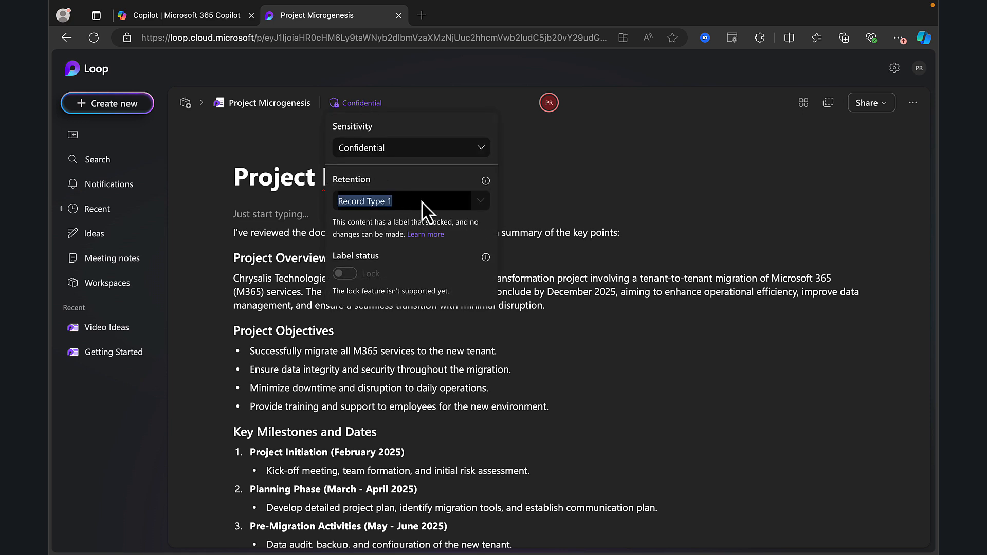
mouse_move(482, 217)
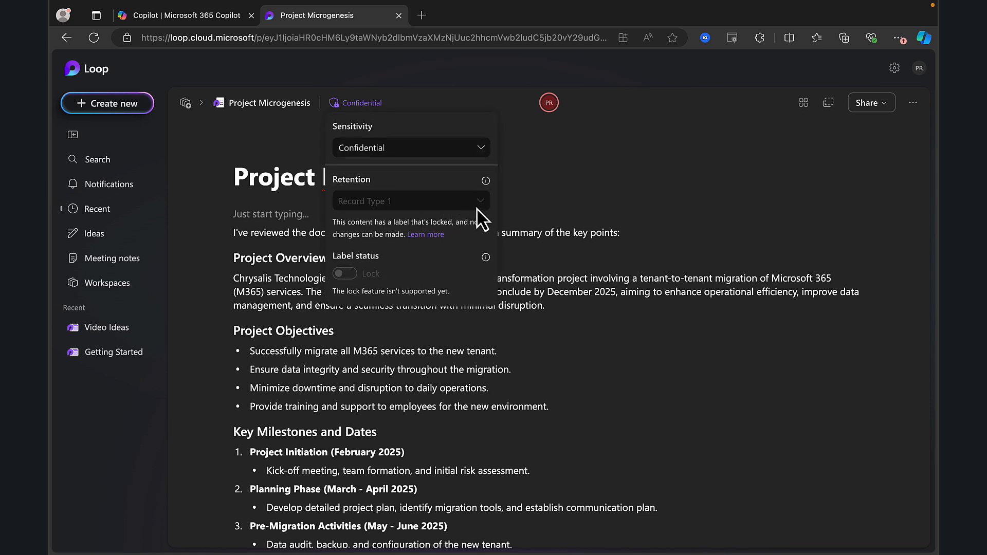
click(566, 226)
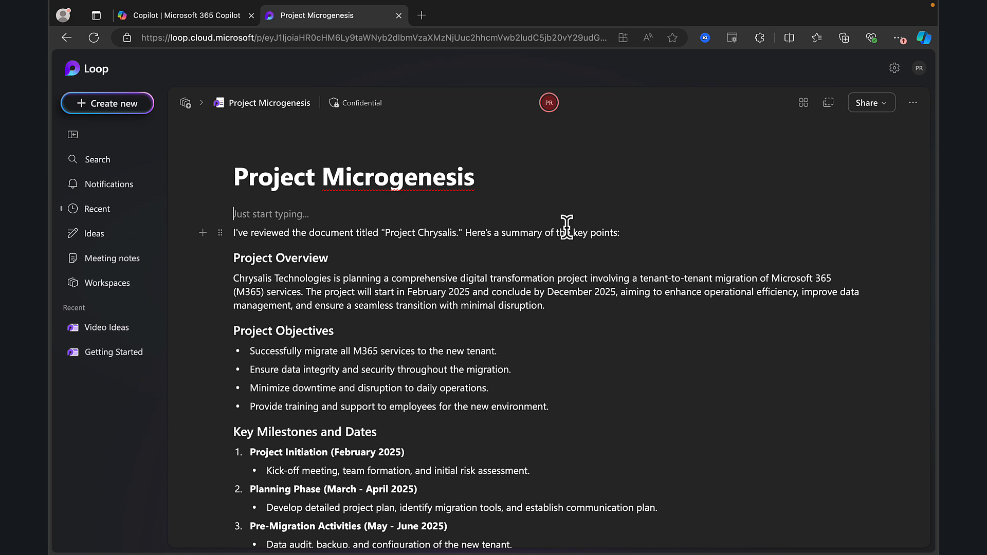
mouse_move(573, 300)
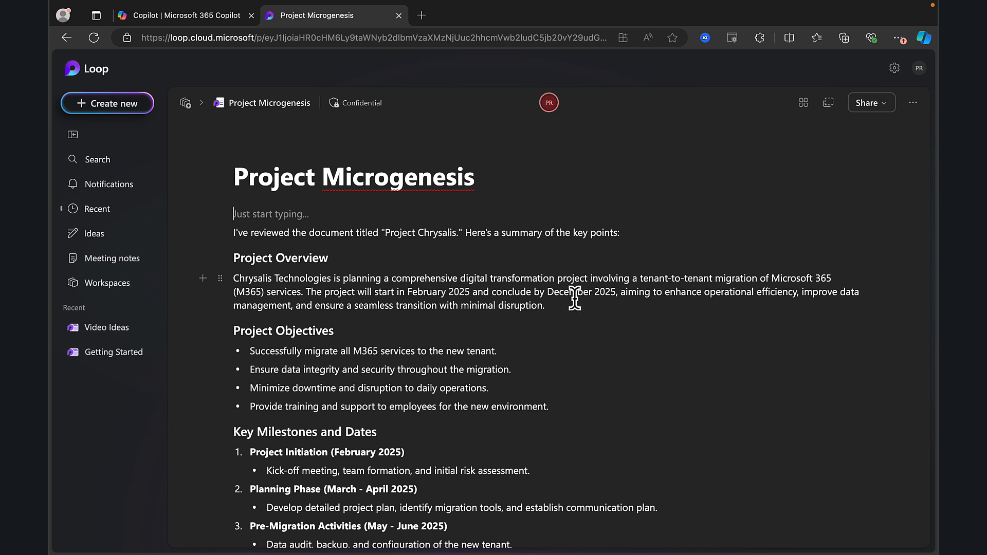
mouse_move(600, 325)
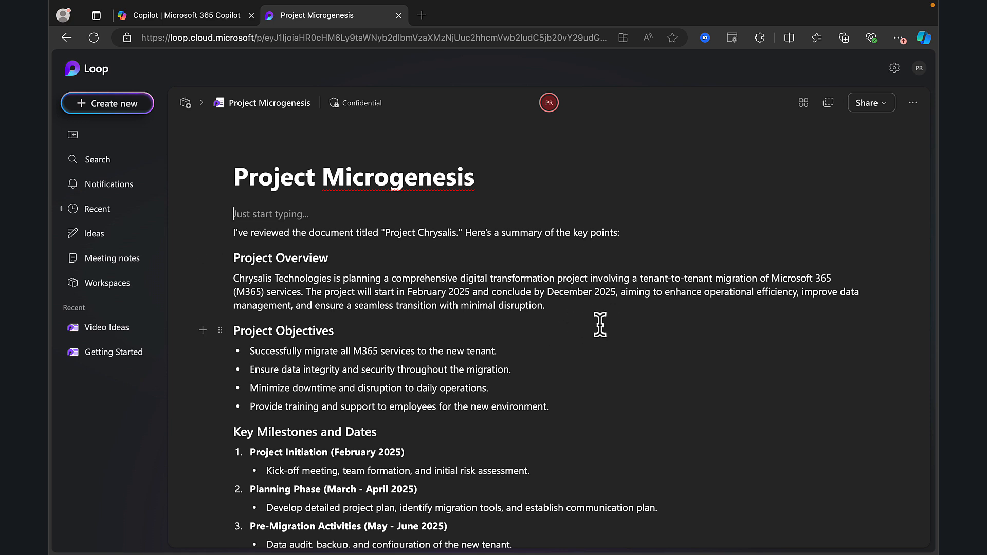
mouse_move(633, 326)
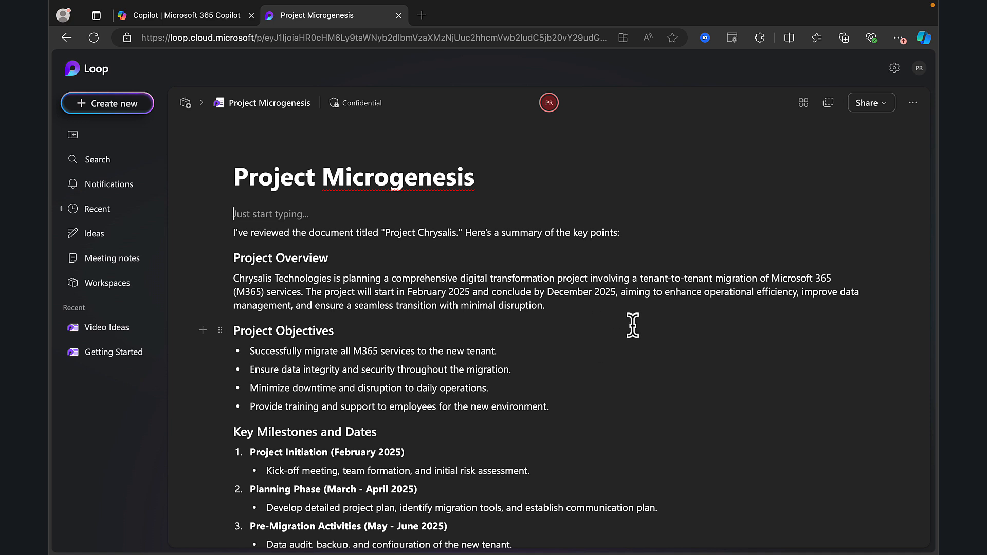
mouse_move(871, 103)
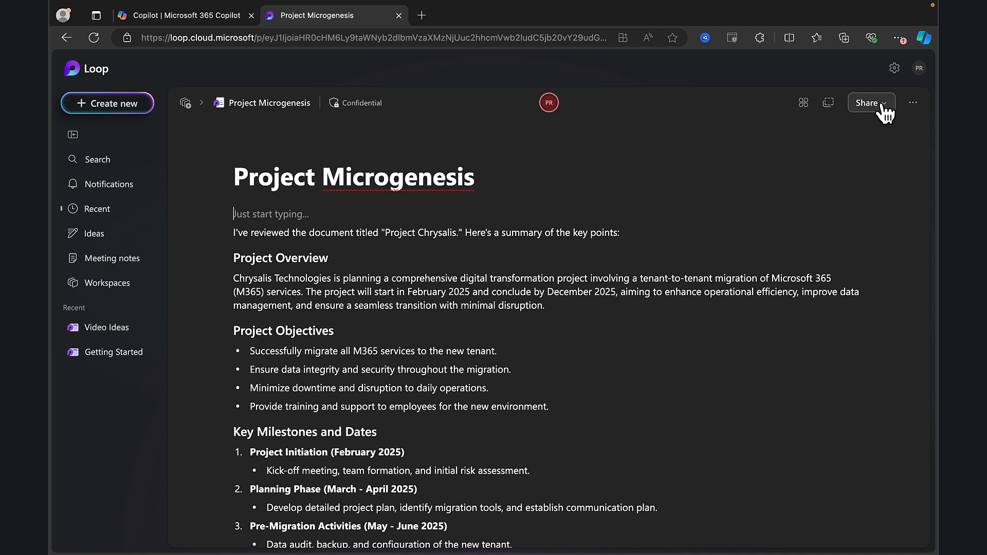
click(912, 102)
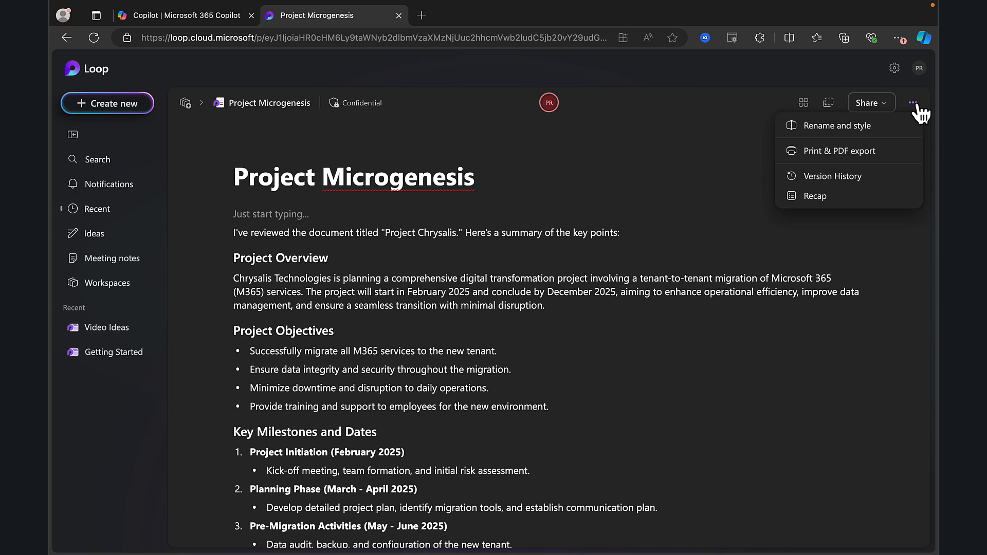
mouse_move(849, 125)
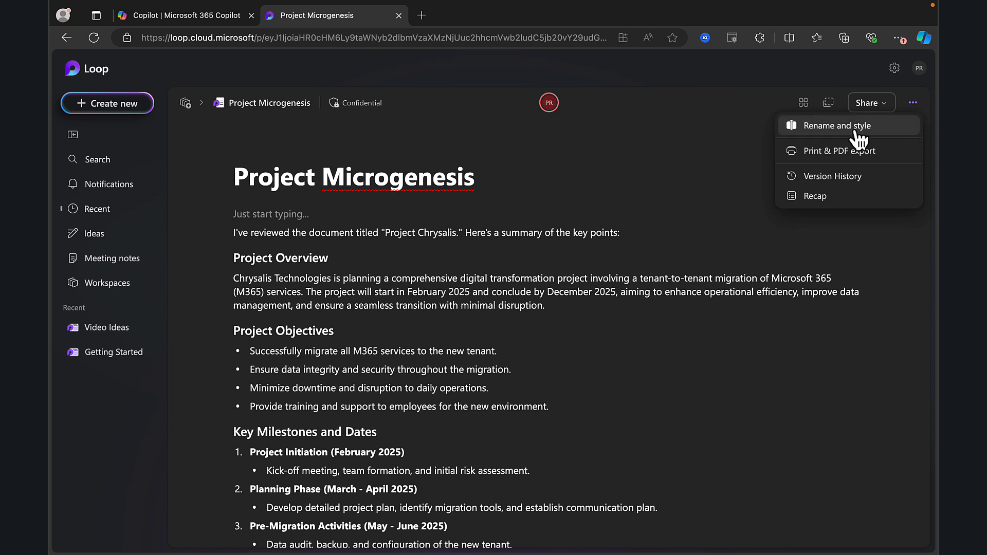
mouse_move(855, 188)
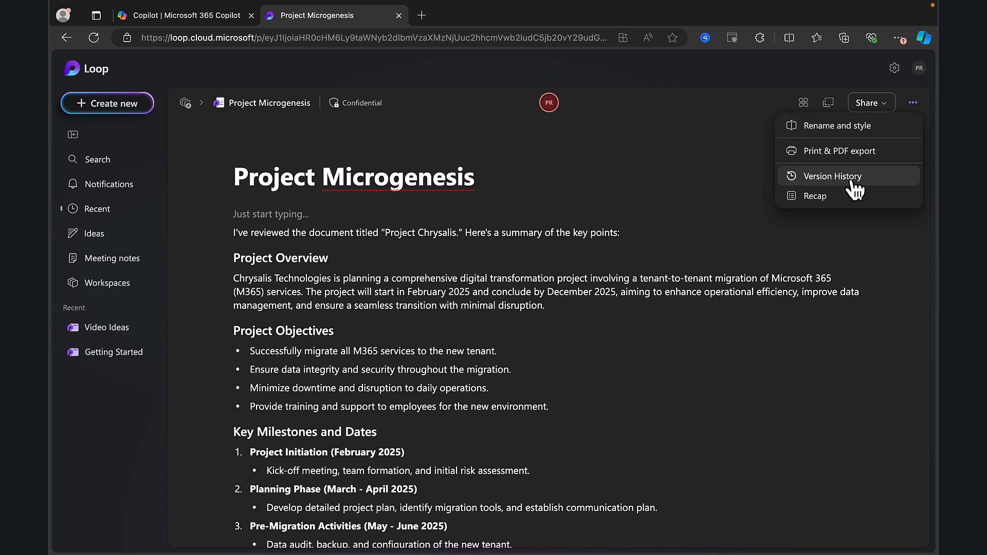
mouse_move(832, 205)
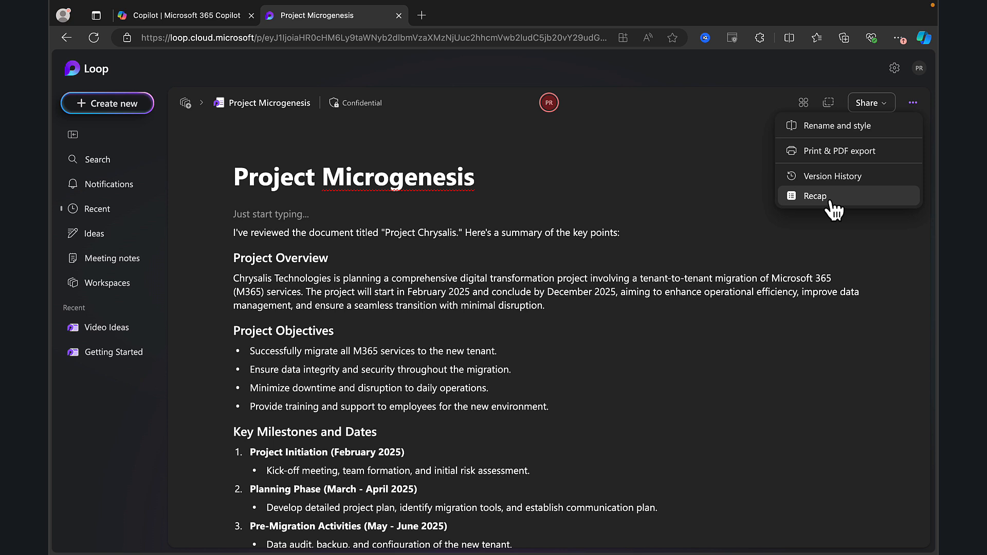
click(814, 196)
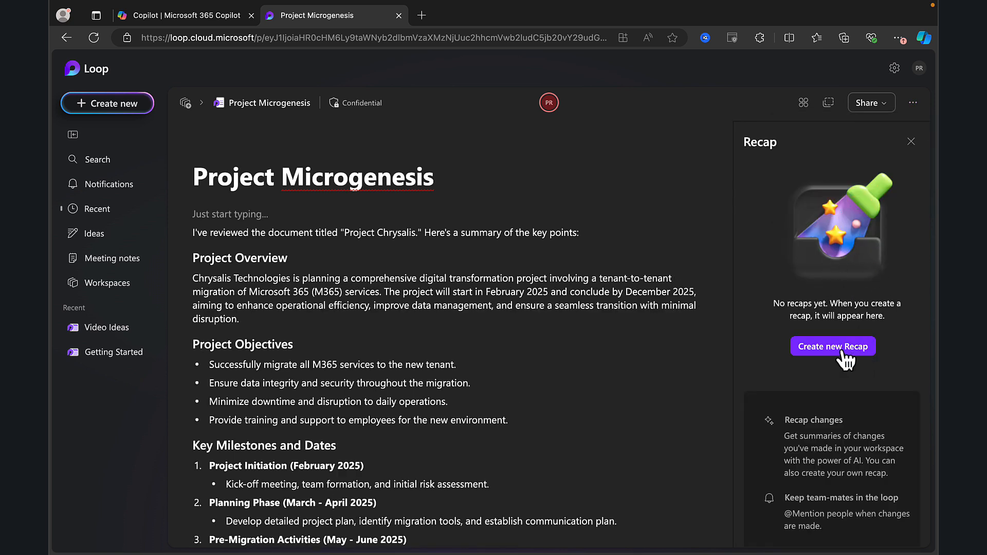
mouse_move(849, 356)
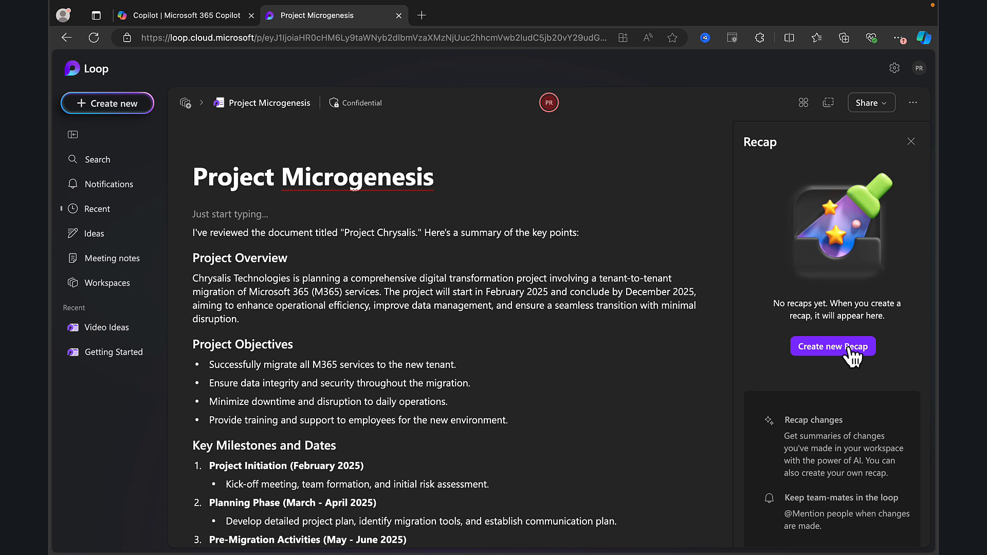
click(832, 346)
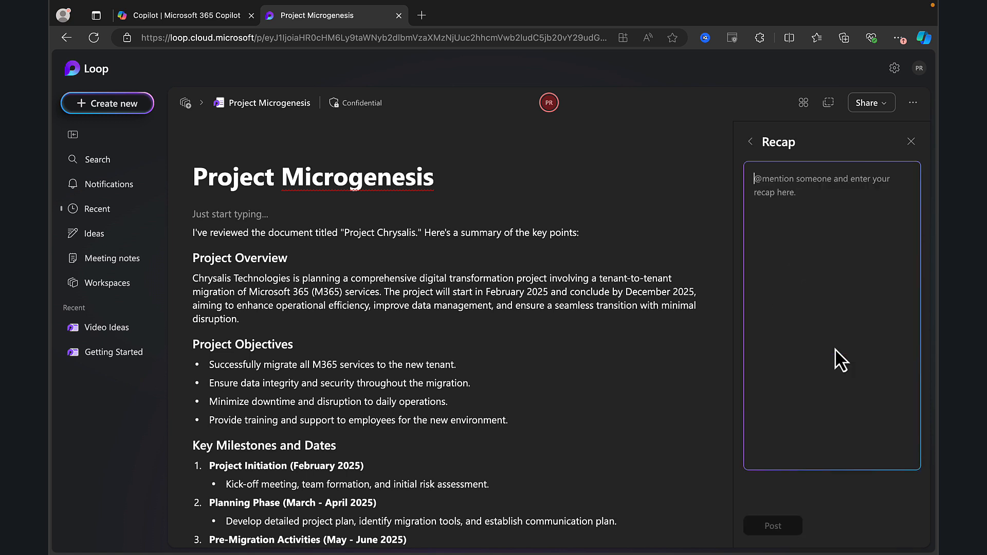
mouse_move(859, 228)
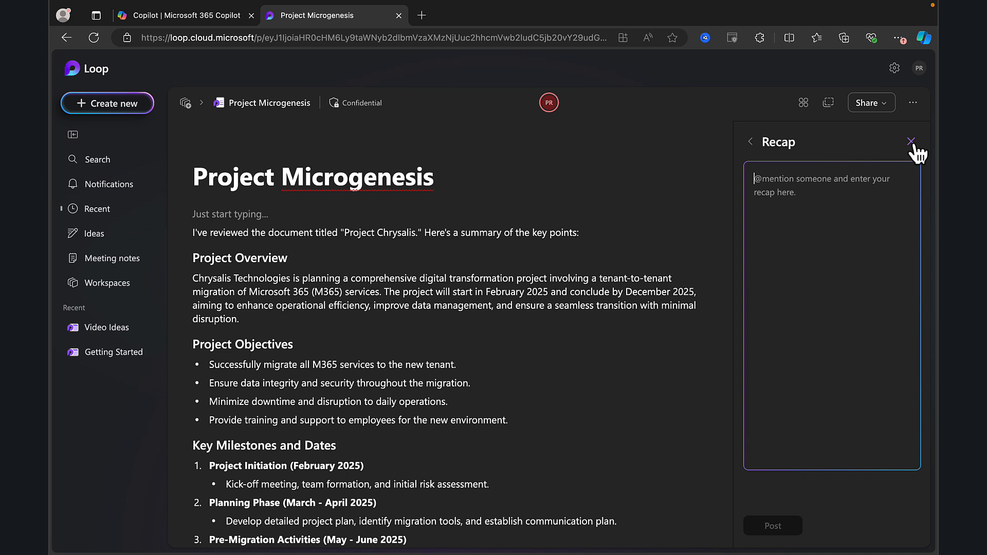
click(910, 141)
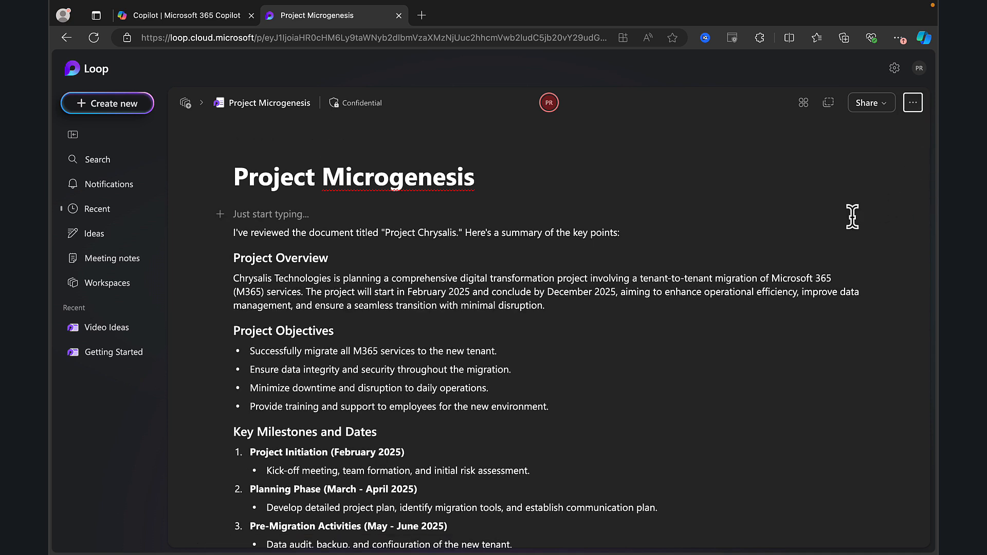
mouse_move(912, 102)
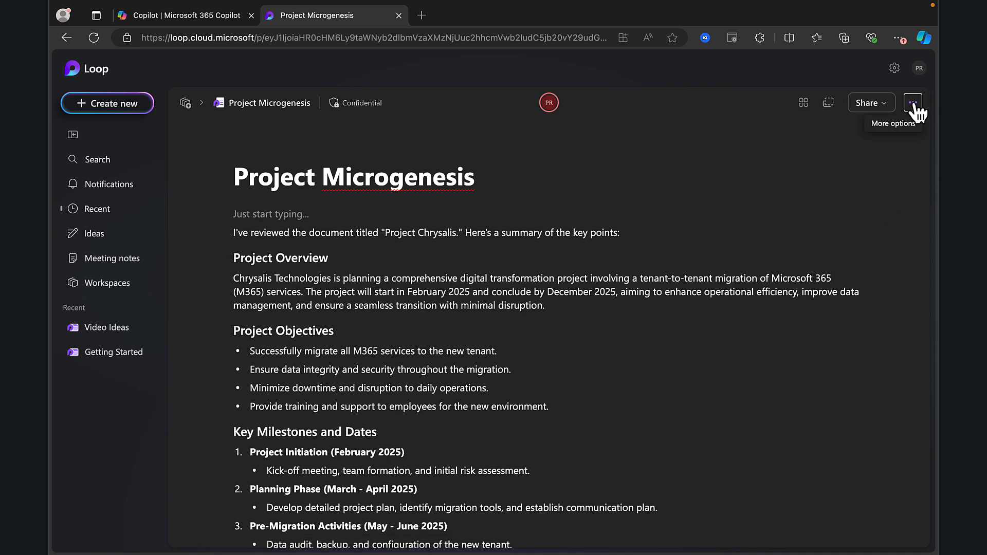
click(912, 102)
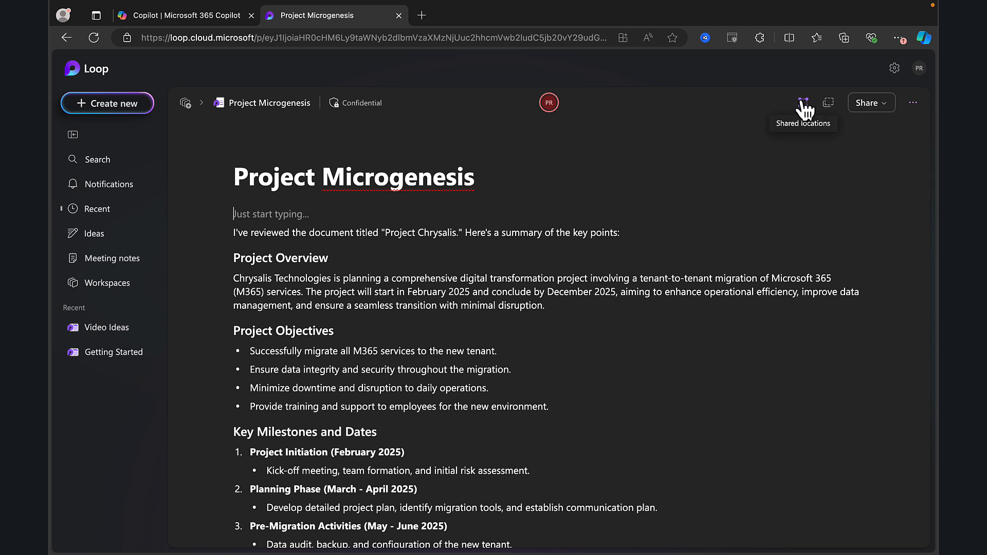
Check the page's shared locations, copy it as a Loop component, and view sharing options
click(805, 102)
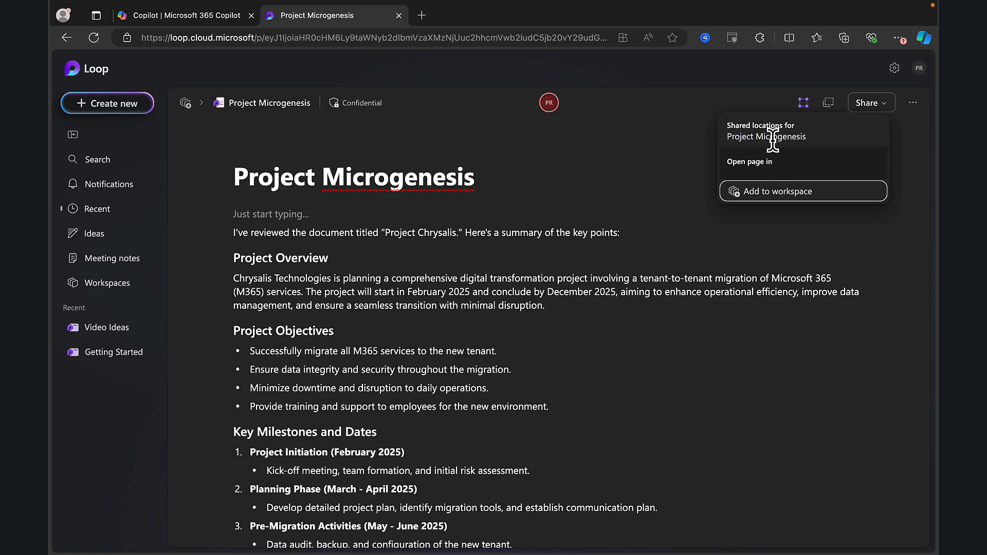
mouse_move(762, 204)
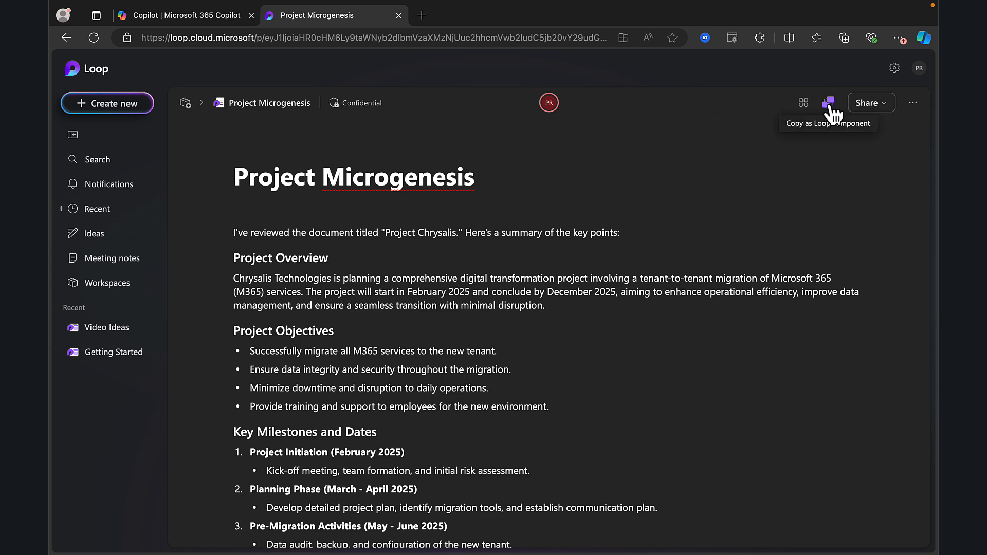
click(830, 102)
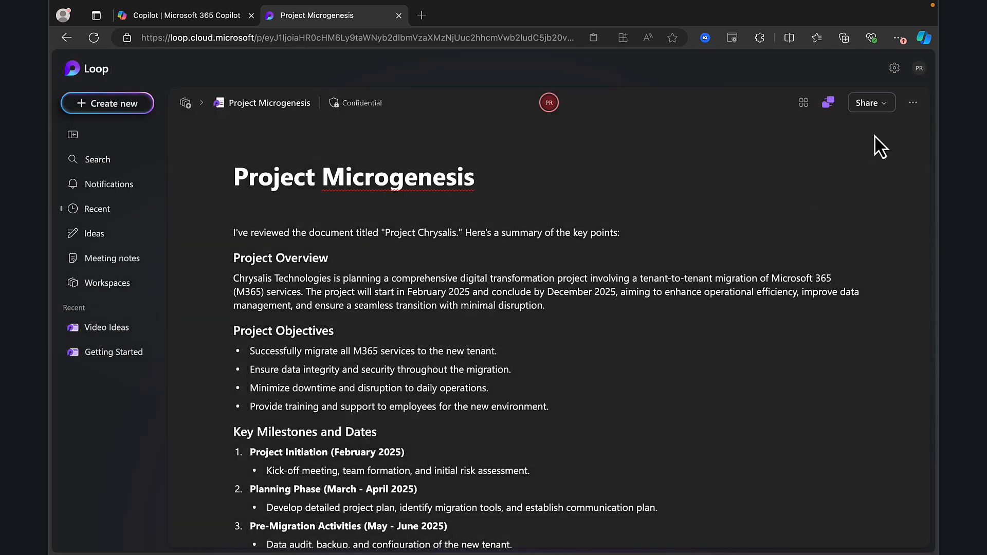
click(870, 103)
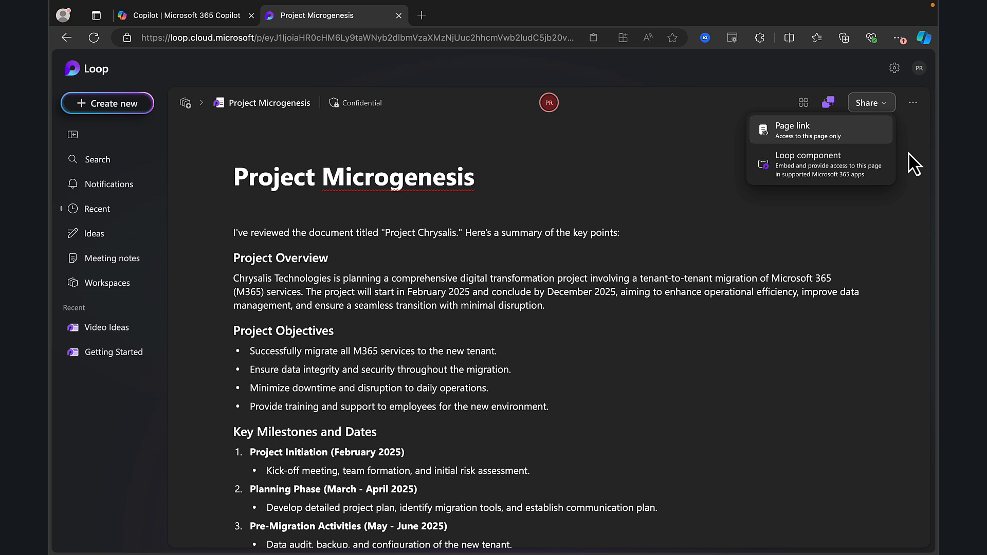